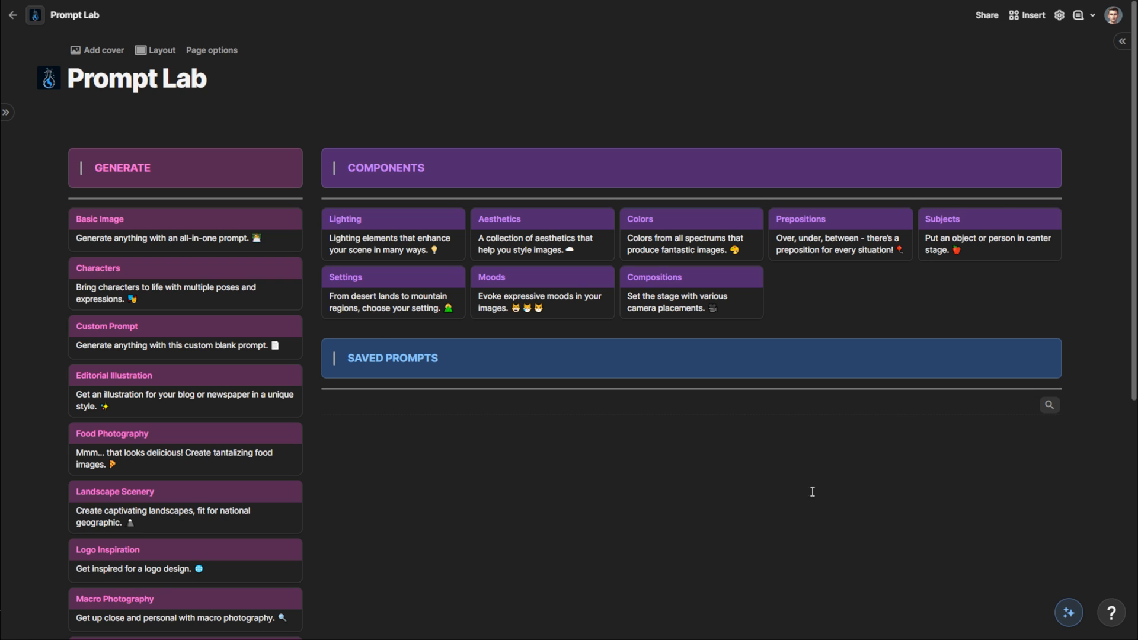
{"action": "mouse_move", "coordinate": [520, 429]}
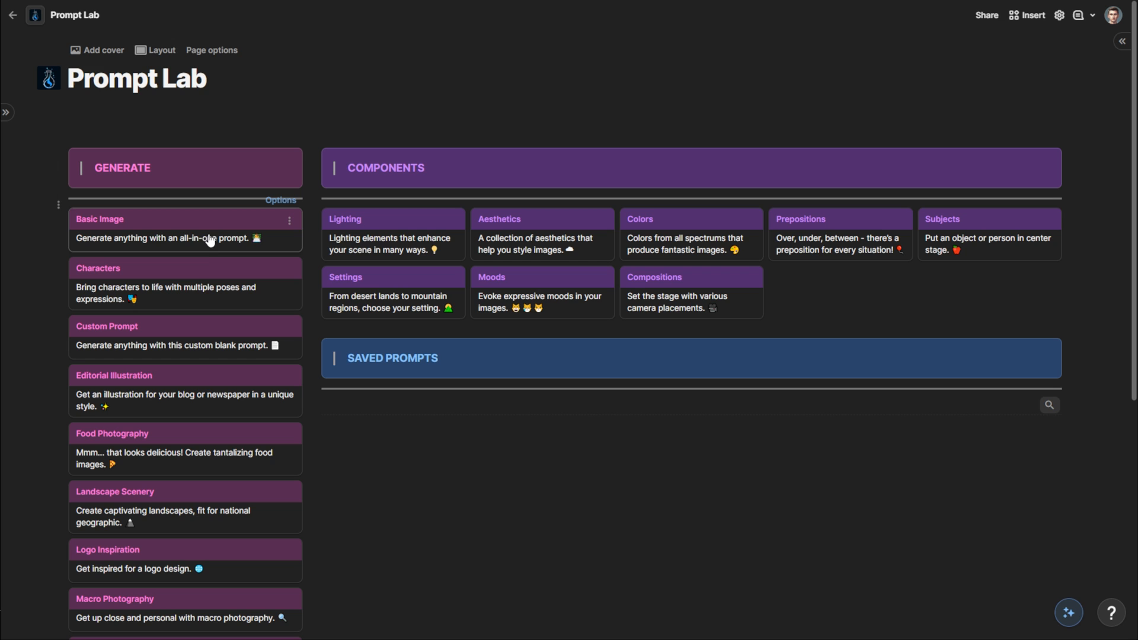
{"action": "mouse_move", "coordinate": [177, 455]}
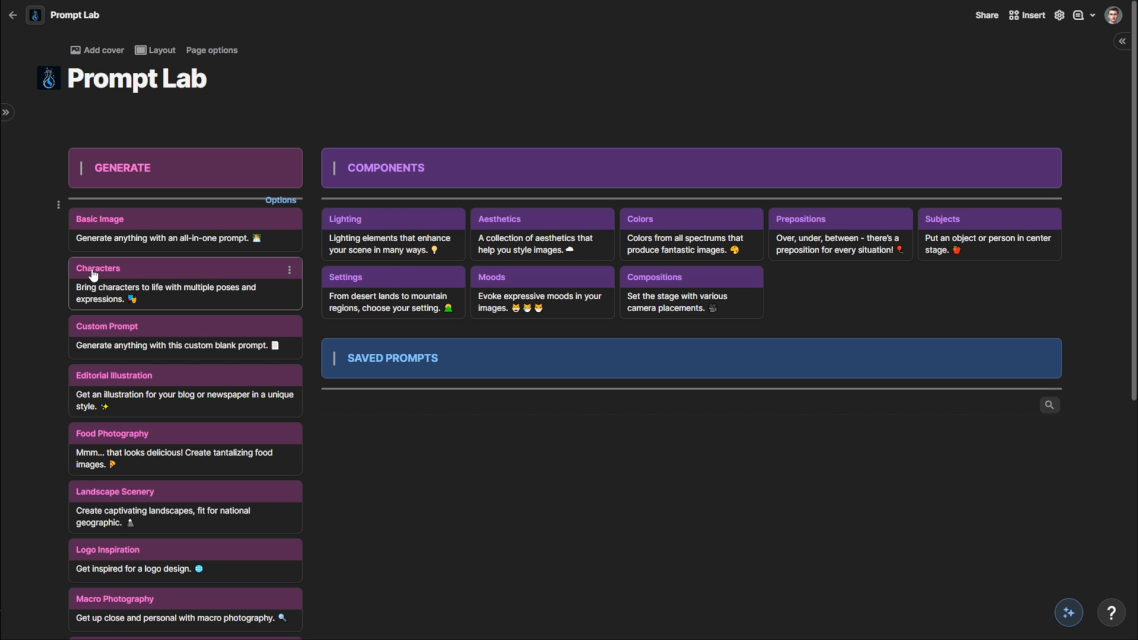
{"action": "mouse_move", "coordinate": [140, 288]}
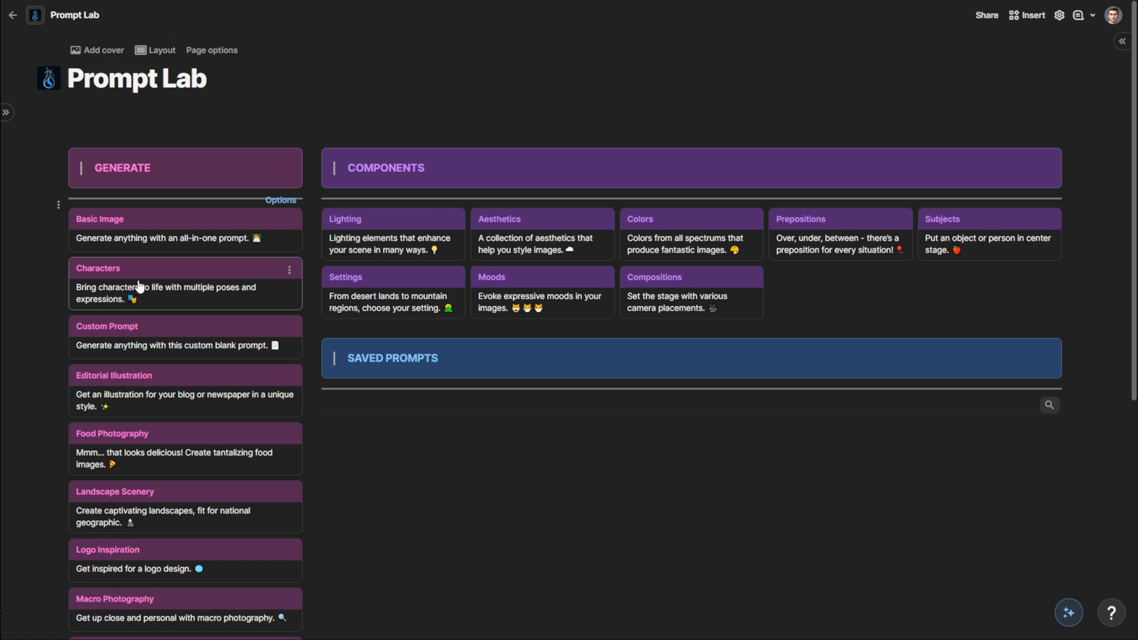
Step: Browse the aesthetics list, then close it and return to the Prompt Lab home
{"action": "scroll", "scroll_direction": "down", "scroll_amount": 3}
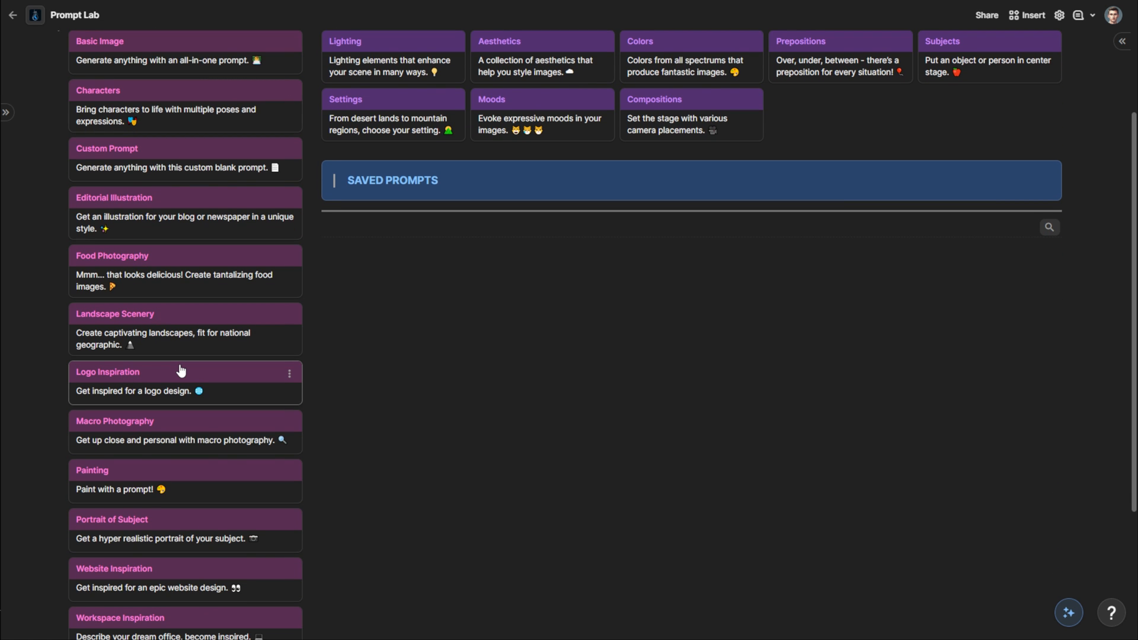
{"action": "mouse_move", "coordinate": [192, 339]}
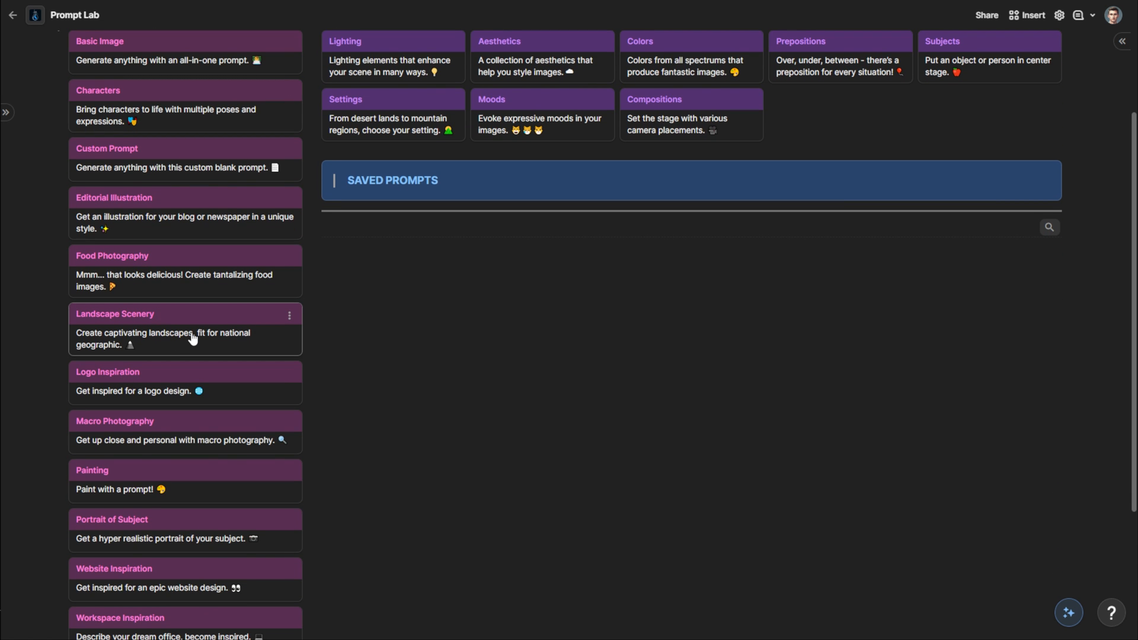
{"action": "scroll", "scroll_direction": "down", "scroll_amount": 3}
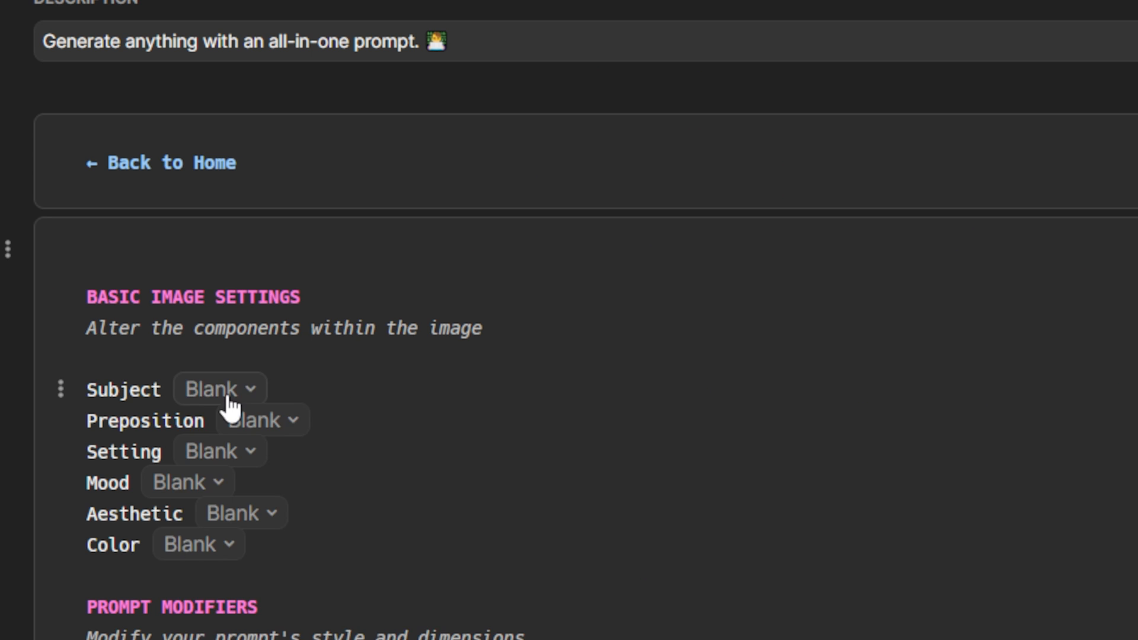
{"action": "left_click", "coordinate": [218, 389]}
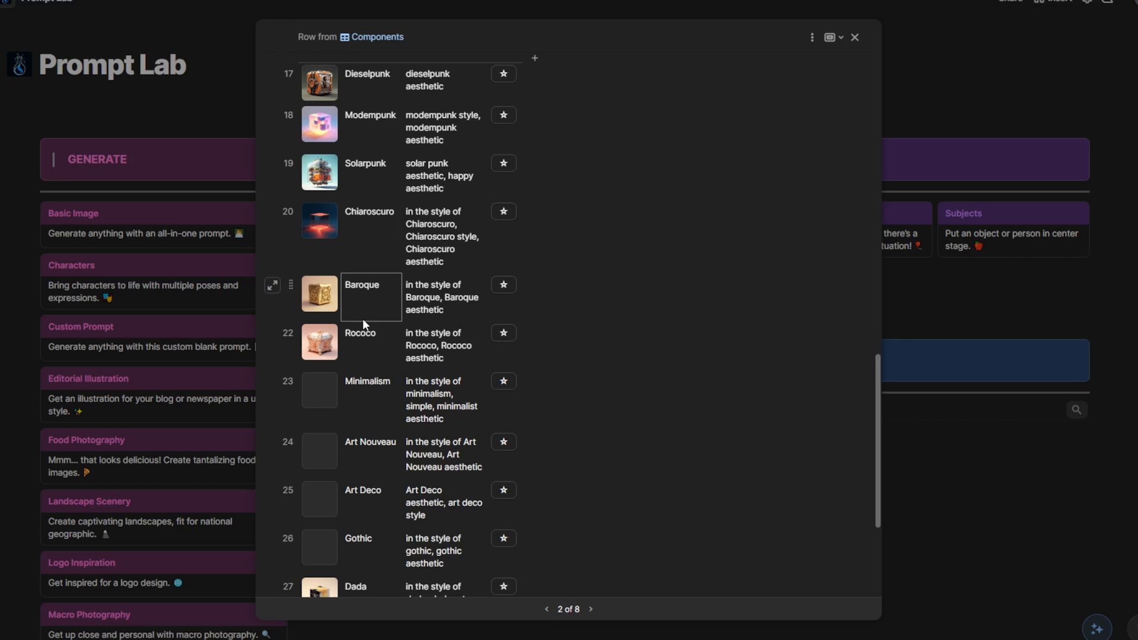
{"action": "left_click", "coordinate": [854, 37]}
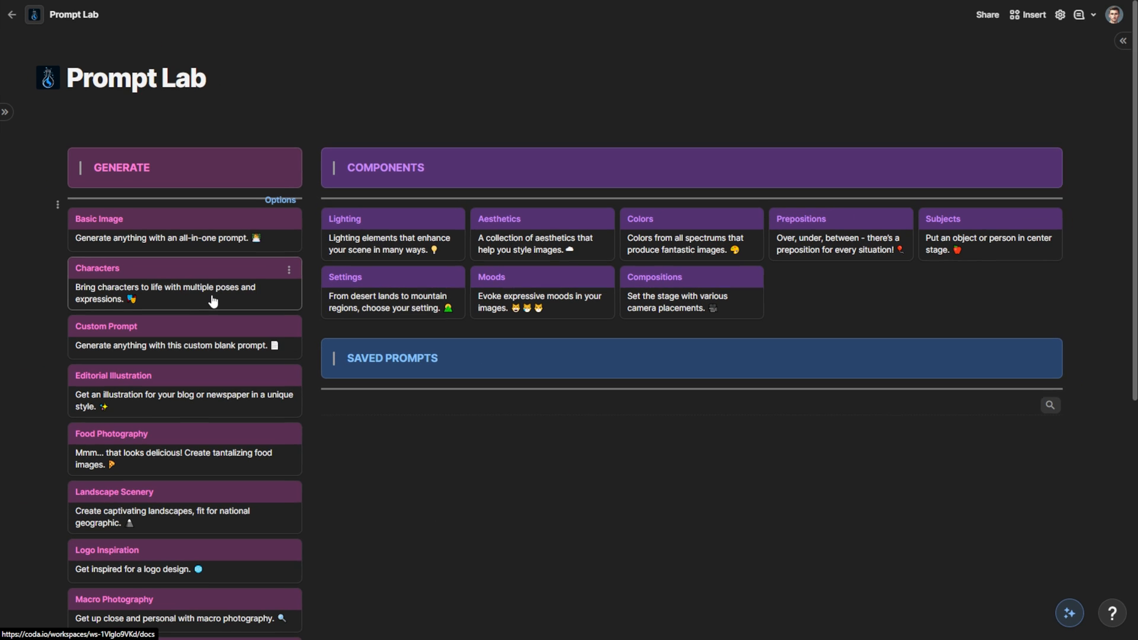
Step: Describe the character in the Characters template as 'young adult female with blonde curly hair'
{"action": "left_click", "coordinate": [96, 268]}
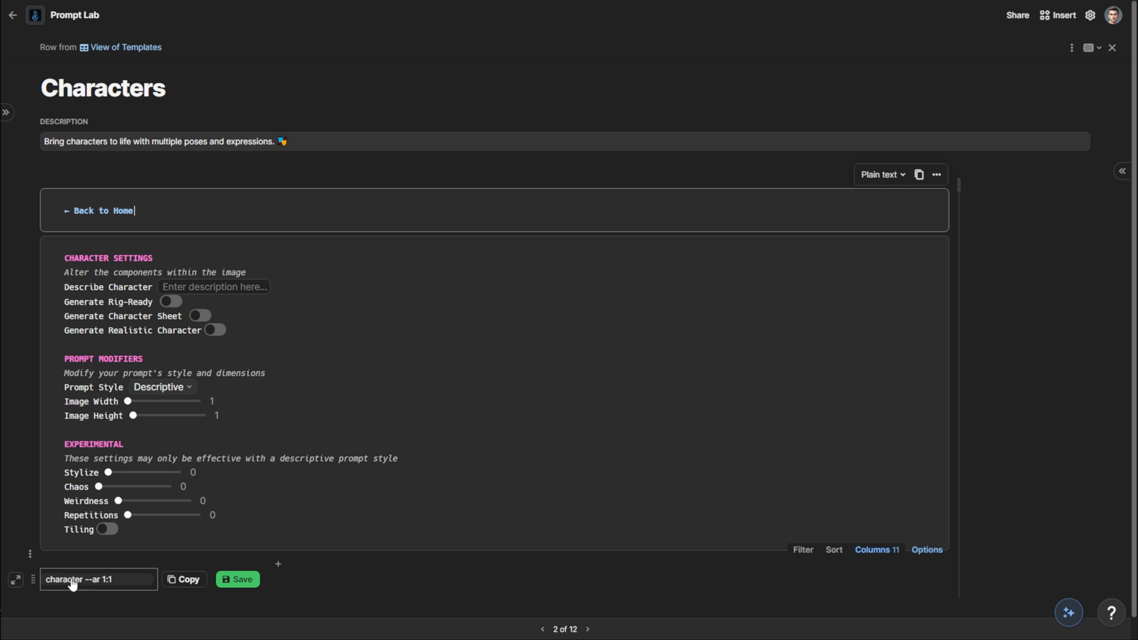
{"action": "mouse_move", "coordinate": [121, 587]}
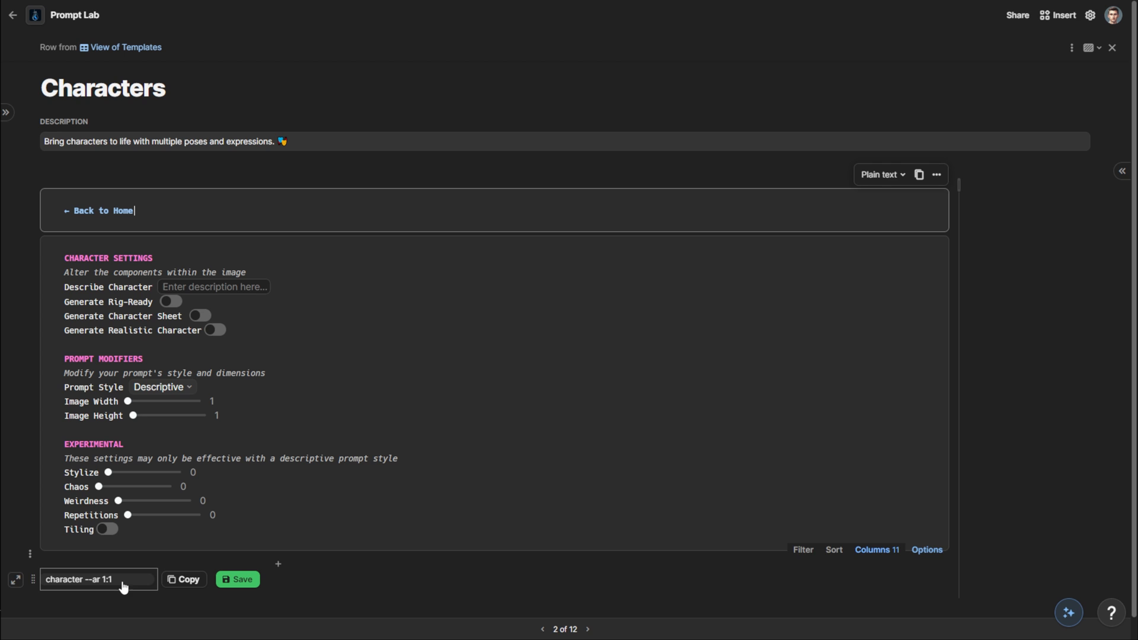
{"action": "type", "text": "you"}
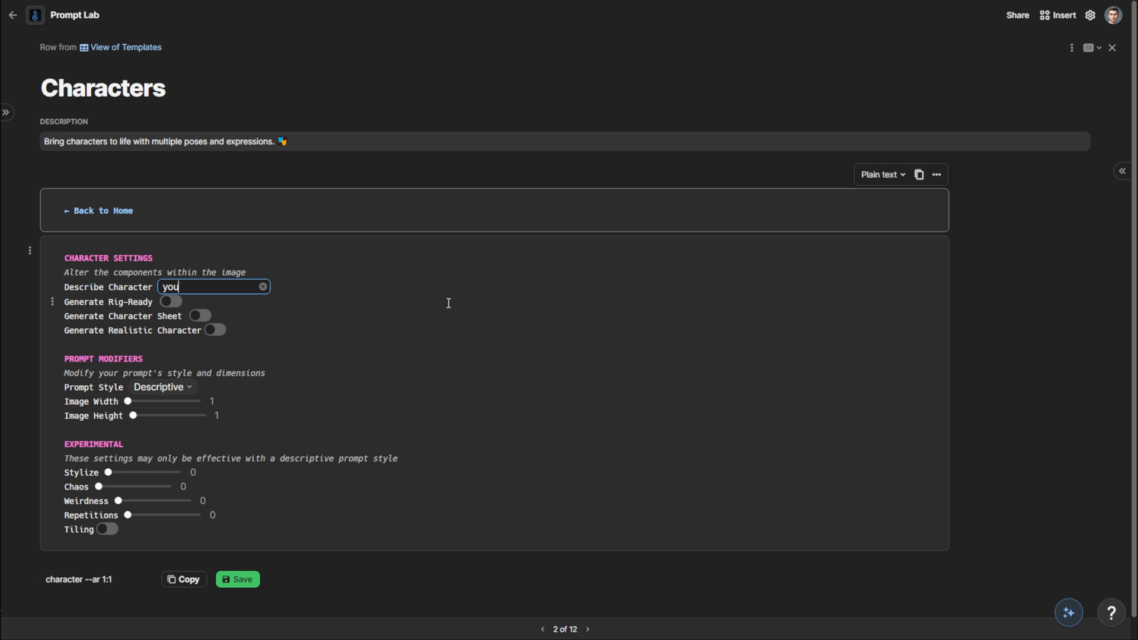
{"action": "type", "text": "young adult femal"}
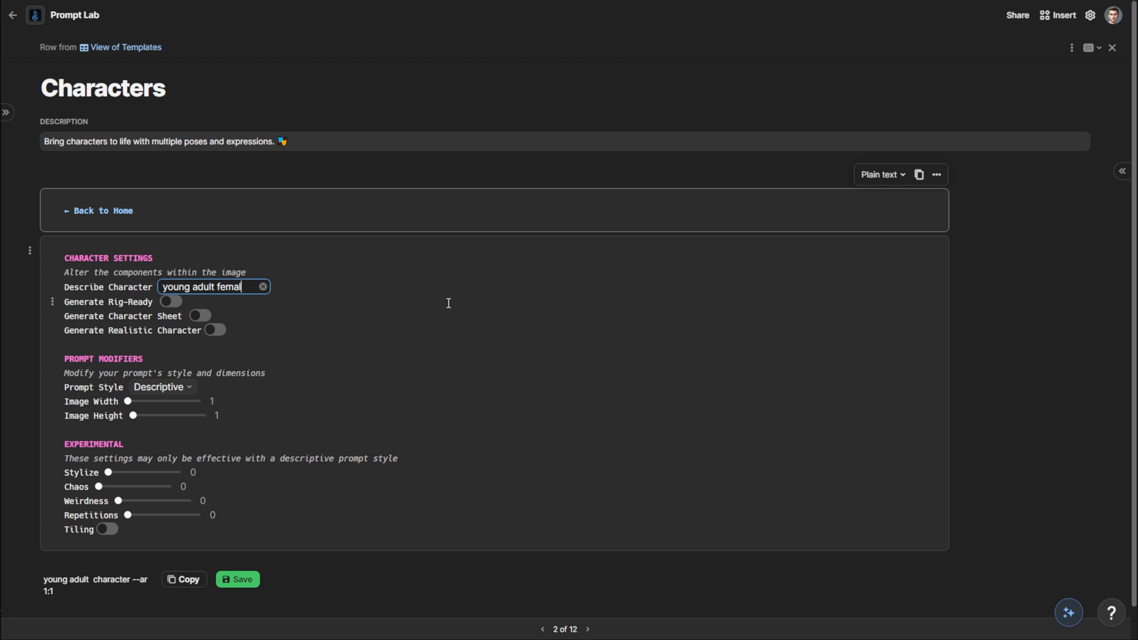
{"action": "type", "text": "female with blonde curly hair"}
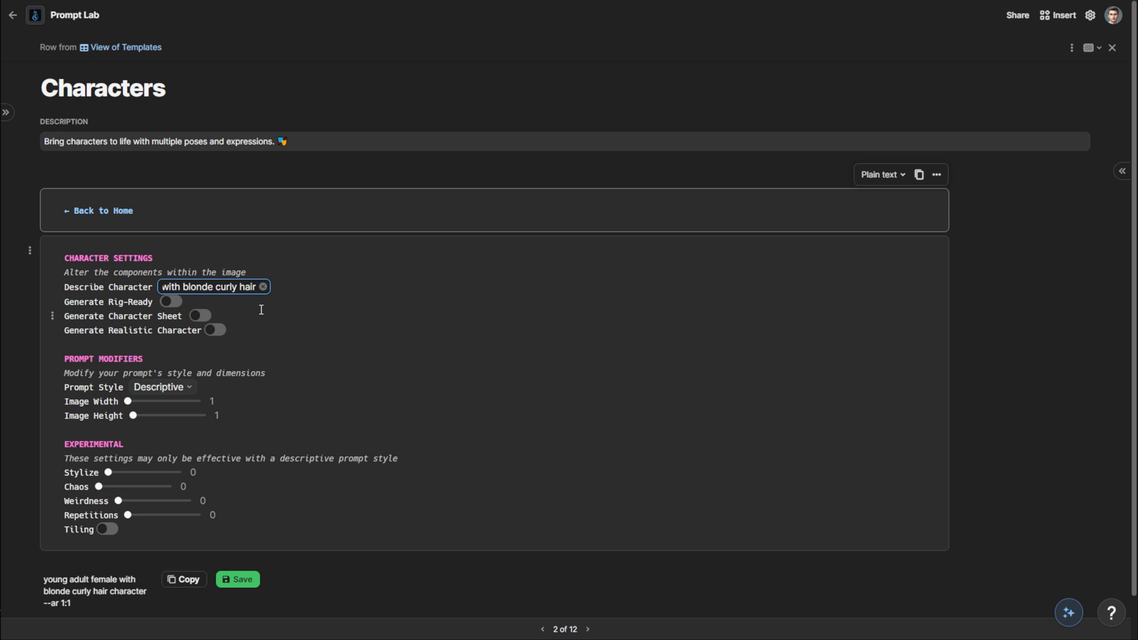
Step: Enable Character Sheet and Realistic Character, keeping the prompt style descriptive
{"action": "left_click", "coordinate": [200, 316]}
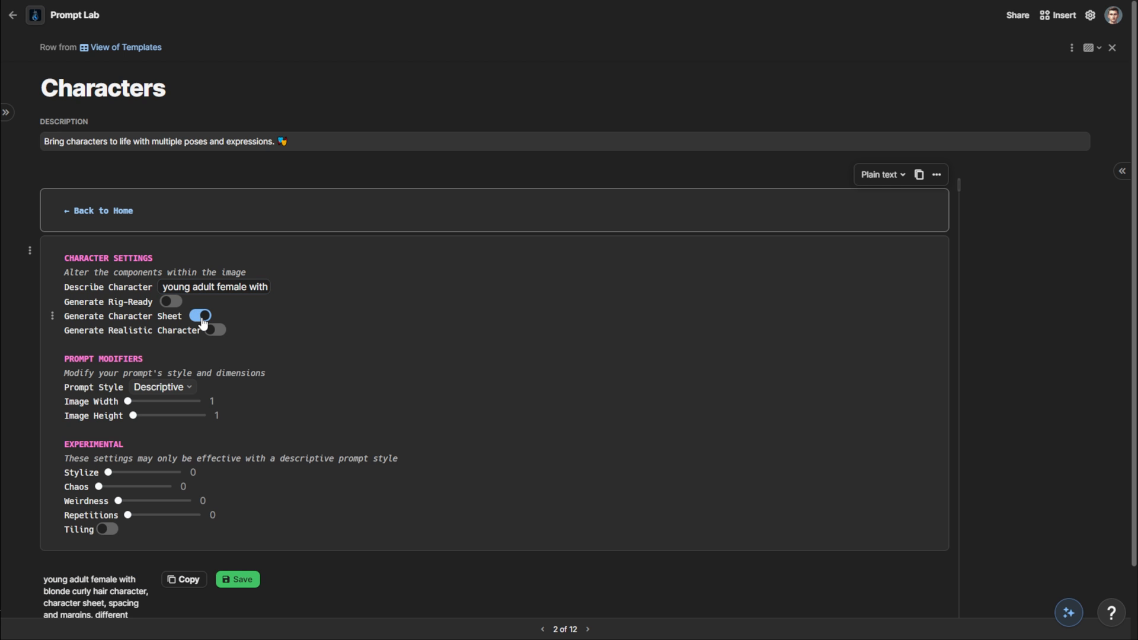
{"action": "left_click", "coordinate": [214, 330]}
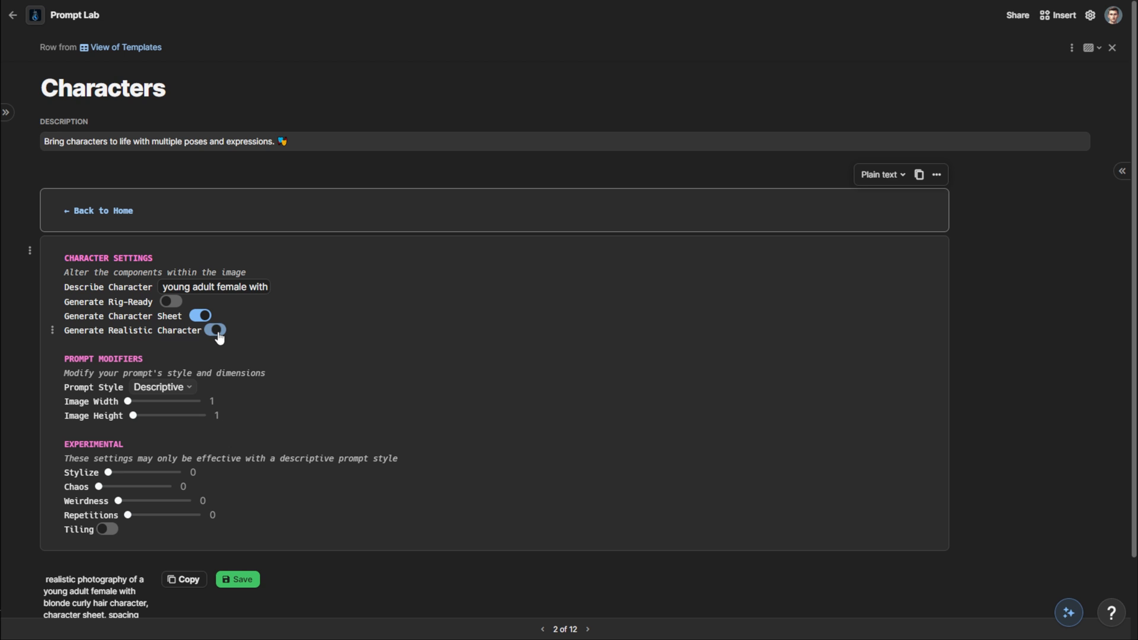
{"action": "left_click", "coordinate": [216, 329]}
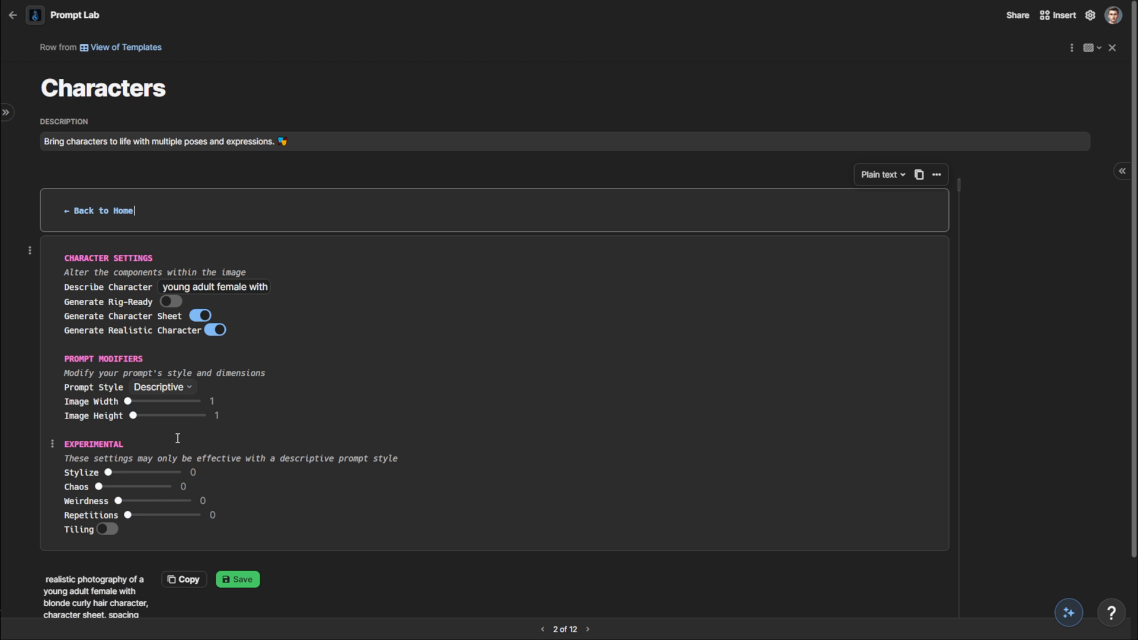
{"action": "left_click", "coordinate": [158, 387]}
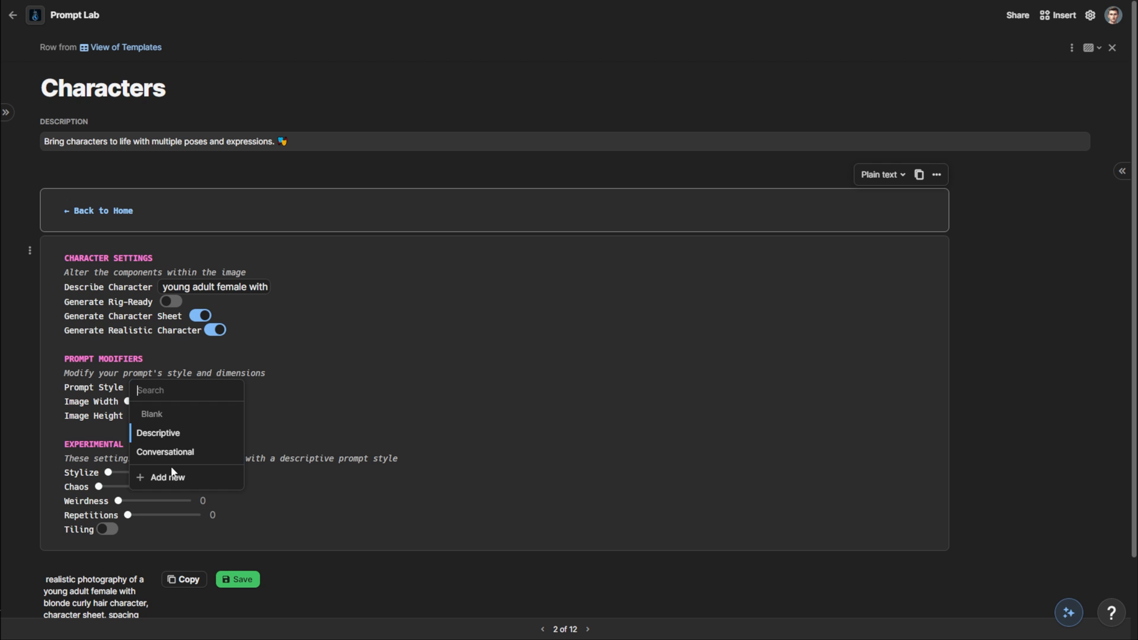
{"action": "mouse_move", "coordinate": [173, 452]}
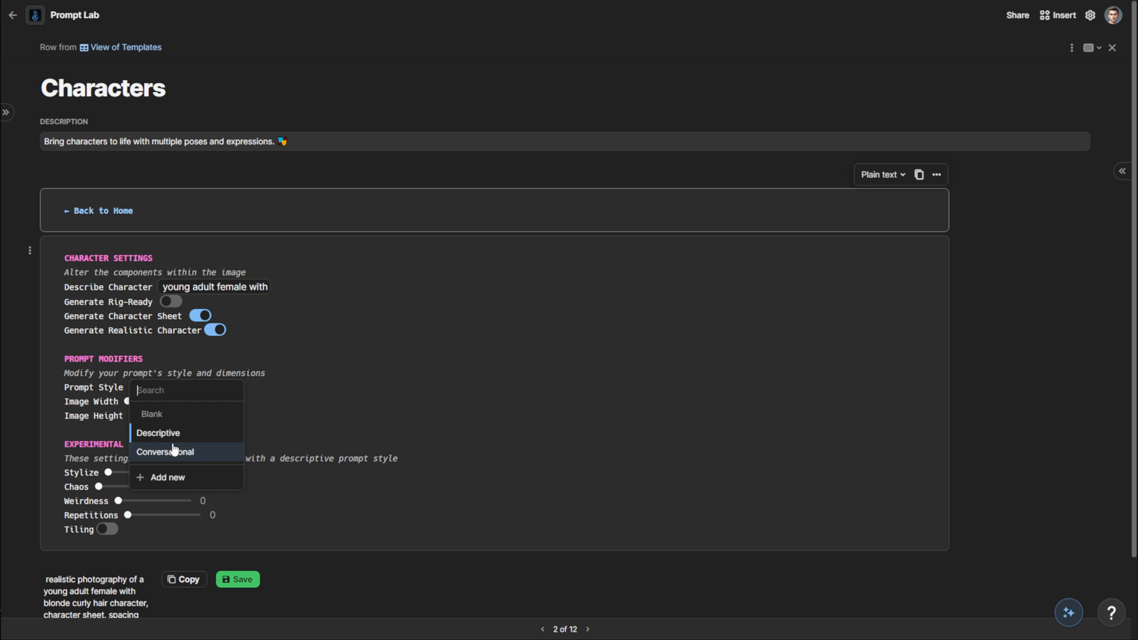
{"action": "left_click", "coordinate": [158, 433]}
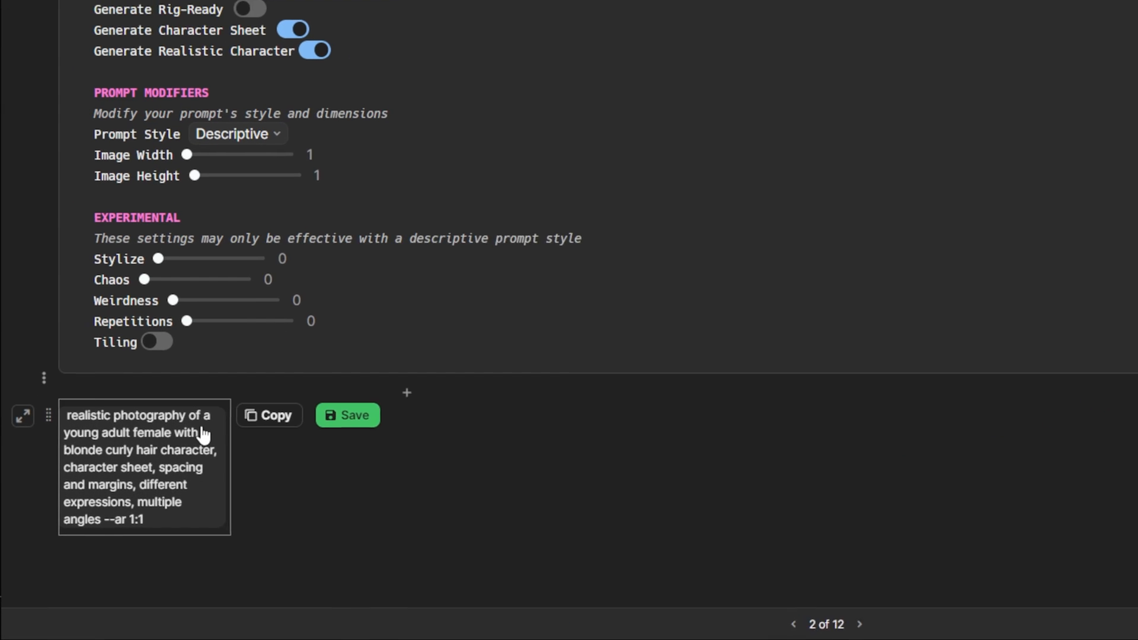
Step: Set Repetitions to 3, copy and save the character prompt, and return home
{"action": "scroll", "scroll_direction": "down", "scroll_amount": 3}
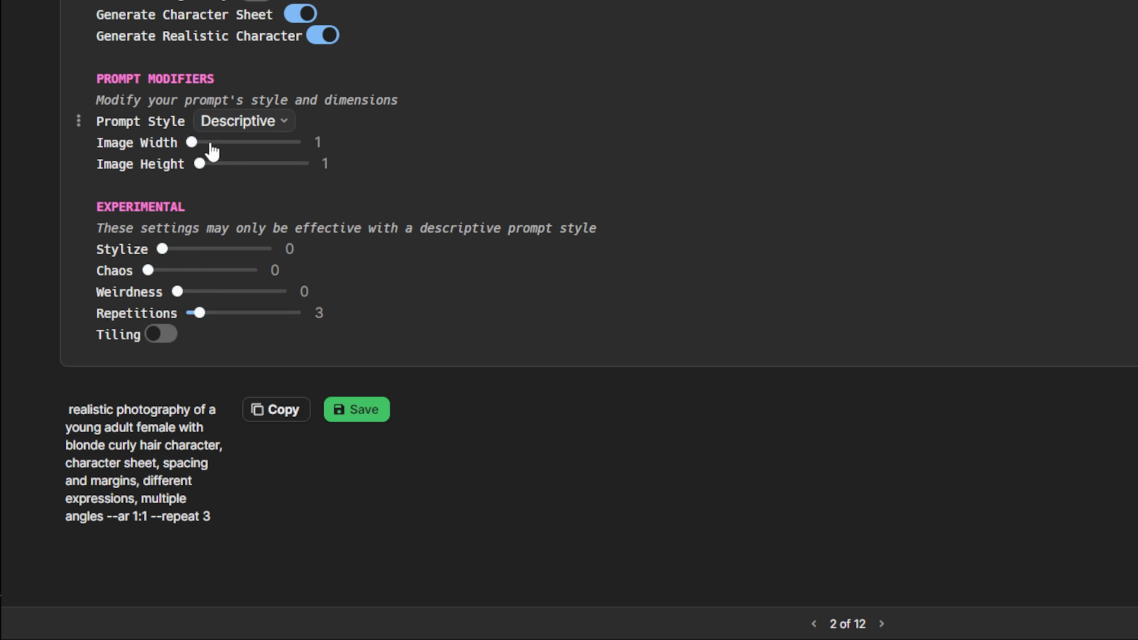
{"action": "mouse_move", "coordinate": [265, 271]}
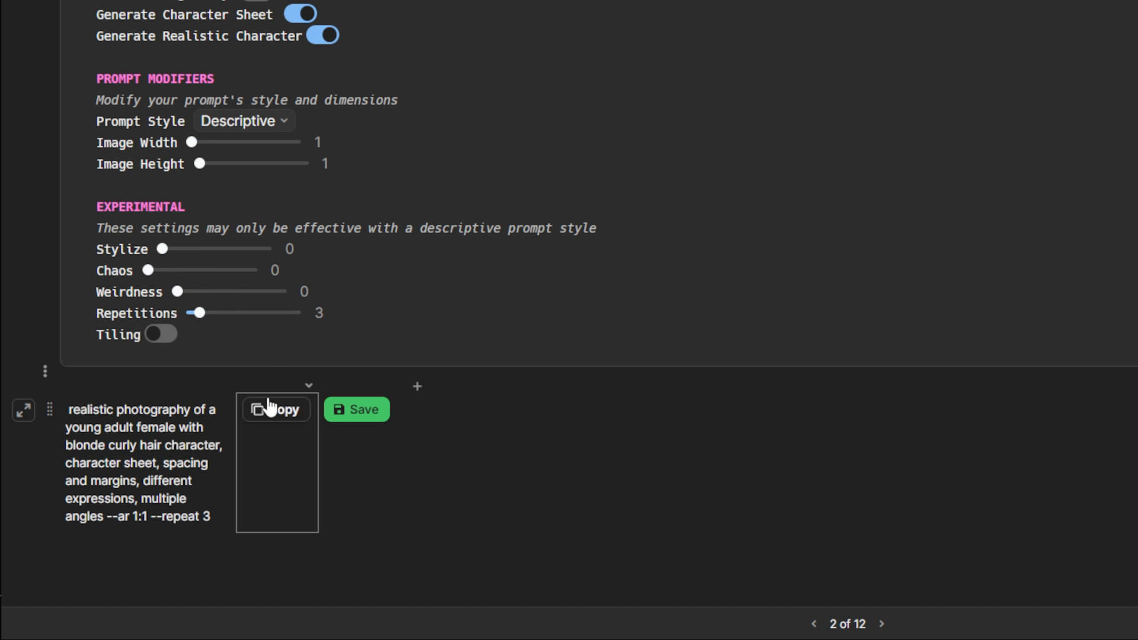
{"action": "left_click", "coordinate": [275, 409]}
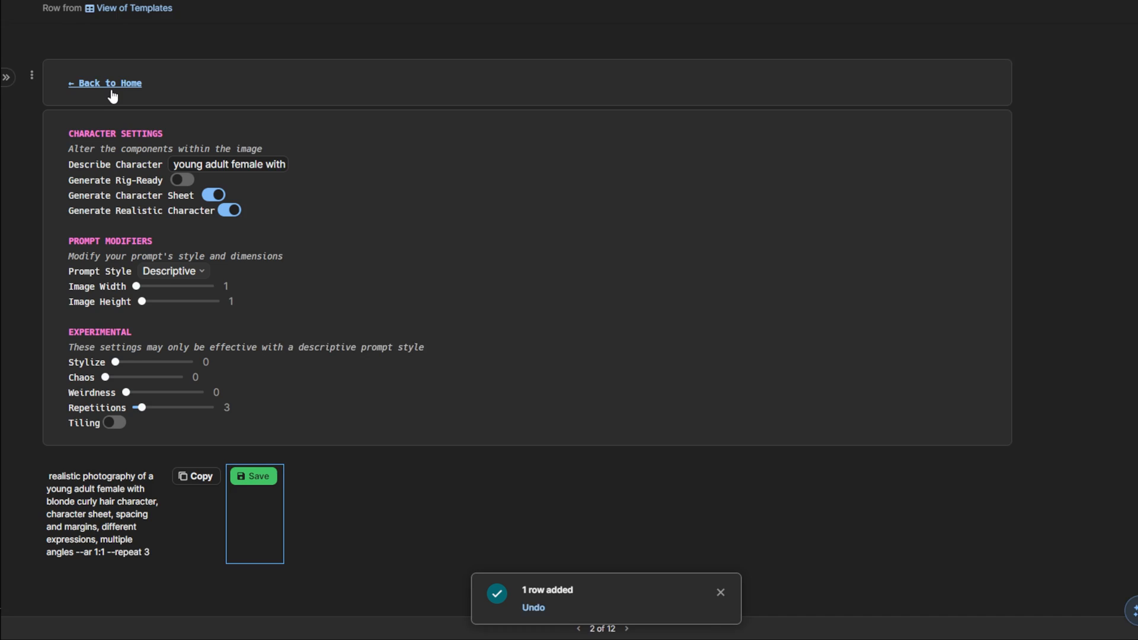
{"action": "left_click", "coordinate": [104, 83]}
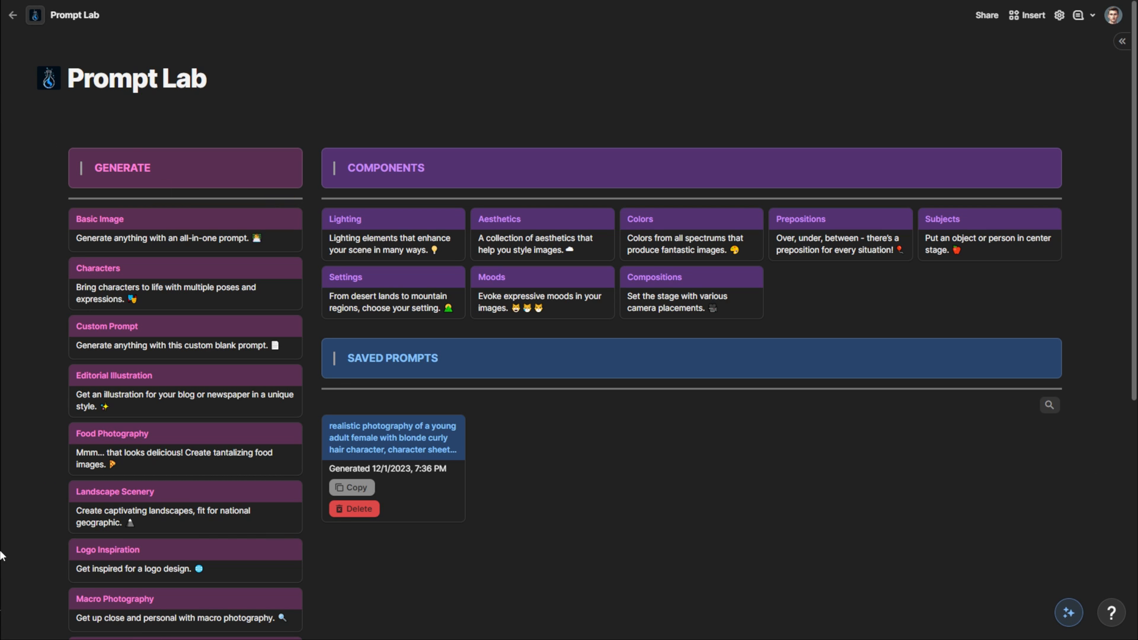
Step: Submit the 'realistic photography of a young adult female with blonde curly hair' prompt via /imagine
{"action": "type", "text": "/"}
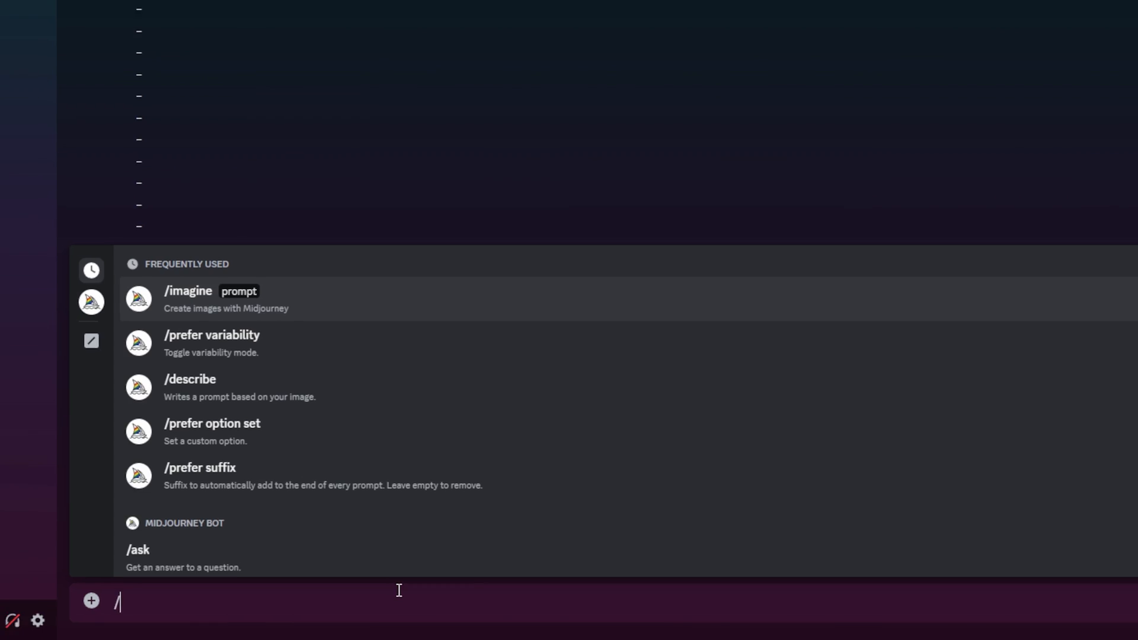
{"action": "left_click", "coordinate": [188, 291]}
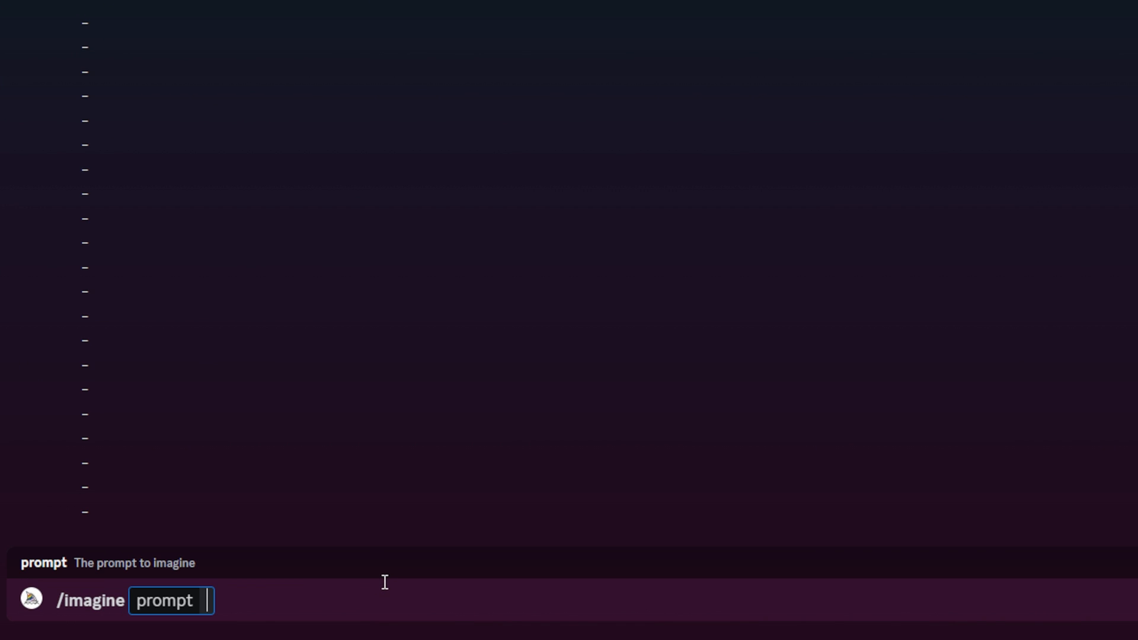
{"action": "type", "text": "realistic photography of a young adult female with blonde curly hair character, character sheet, spacing and margins, different expressions ar 1:1 --repeat 3"}
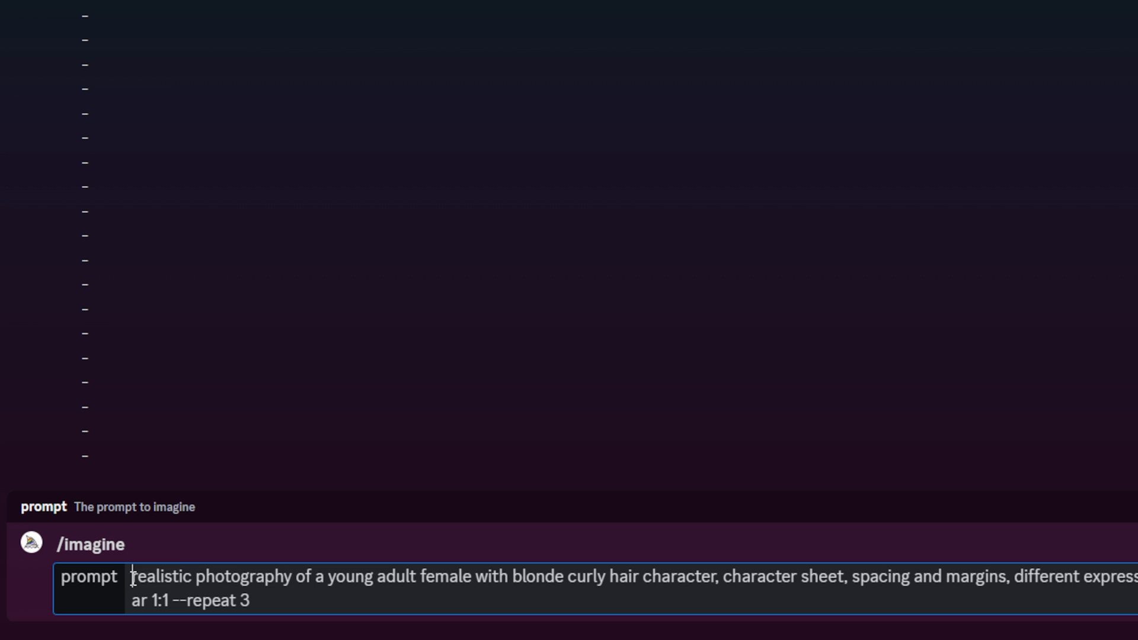
{"action": "left_click_drag", "start_coordinate": [132, 576], "coordinate": [298, 577]}
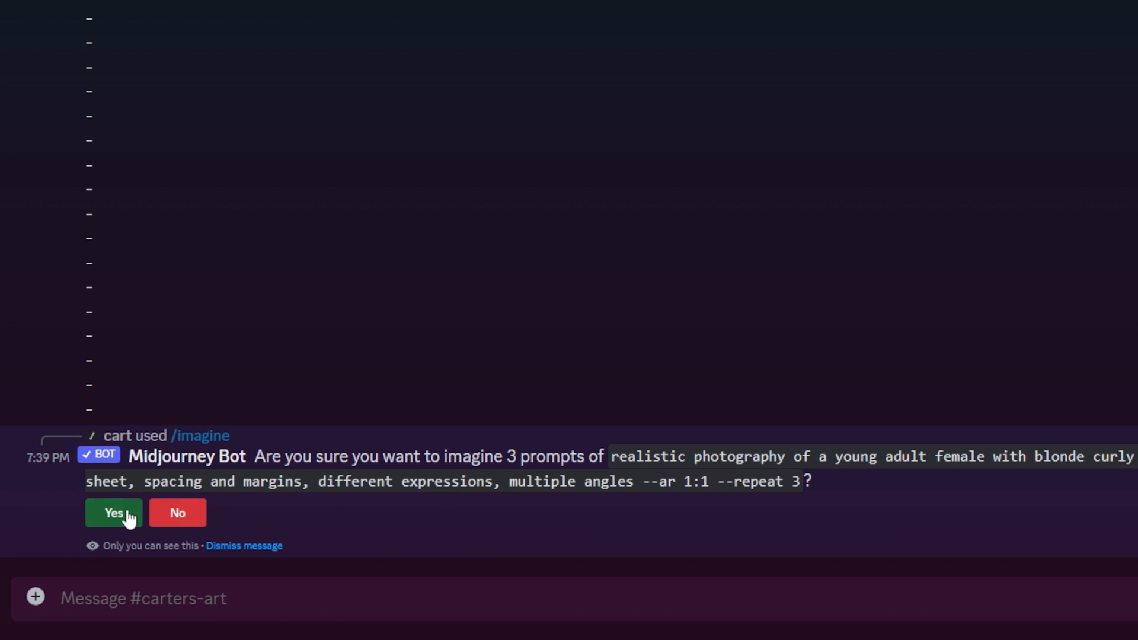
Step: Confirm all three prompt repetitions and enlarge one of the resulting character-sheet grids
{"action": "left_click", "coordinate": [113, 512]}
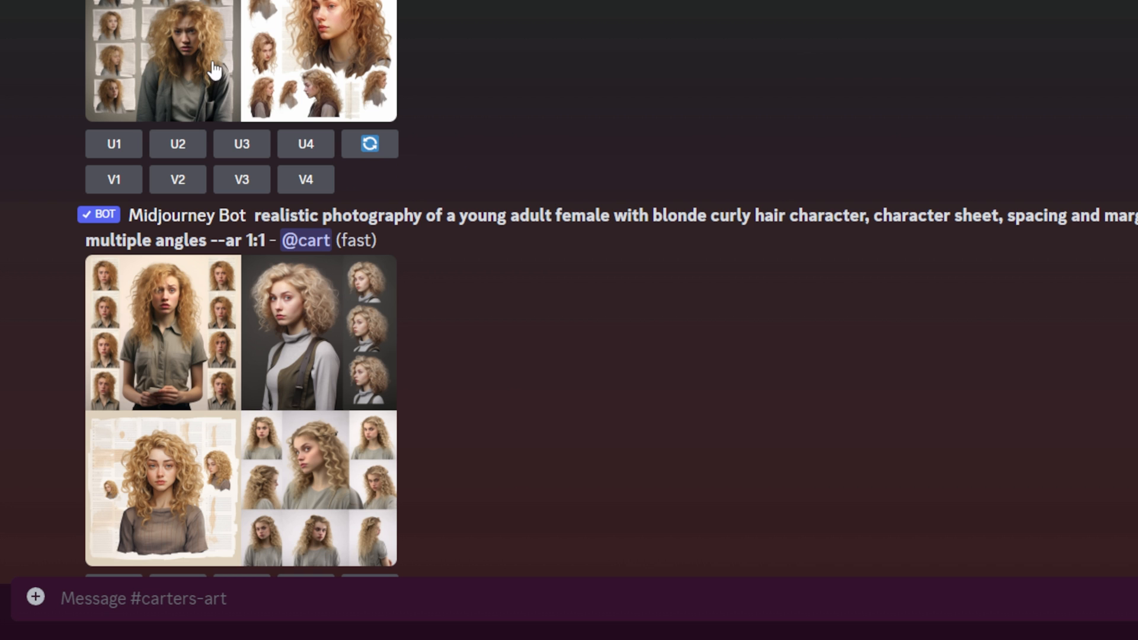
{"action": "scroll", "scroll_direction": "down", "scroll_amount": 3}
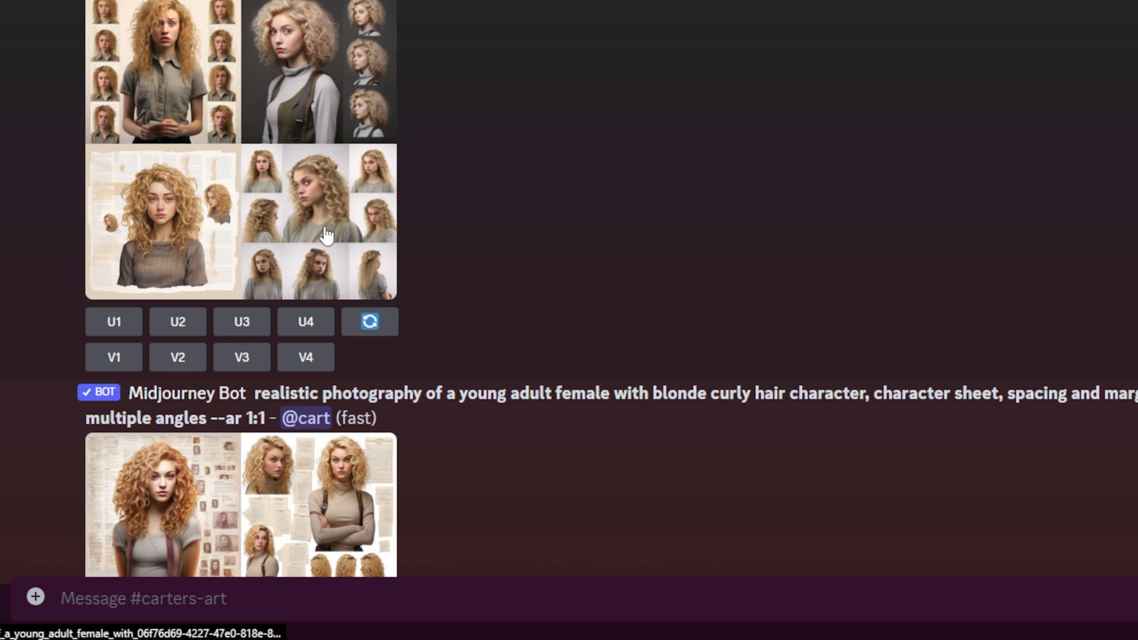
{"action": "mouse_move", "coordinate": [262, 281]}
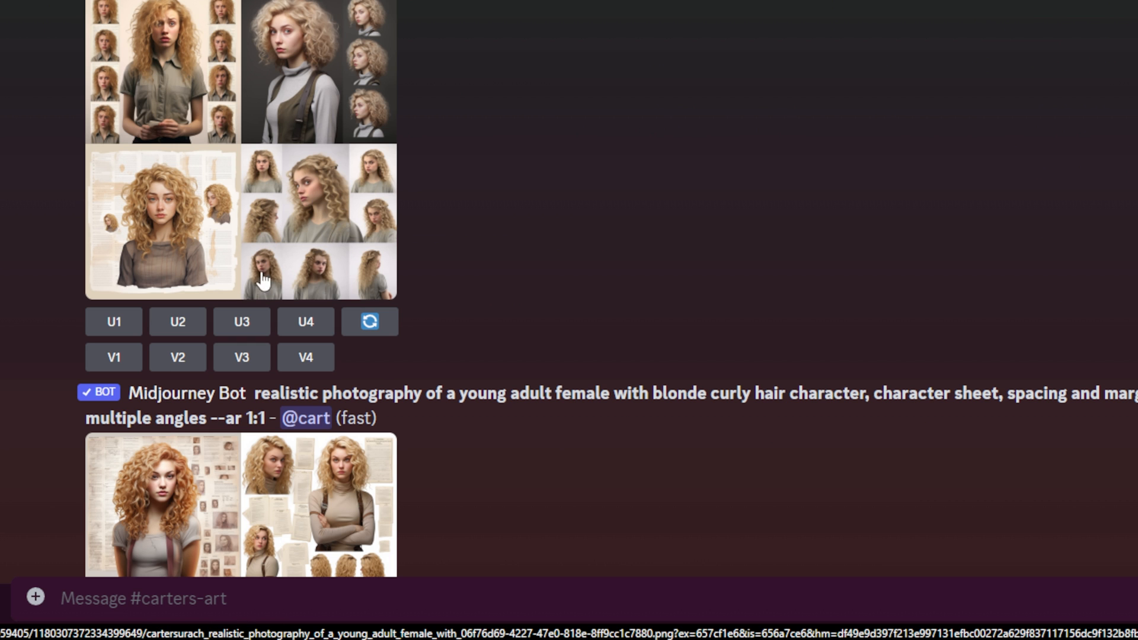
{"action": "left_click", "coordinate": [243, 221]}
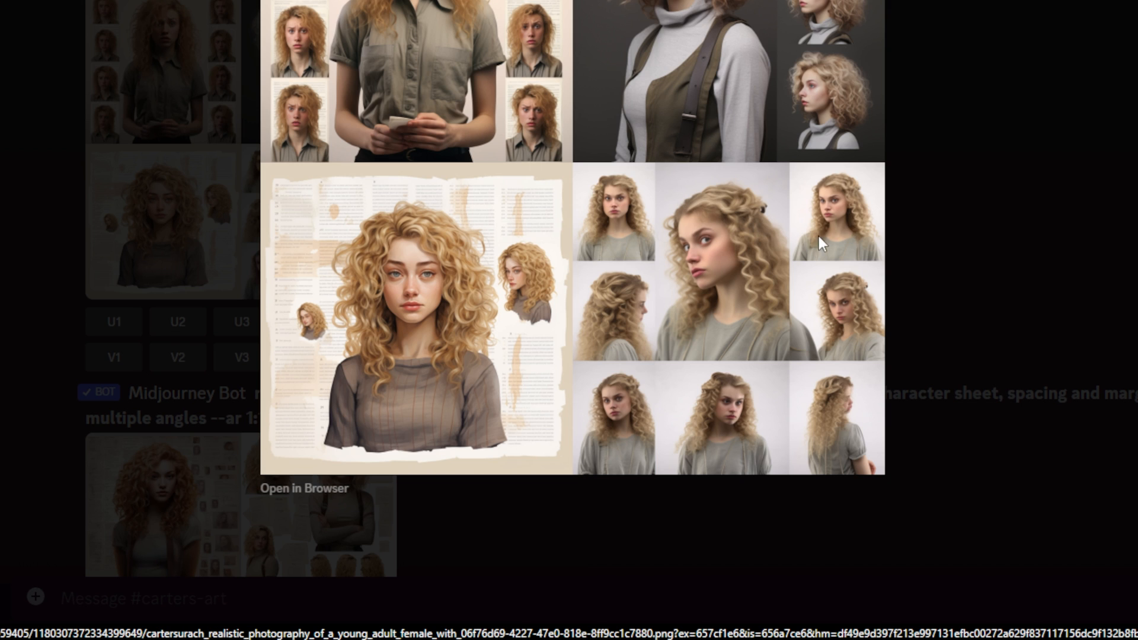
{"action": "mouse_move", "coordinate": [842, 326]}
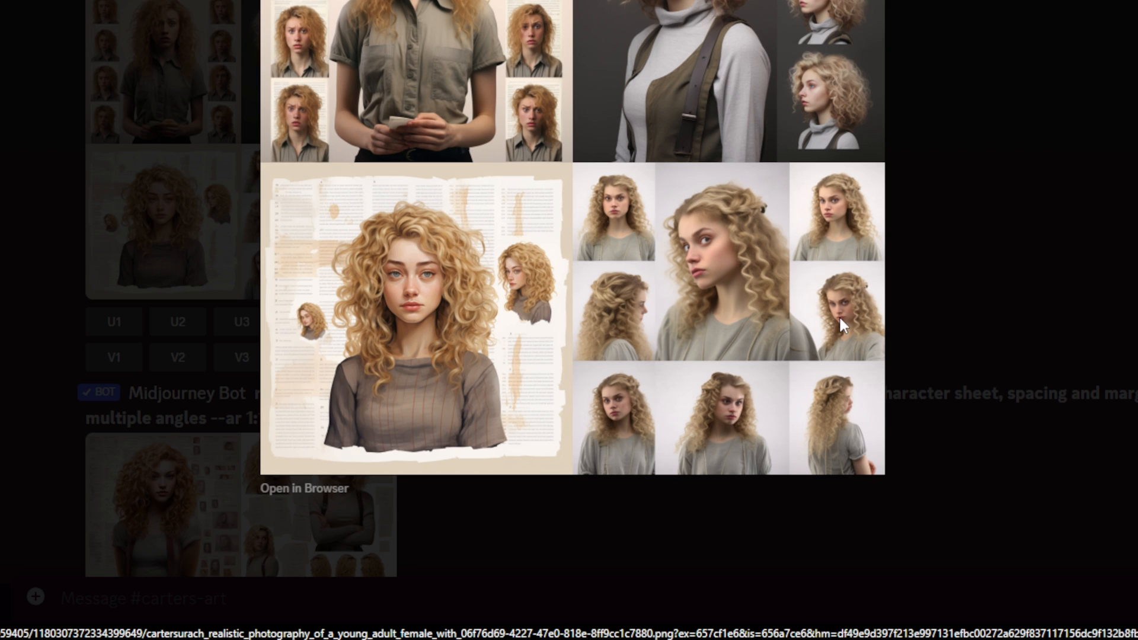
{"action": "mouse_move", "coordinate": [863, 306]}
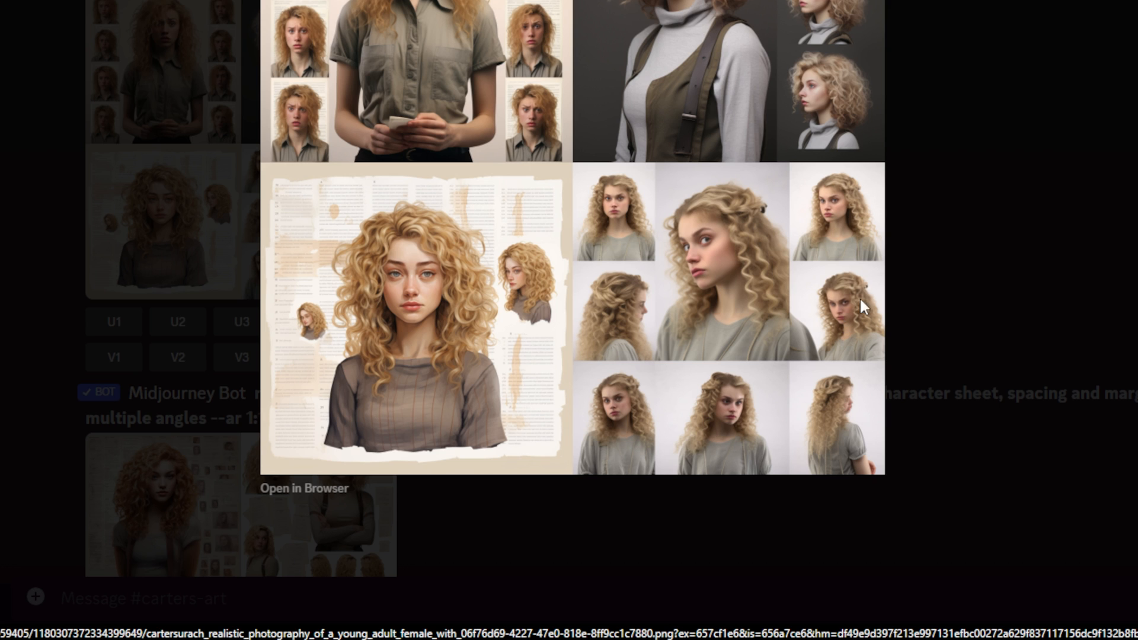
{"action": "mouse_move", "coordinate": [698, 290]}
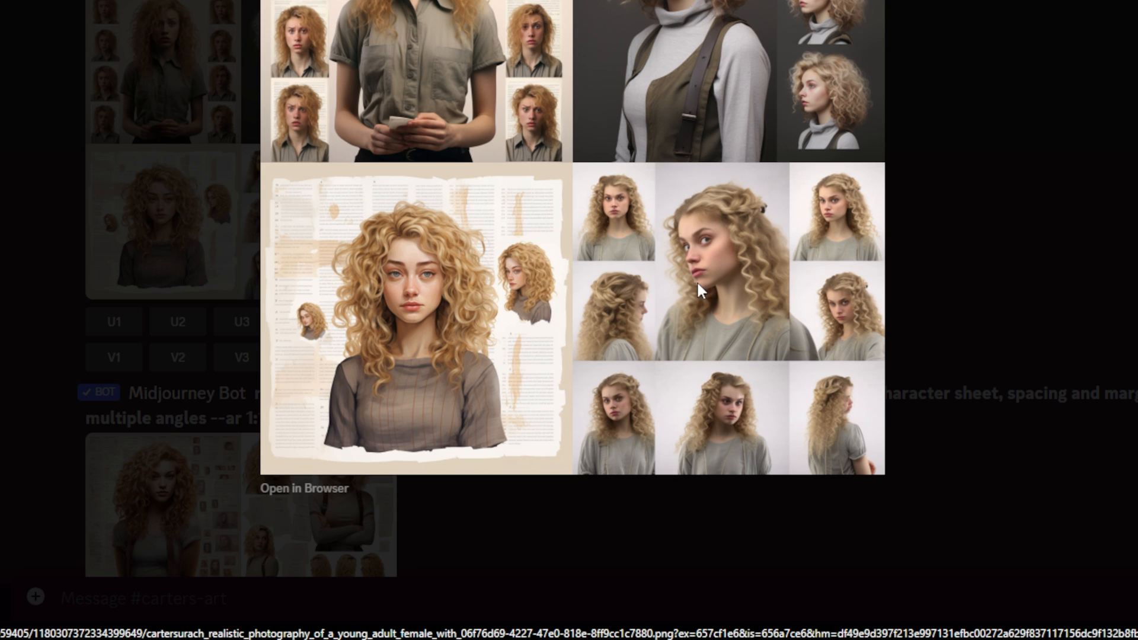
{"action": "mouse_move", "coordinate": [630, 201]}
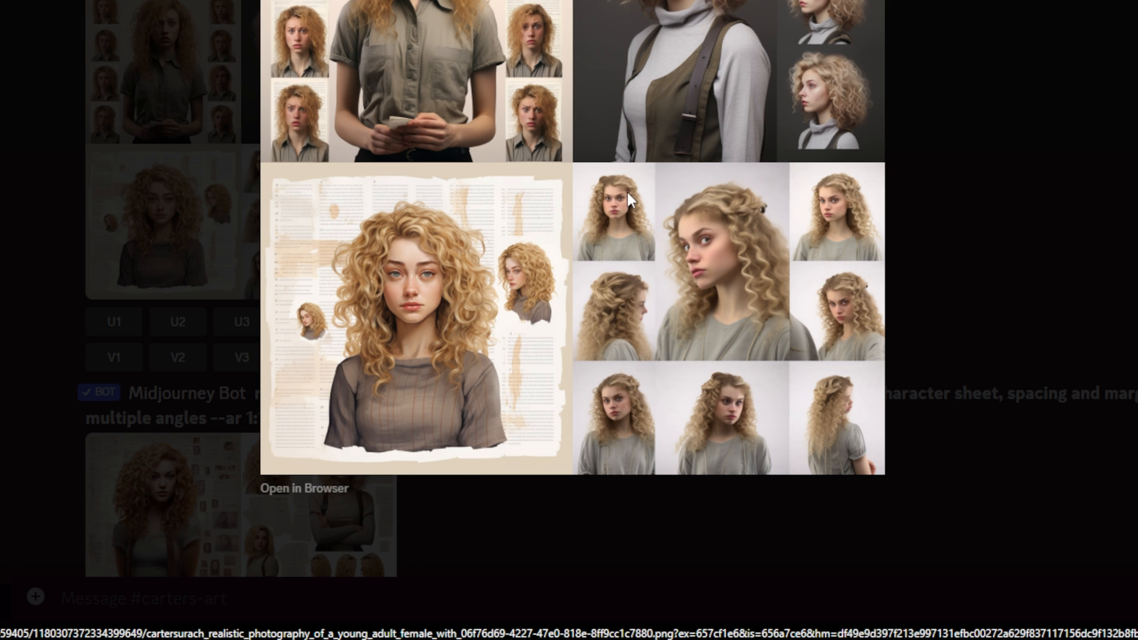
{"action": "scroll", "scroll_direction": "down", "scroll_amount": 3}
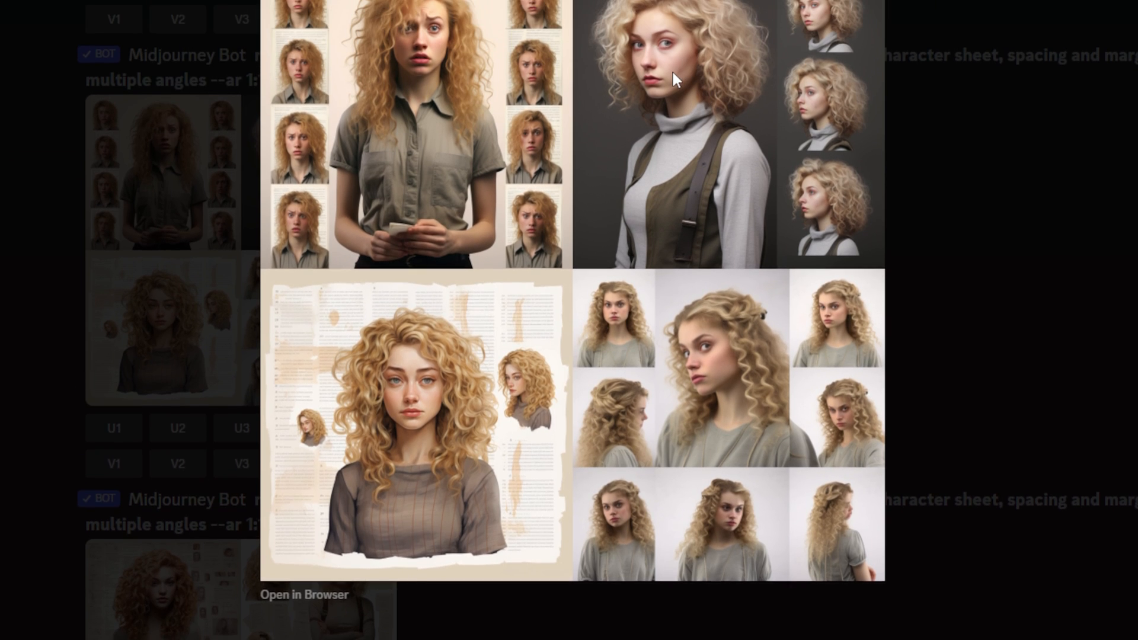
{"action": "scroll", "scroll_direction": "down", "scroll_amount": 3}
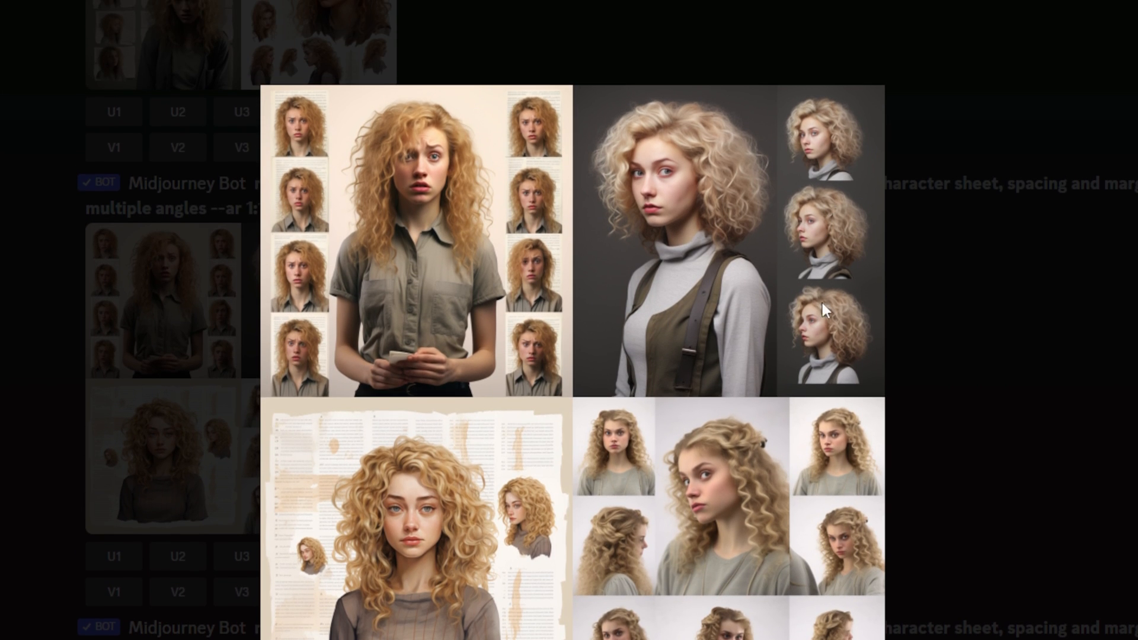
{"action": "mouse_move", "coordinate": [795, 290]}
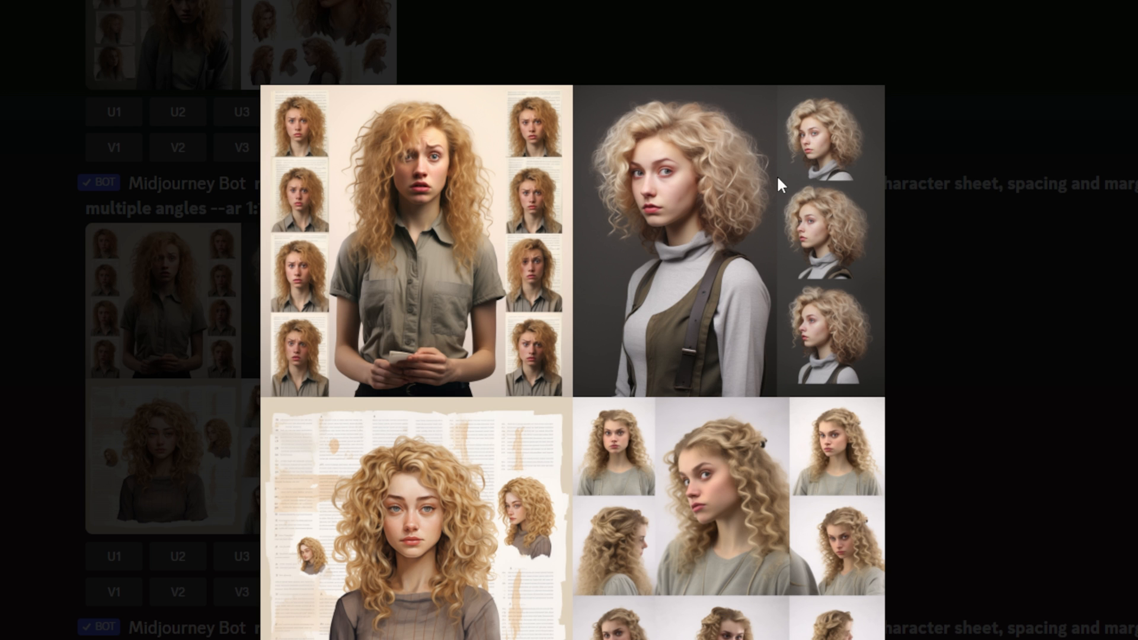
{"action": "mouse_move", "coordinate": [747, 289]}
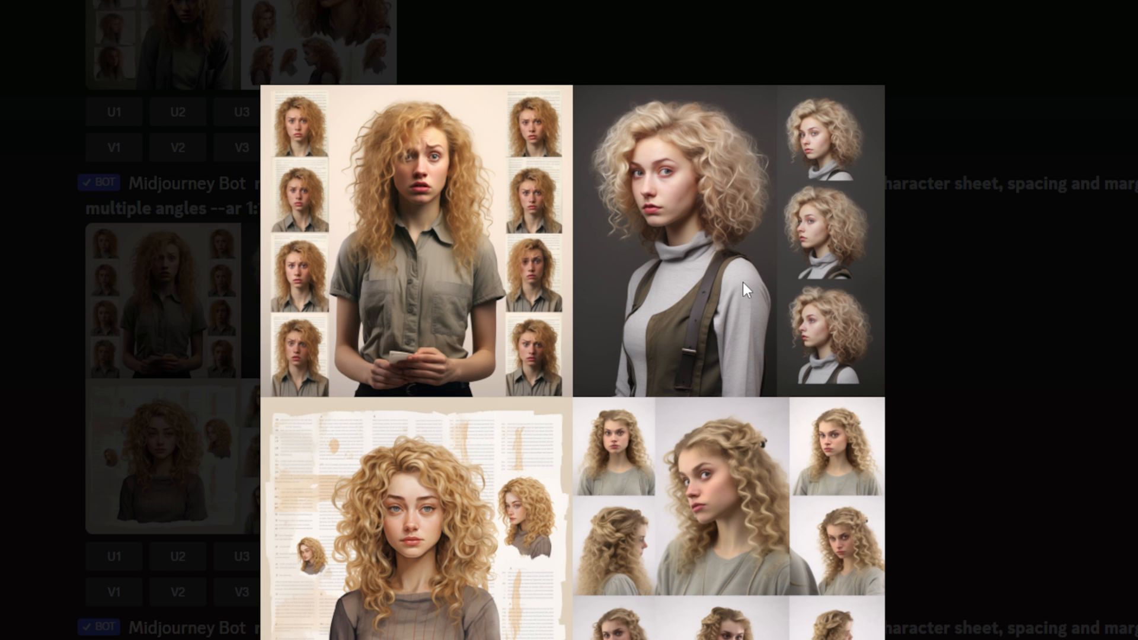
{"action": "scroll", "scroll_direction": "down", "scroll_amount": 3}
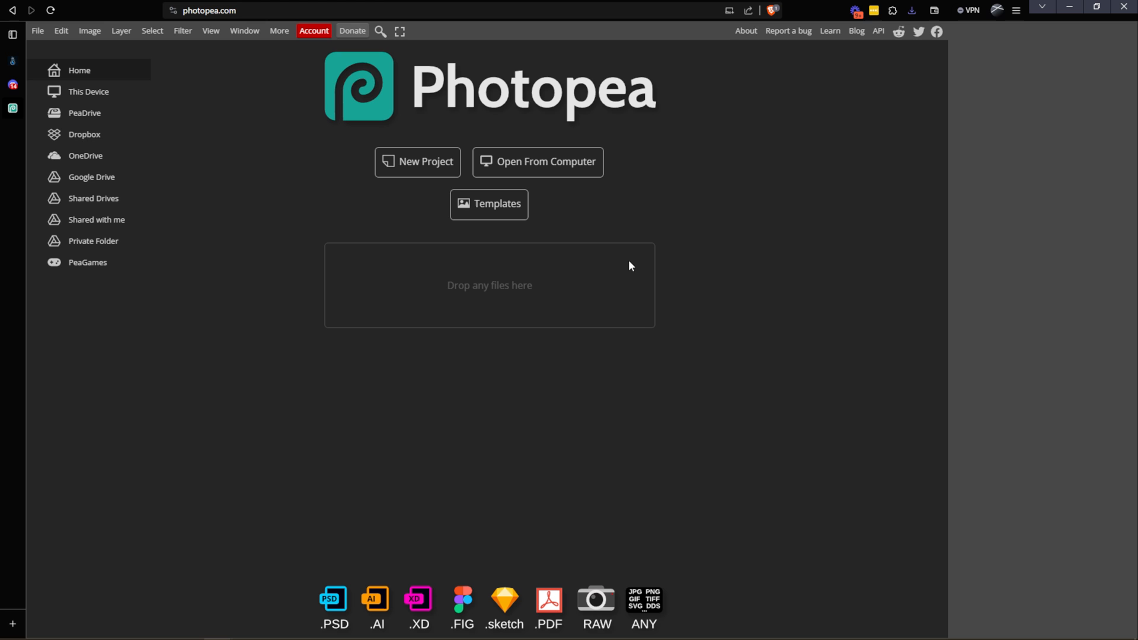
{"action": "mouse_move", "coordinate": [553, 247]}
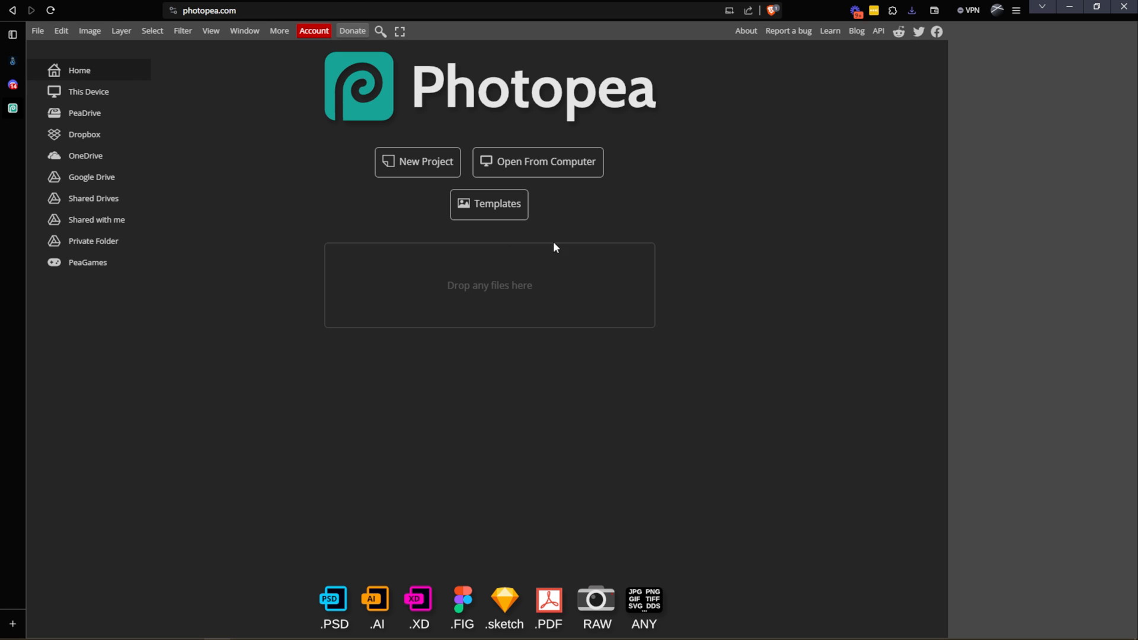
Step: Load the grid image from the computer and frame the crop around the top-left portrait
{"action": "left_click", "coordinate": [910, 10]}
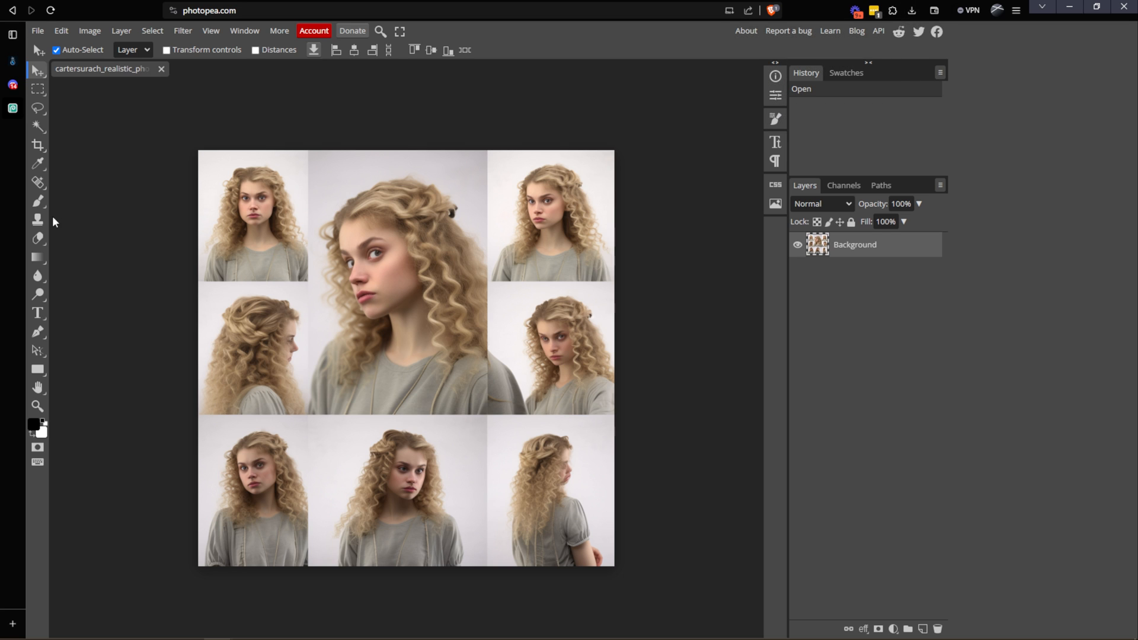
{"action": "mouse_move", "coordinate": [36, 144]}
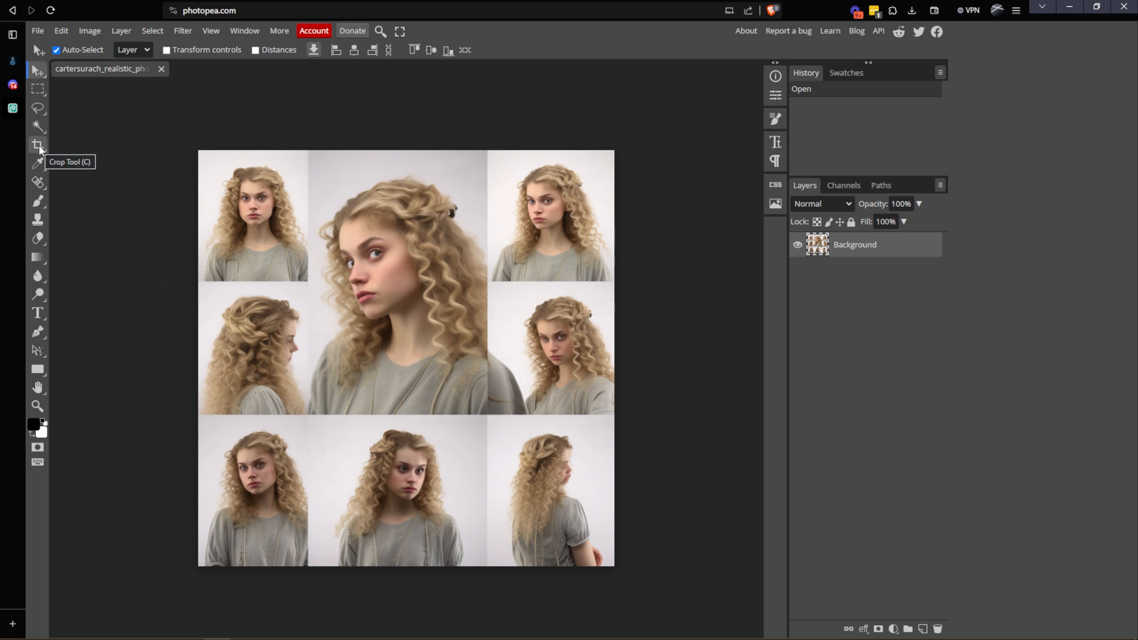
{"action": "left_click", "coordinate": [38, 143]}
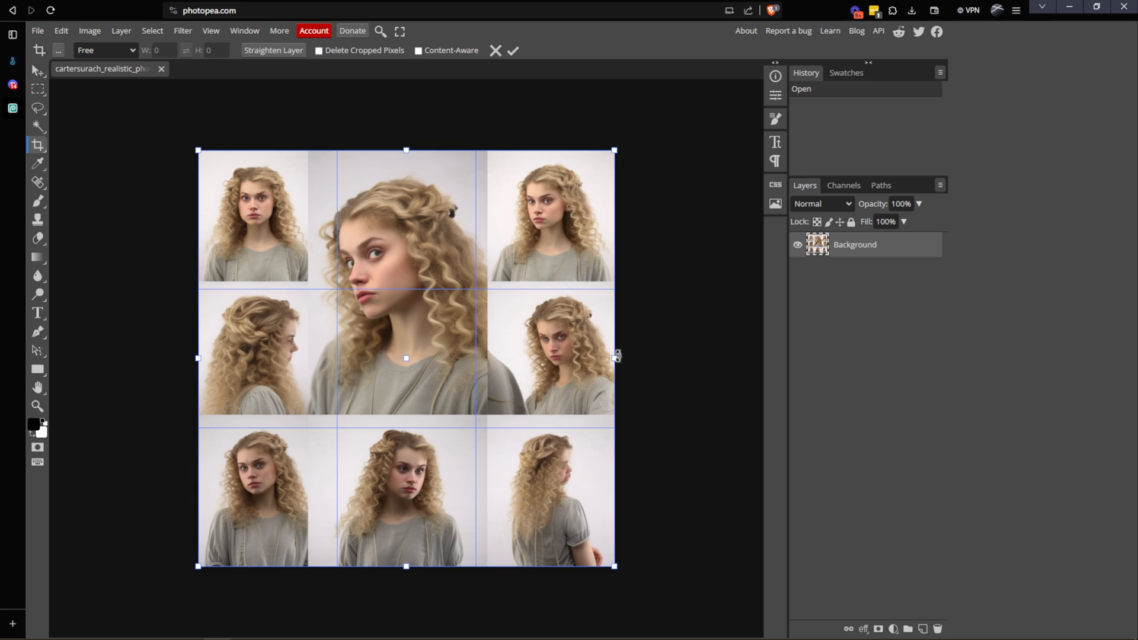
{"action": "mouse_move", "coordinate": [403, 211]}
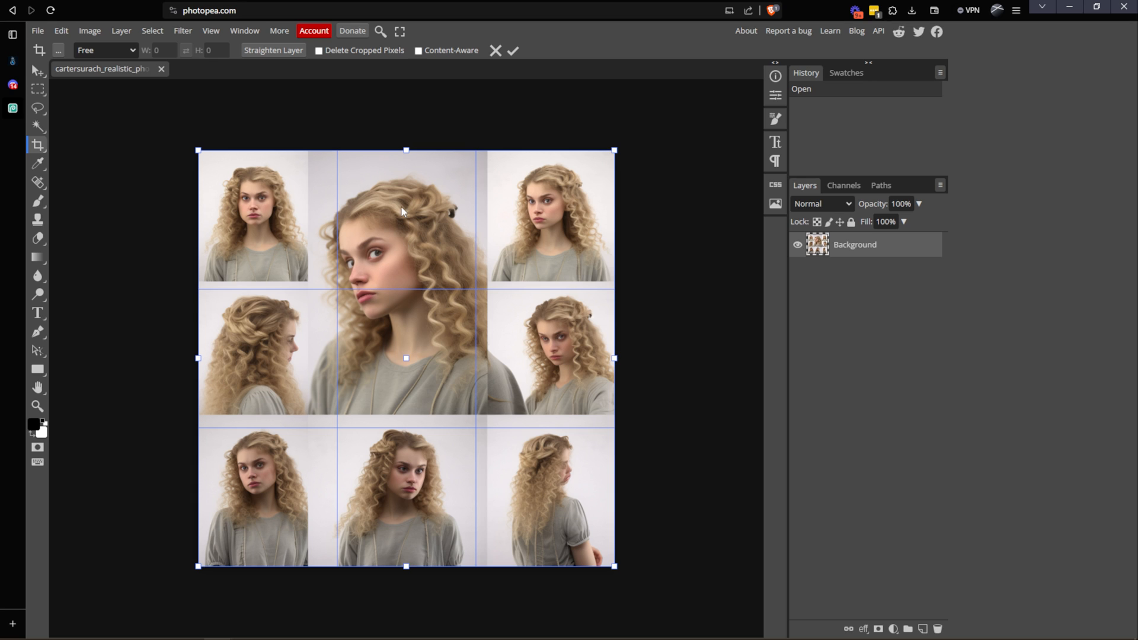
{"action": "mouse_move", "coordinate": [482, 463]}
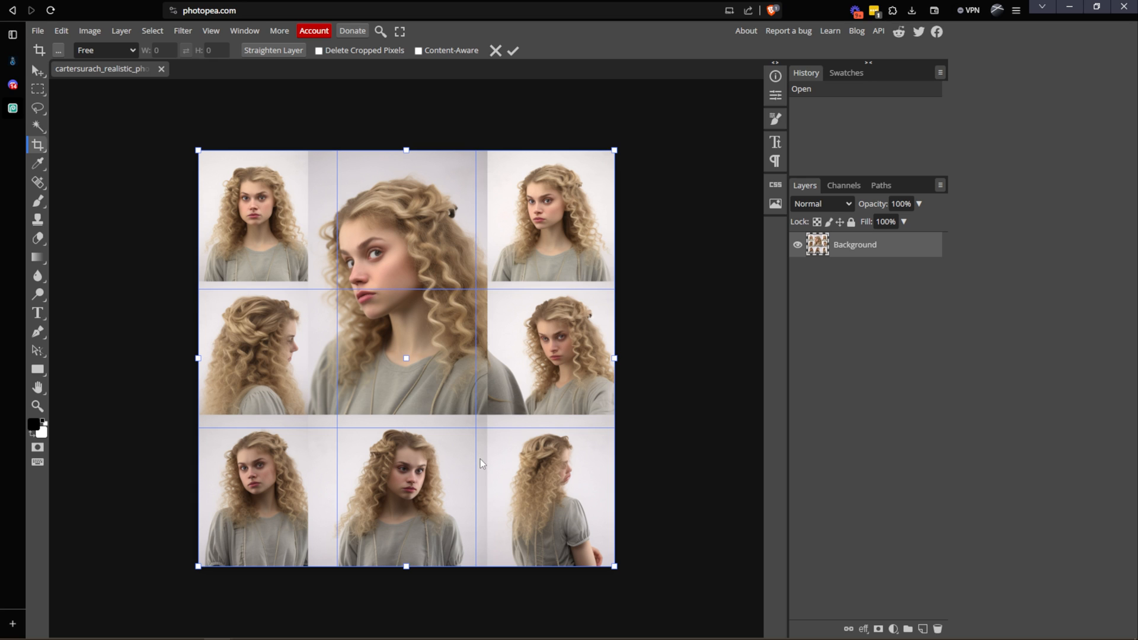
{"action": "mouse_move", "coordinate": [601, 554]}
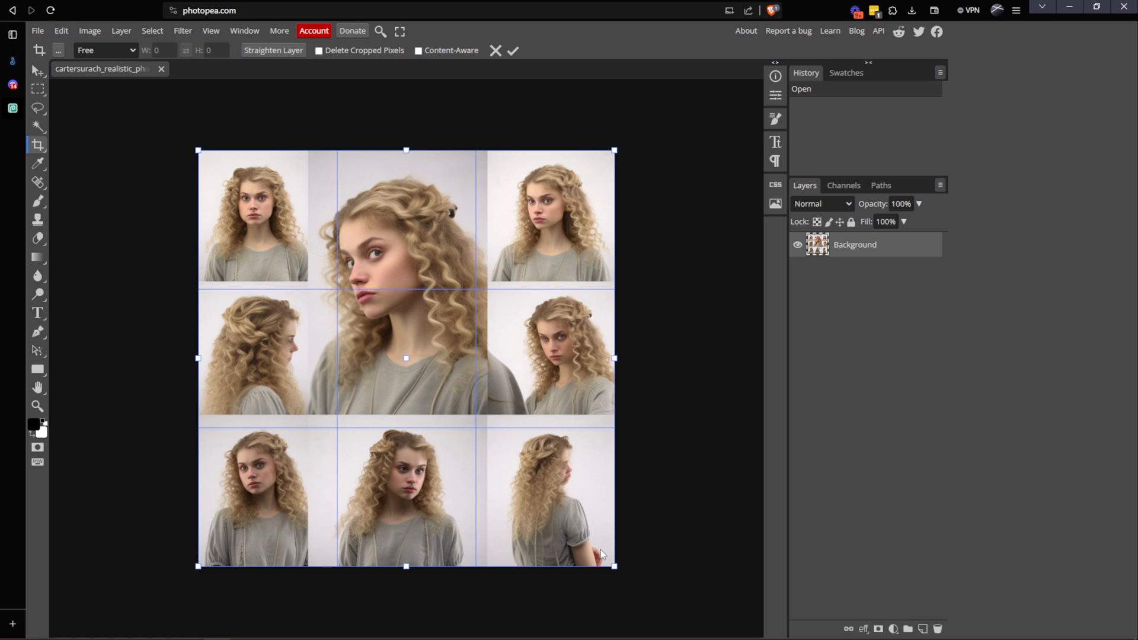
{"action": "mouse_move", "coordinate": [554, 337]}
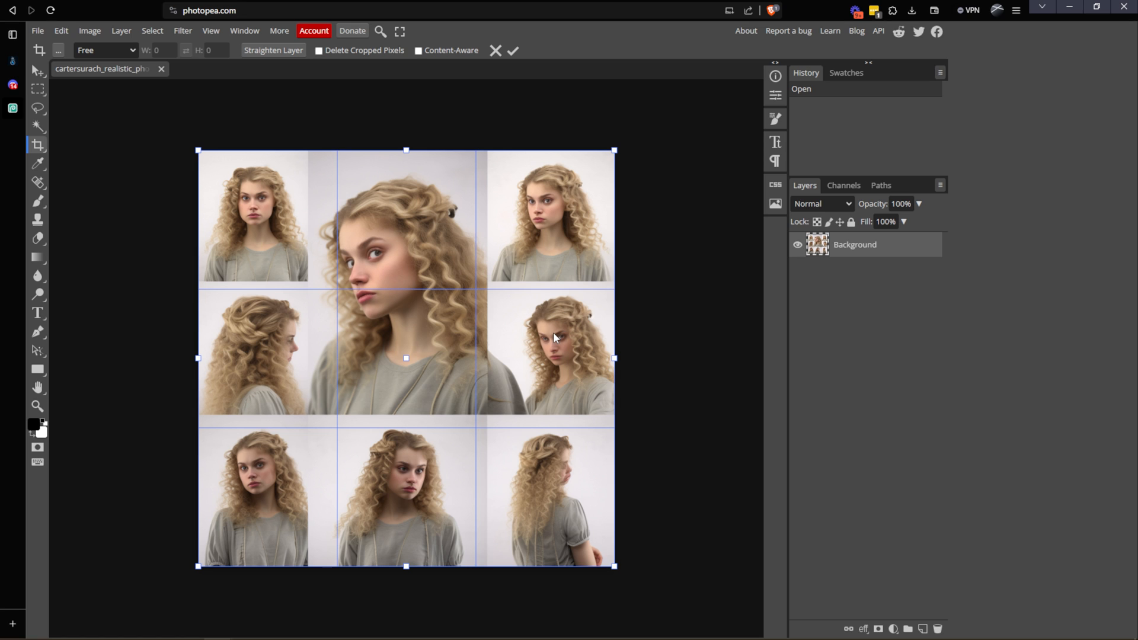
{"action": "mouse_move", "coordinate": [575, 486]}
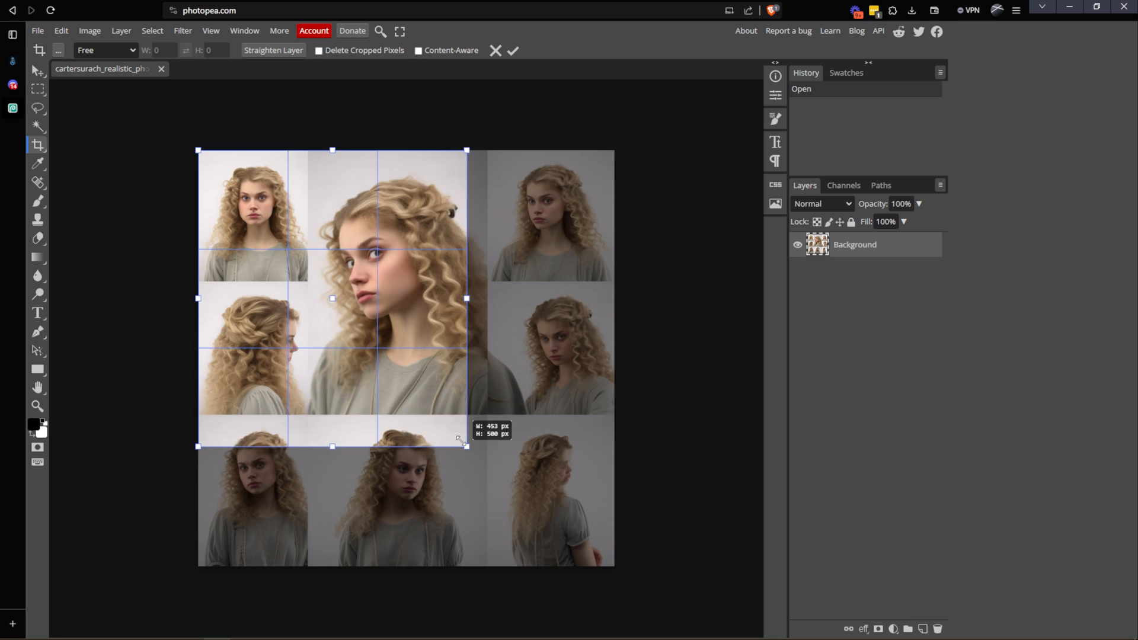
{"action": "left_click_drag", "start_coordinate": [464, 444], "coordinate": [251, 279]}
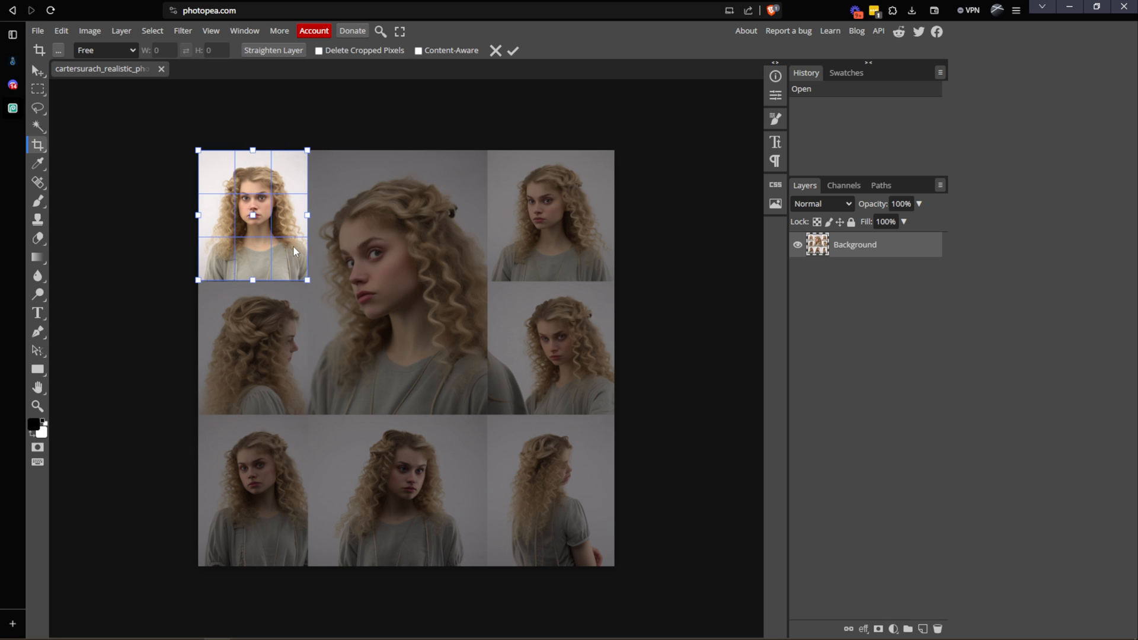
Step: Apply the crop and export the portrait as a JPG at 100% quality
{"action": "left_click", "coordinate": [512, 51]}
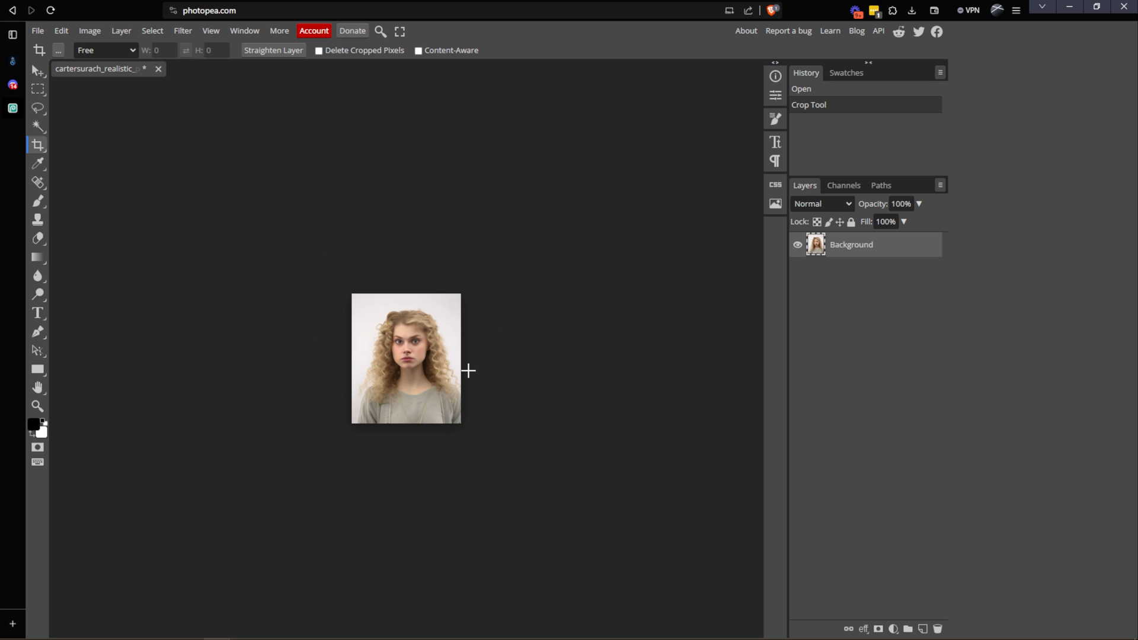
{"action": "left_click", "coordinate": [37, 30]}
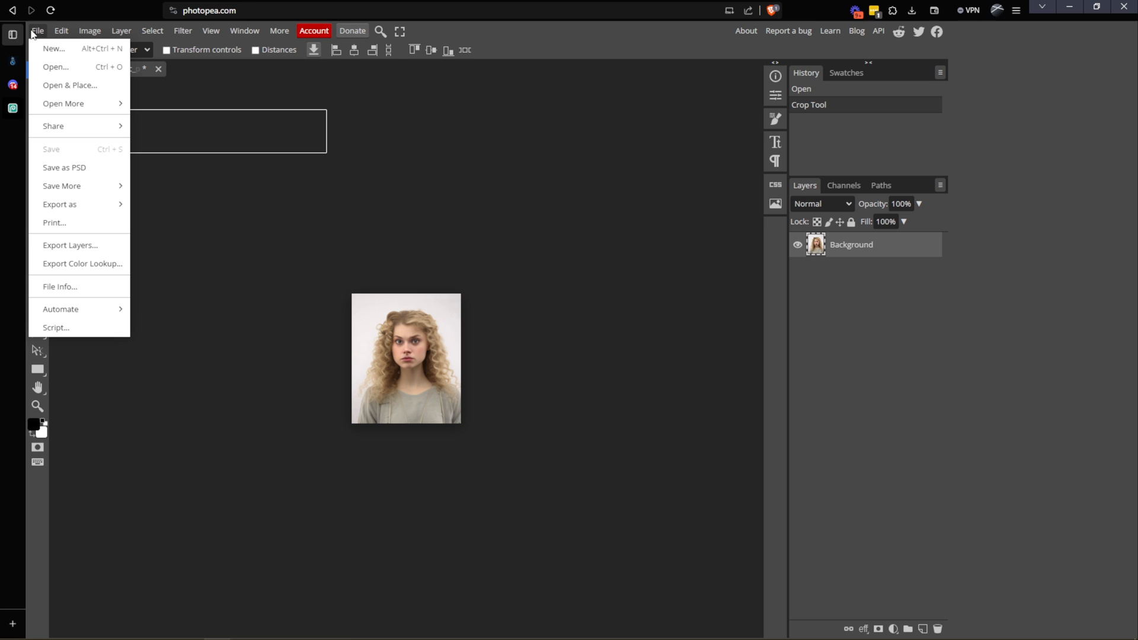
{"action": "left_click", "coordinate": [59, 204]}
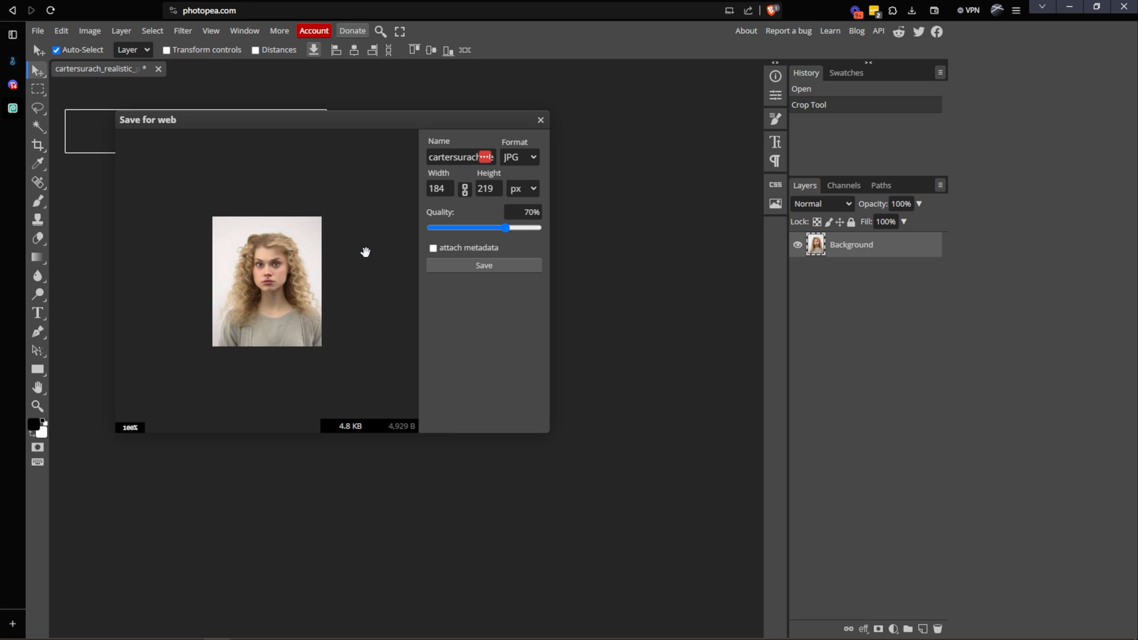
{"action": "left_click_drag", "start_coordinate": [506, 227], "coordinate": [538, 228]}
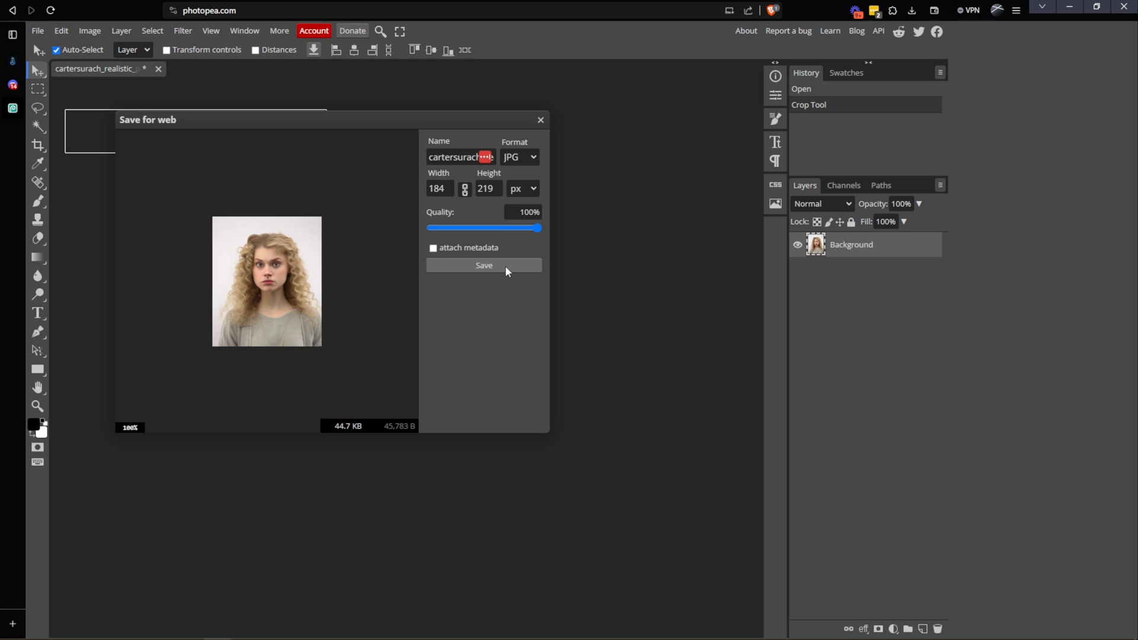
{"action": "left_click", "coordinate": [484, 265]}
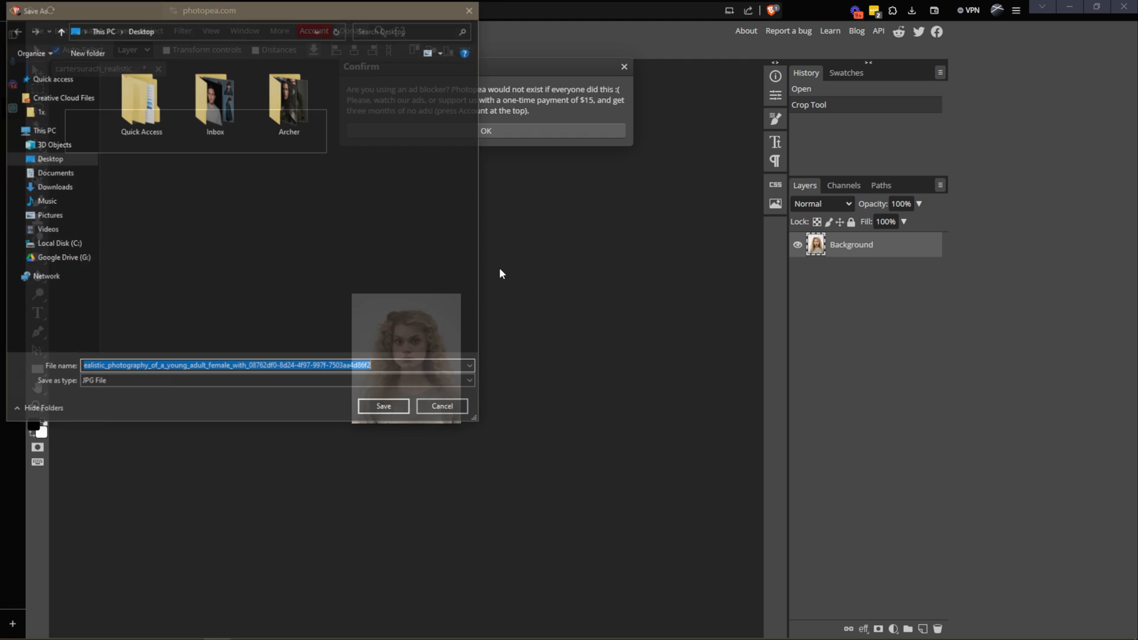
Step: Save it into a new desktop folder 'Blonde Curly Hair', then revert the crop
{"action": "left_click", "coordinate": [85, 51]}
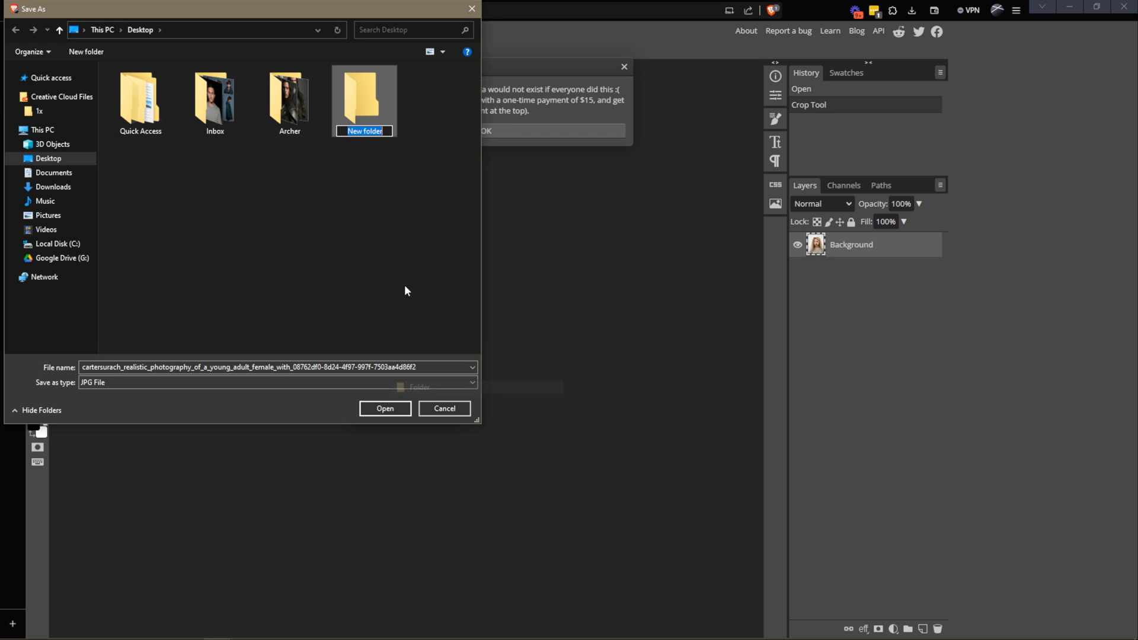
{"action": "type", "text": "B"}
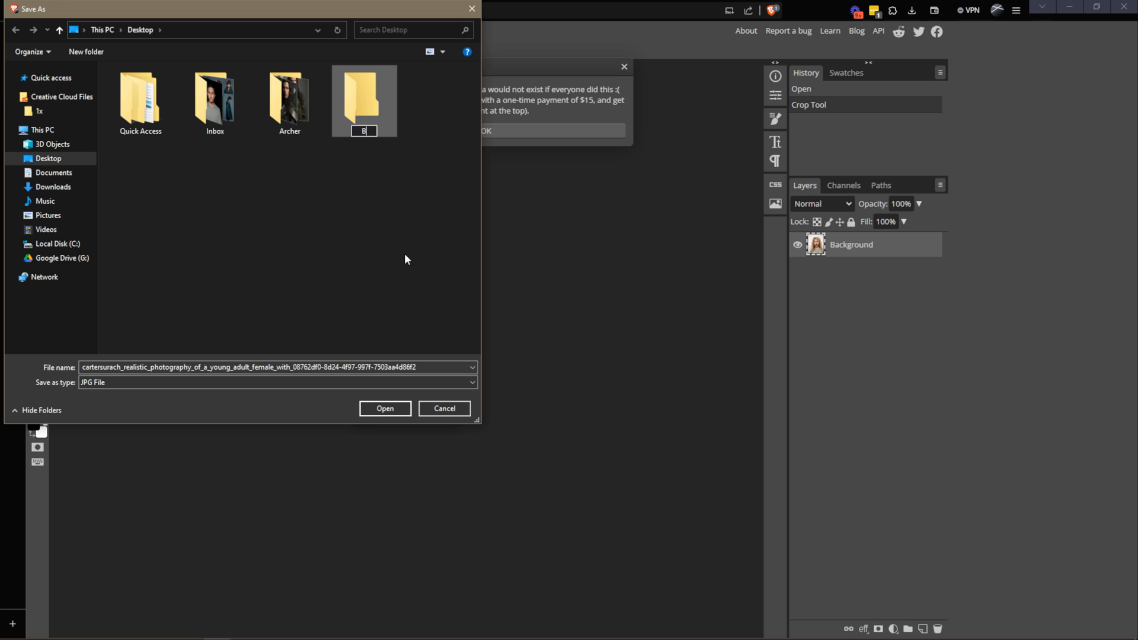
{"action": "type", "text": "londe Curly"}
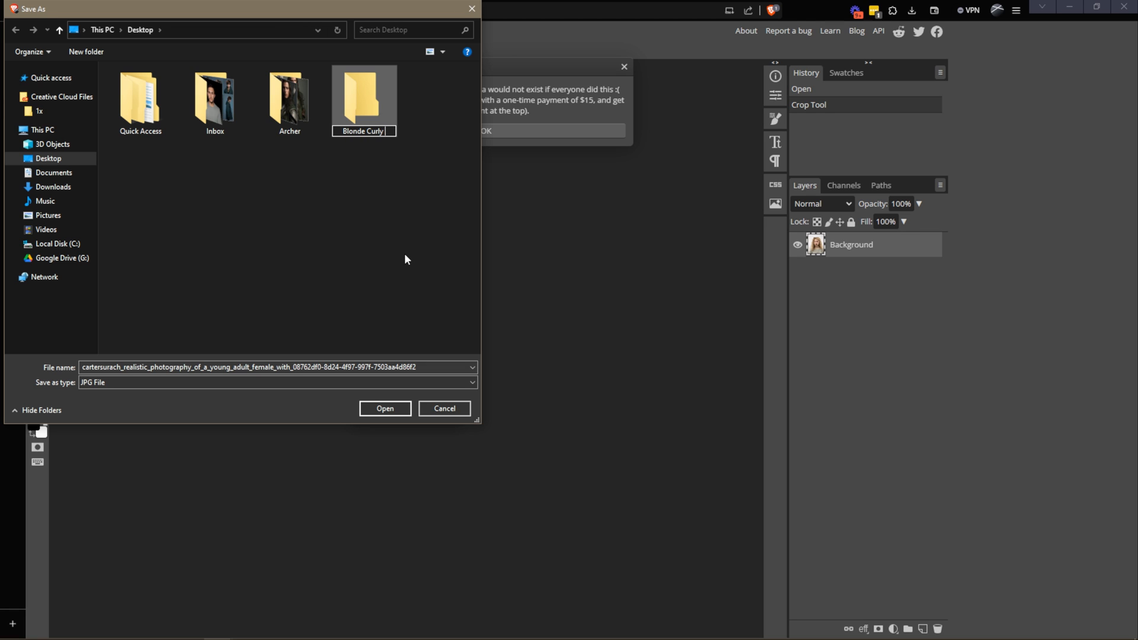
{"action": "left_click", "coordinate": [363, 94]}
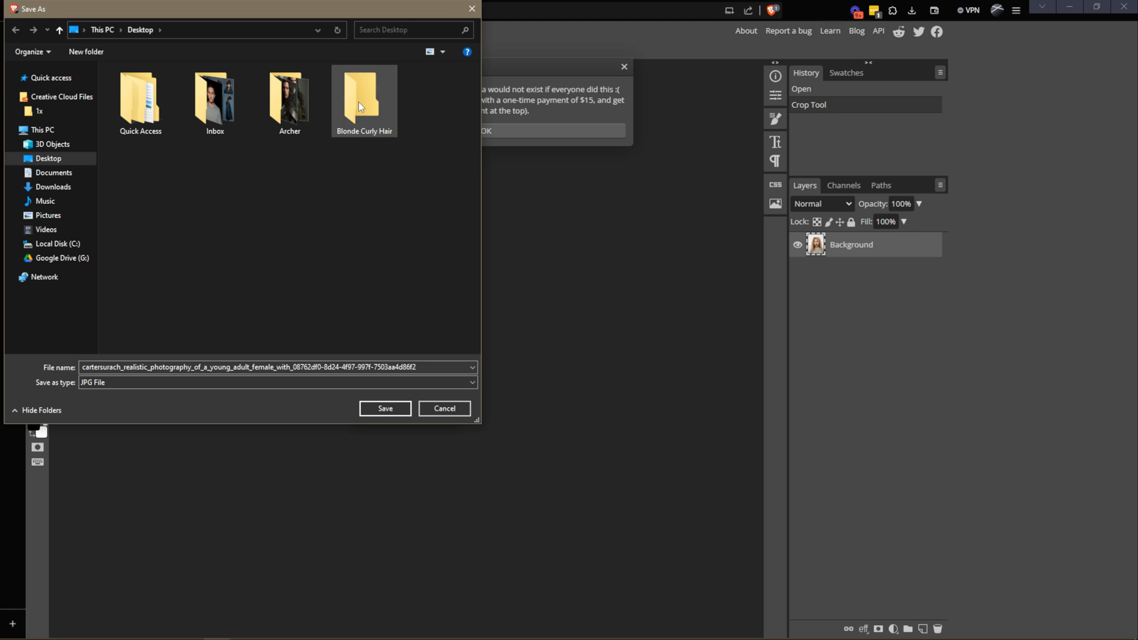
{"action": "double_click", "coordinate": [365, 98]}
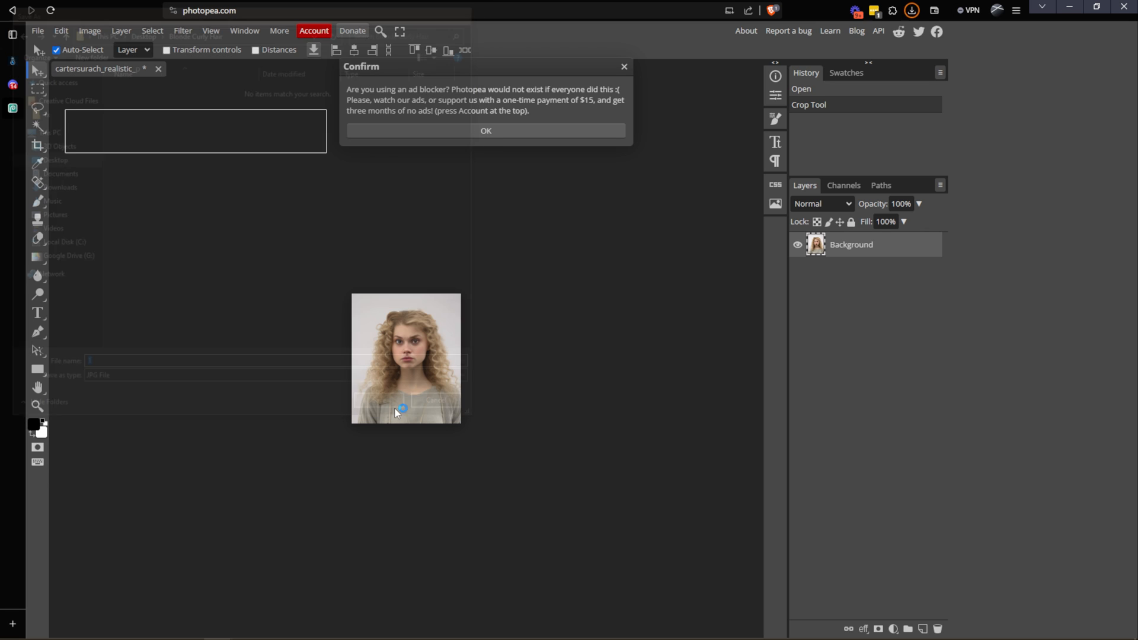
{"action": "left_click", "coordinate": [484, 131]}
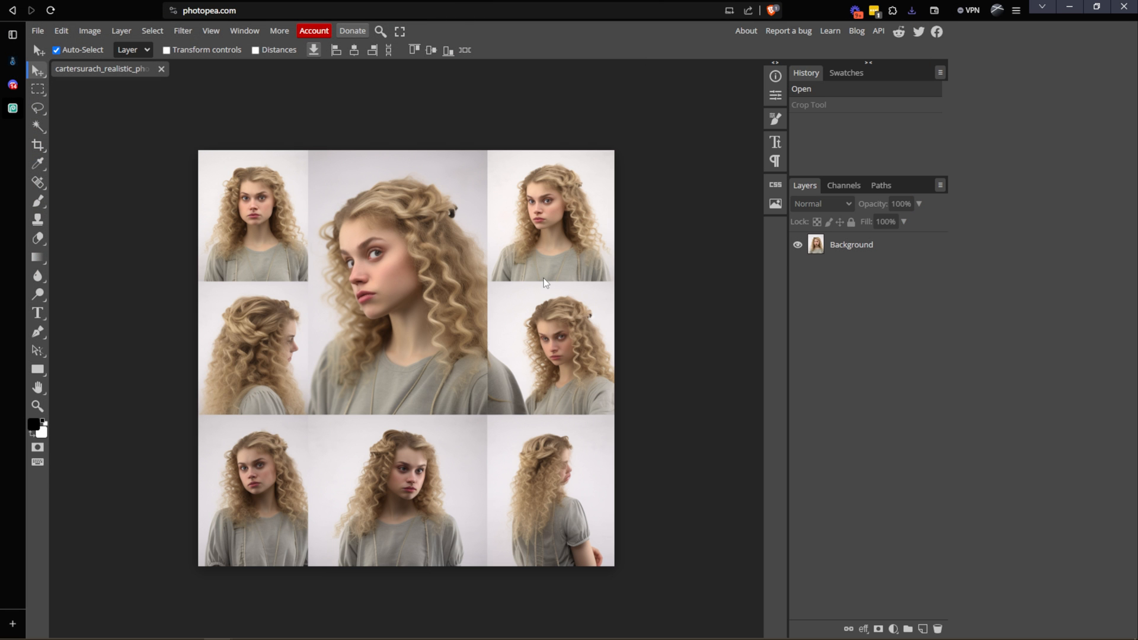
{"action": "mouse_move", "coordinate": [584, 294]}
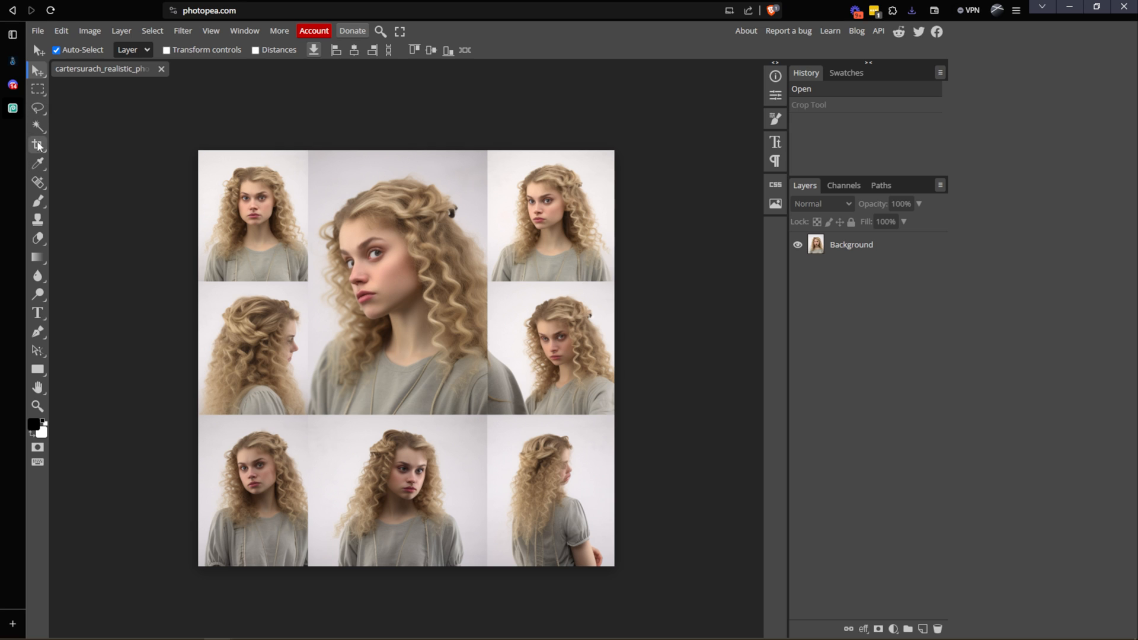
Step: Crop the large profile portrait and another head shot, exporting them as JPGs 2 and 3
{"action": "left_click", "coordinate": [38, 144]}
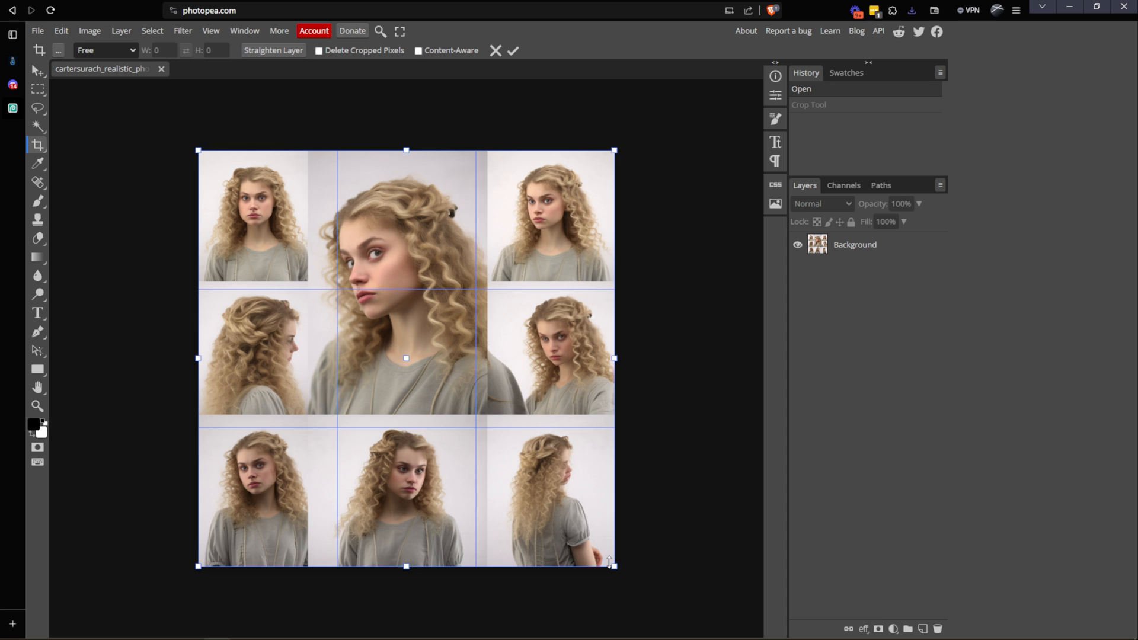
{"action": "left_click_drag", "start_coordinate": [614, 565], "coordinate": [486, 413]}
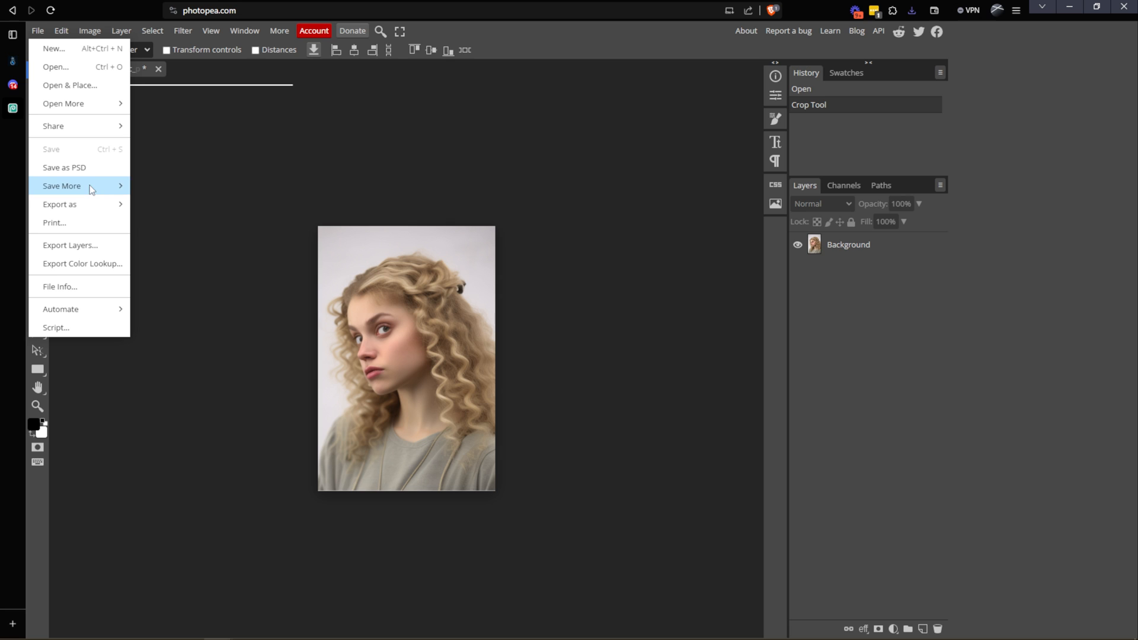
{"action": "left_click", "coordinate": [59, 205]}
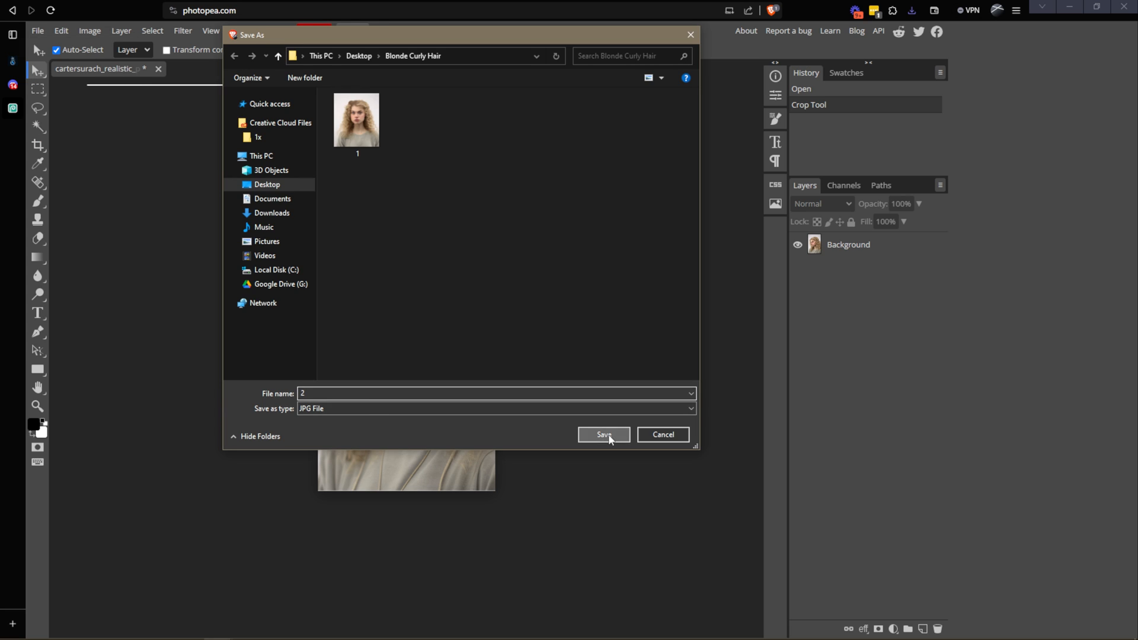
{"action": "left_click", "coordinate": [603, 434]}
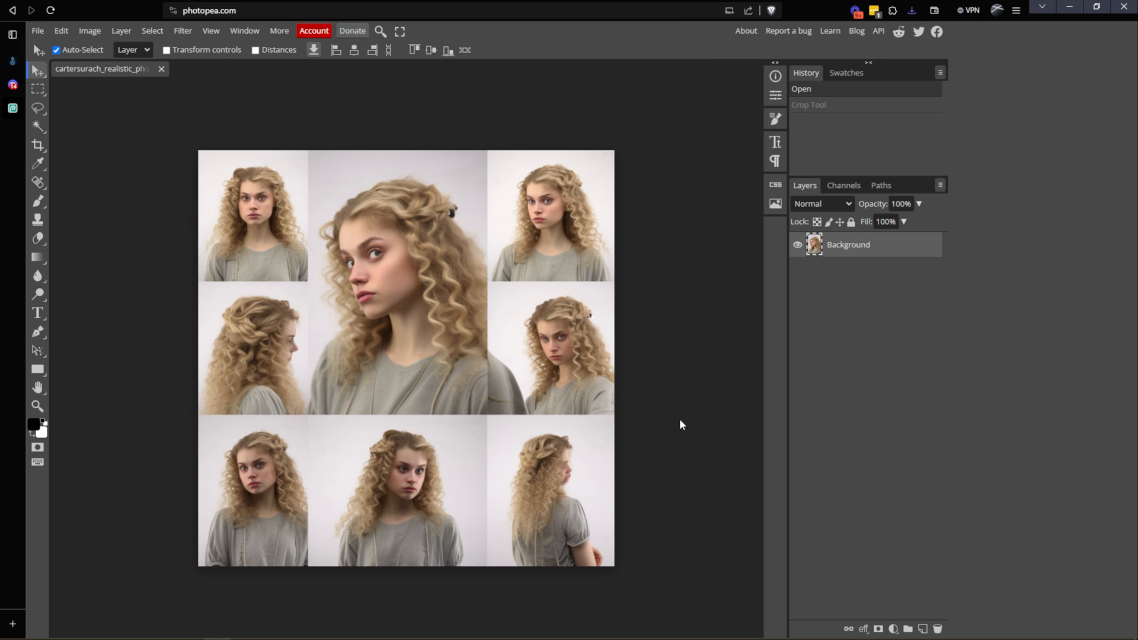
{"action": "mouse_move", "coordinate": [567, 192]}
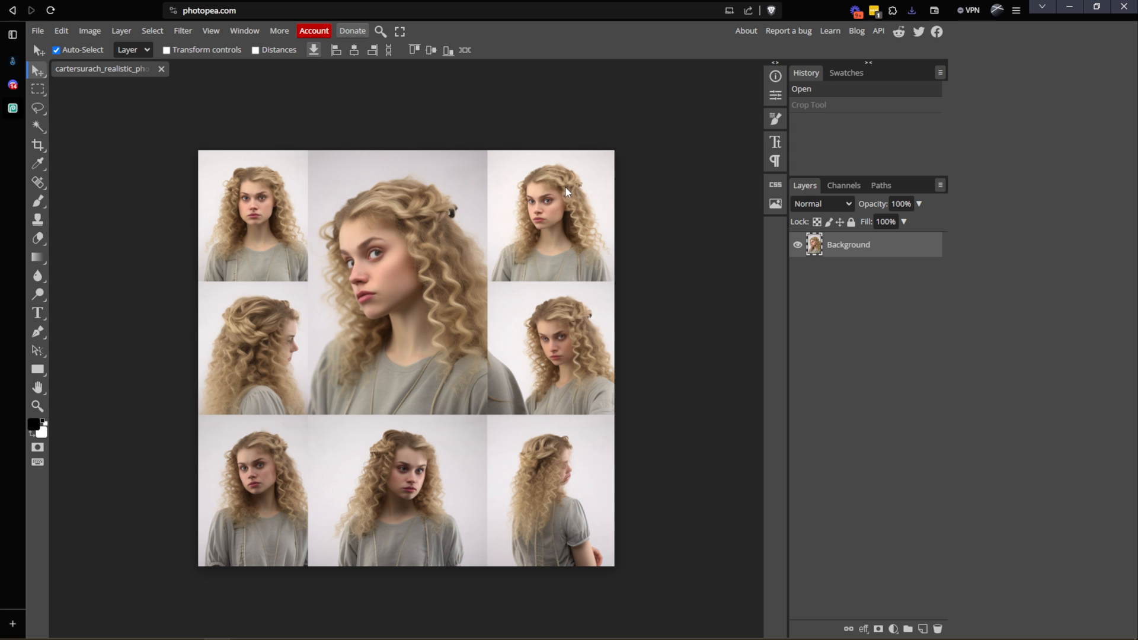
{"action": "mouse_move", "coordinate": [60, 142]}
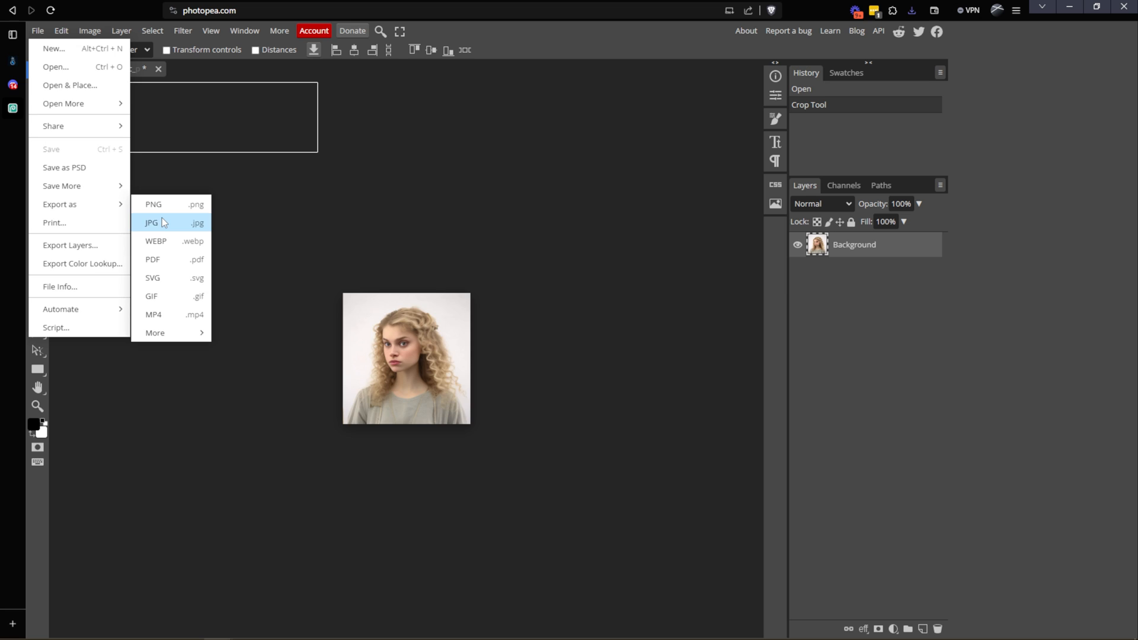
{"action": "left_click", "coordinate": [153, 223]}
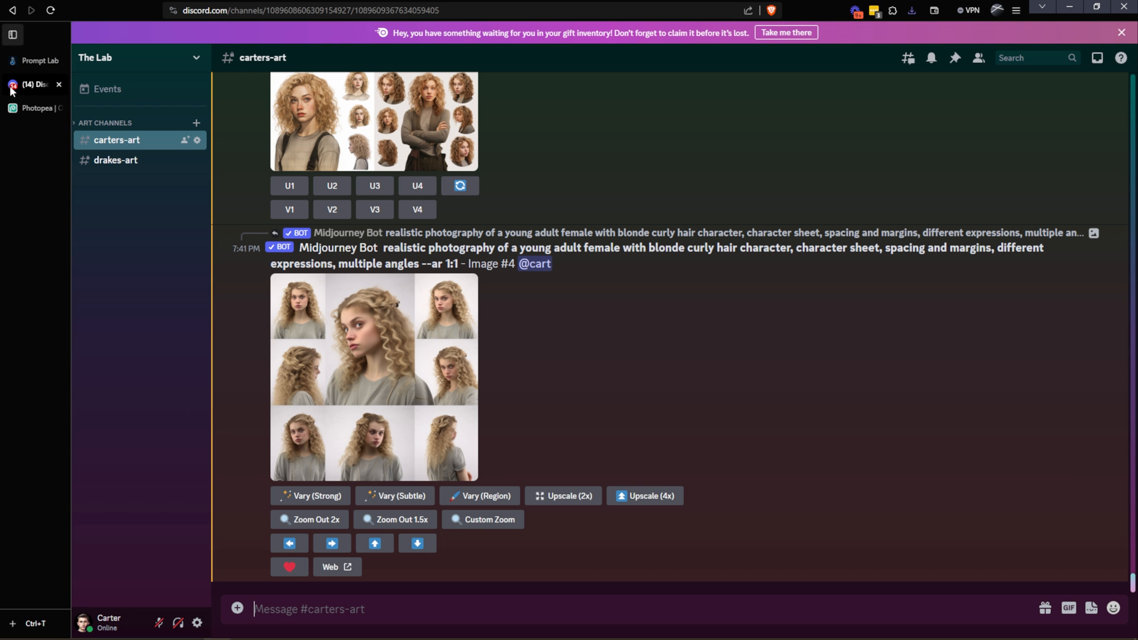
Step: Upload the three saved Blonde Curly Hair portraits to #carters-art
{"action": "left_click", "coordinate": [911, 10]}
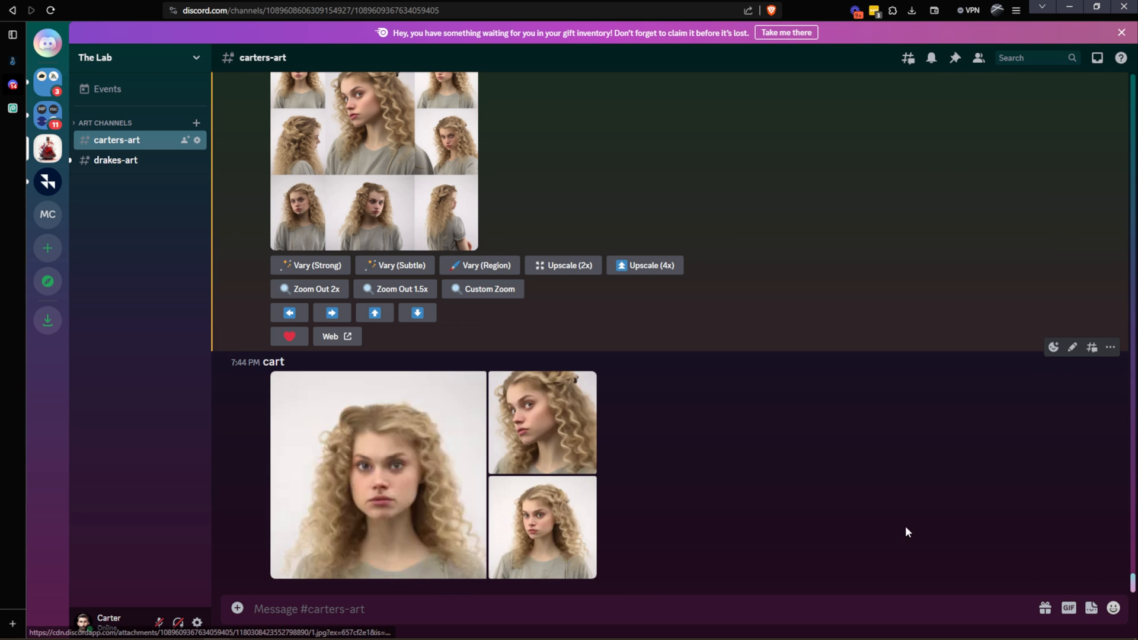
{"action": "right_click", "coordinate": [541, 421]}
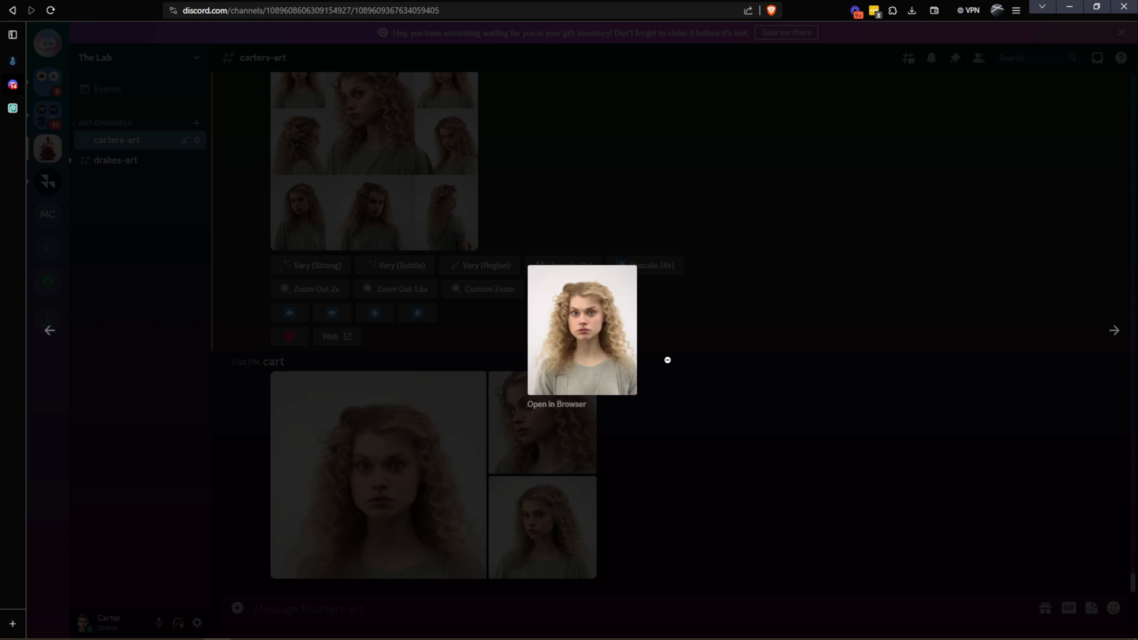
{"action": "right_click", "coordinate": [457, 528]}
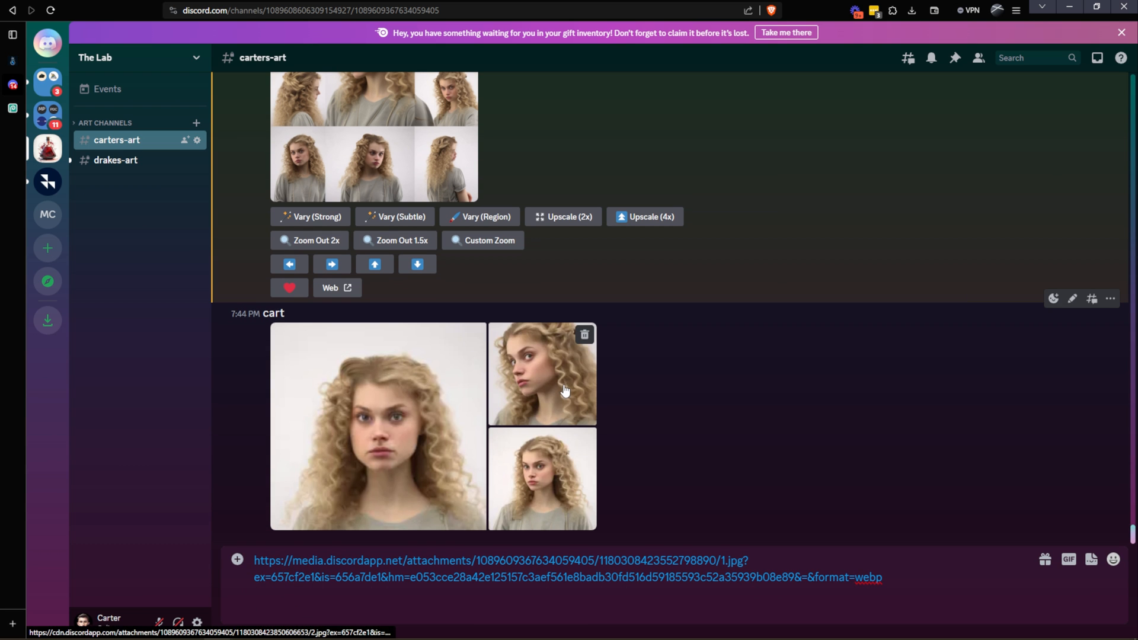
{"action": "right_click", "coordinate": [541, 372]}
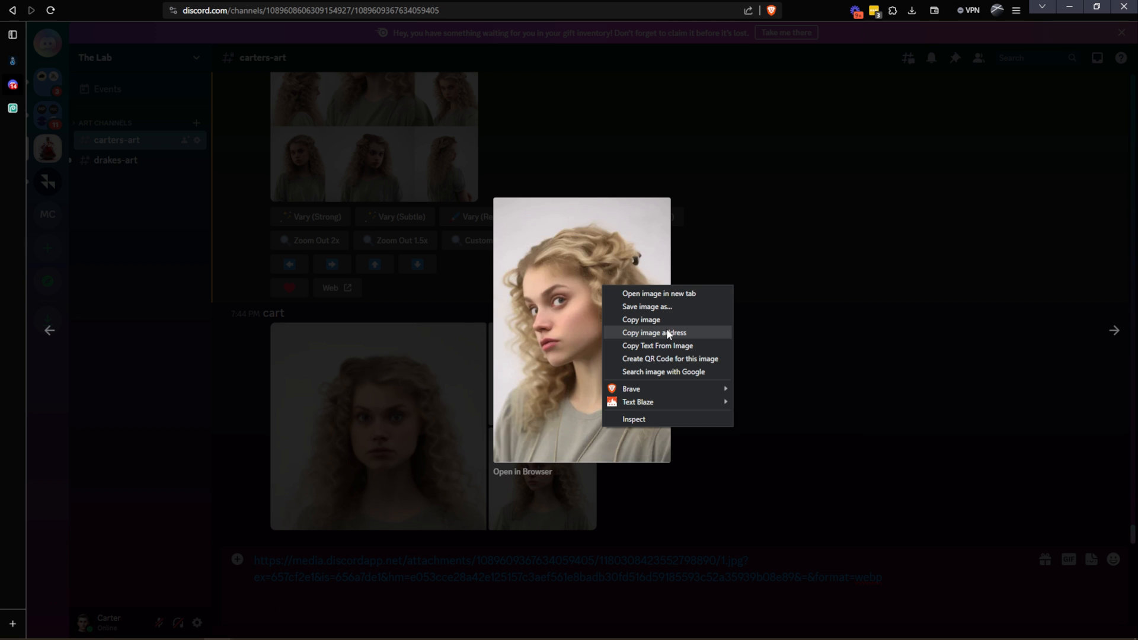
{"action": "left_click", "coordinate": [652, 332]}
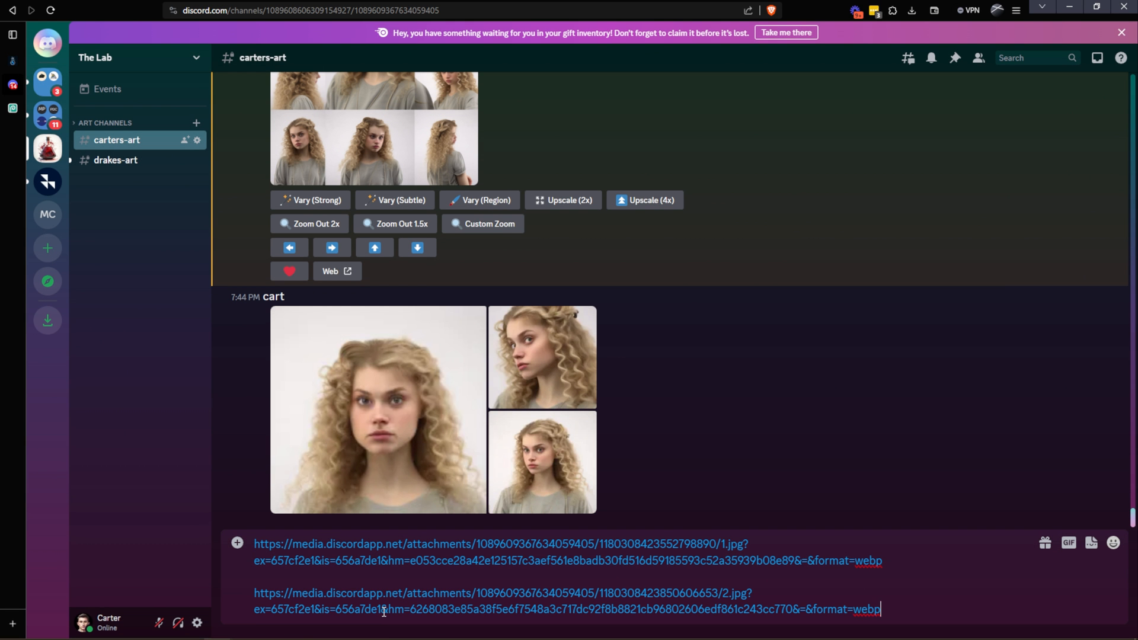
{"action": "left_click", "coordinate": [541, 356]}
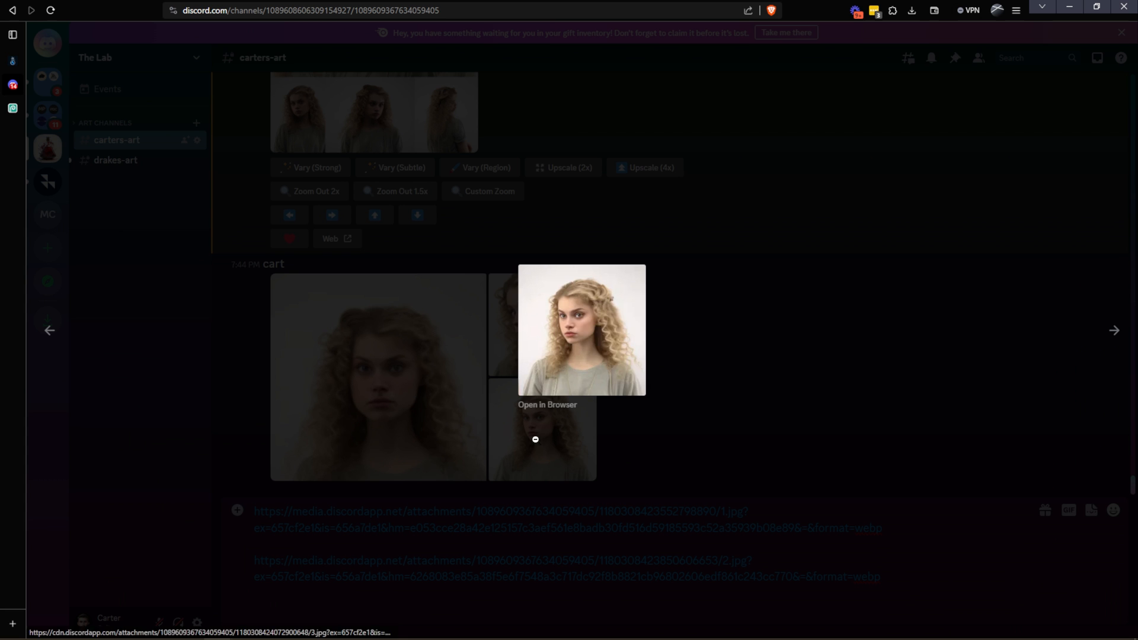
{"action": "right_click", "coordinate": [581, 330]}
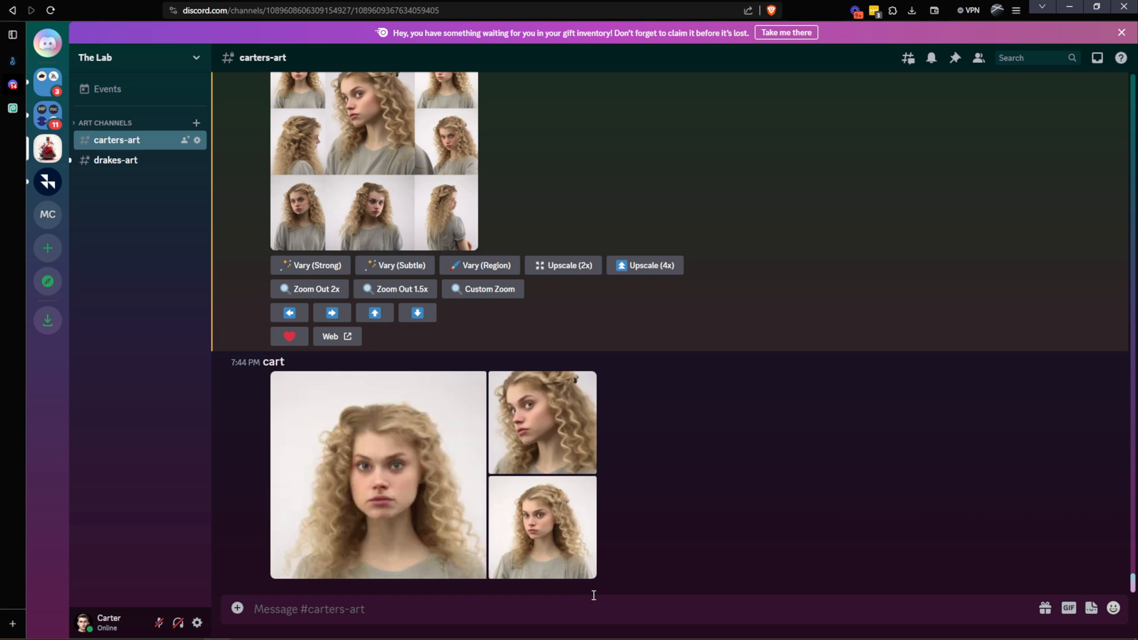
{"action": "mouse_move", "coordinate": [773, 506]}
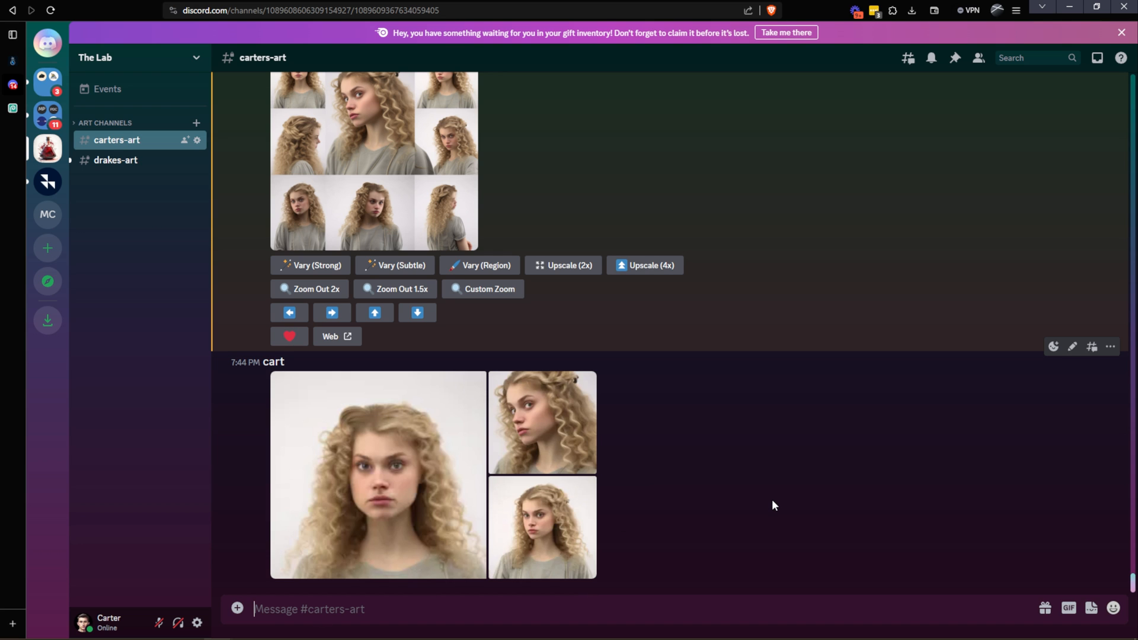
Step: Use /prefer option set to create the 'angela' option holding the three portrait links
{"action": "type", "text": "/prefer"}
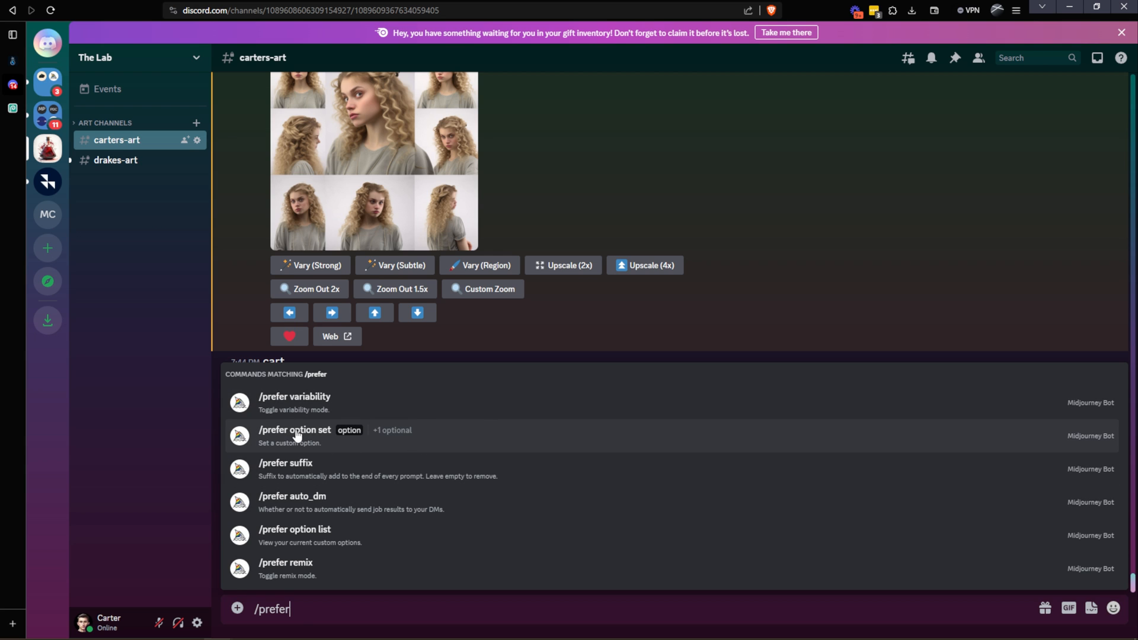
{"action": "left_click", "coordinate": [295, 429]}
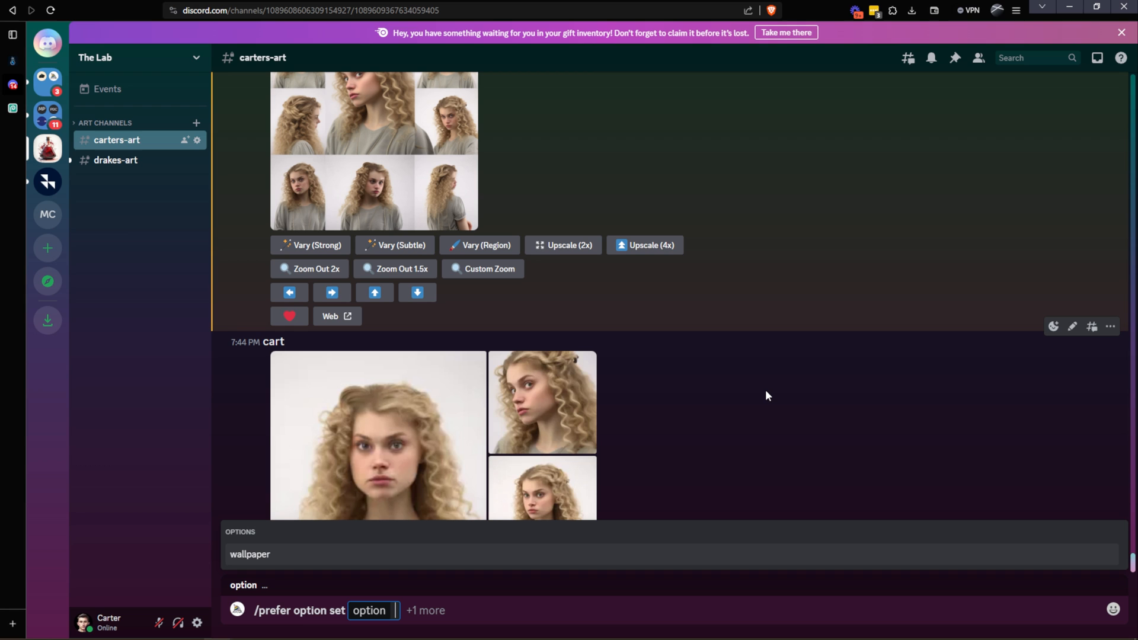
{"action": "type", "text": "an"}
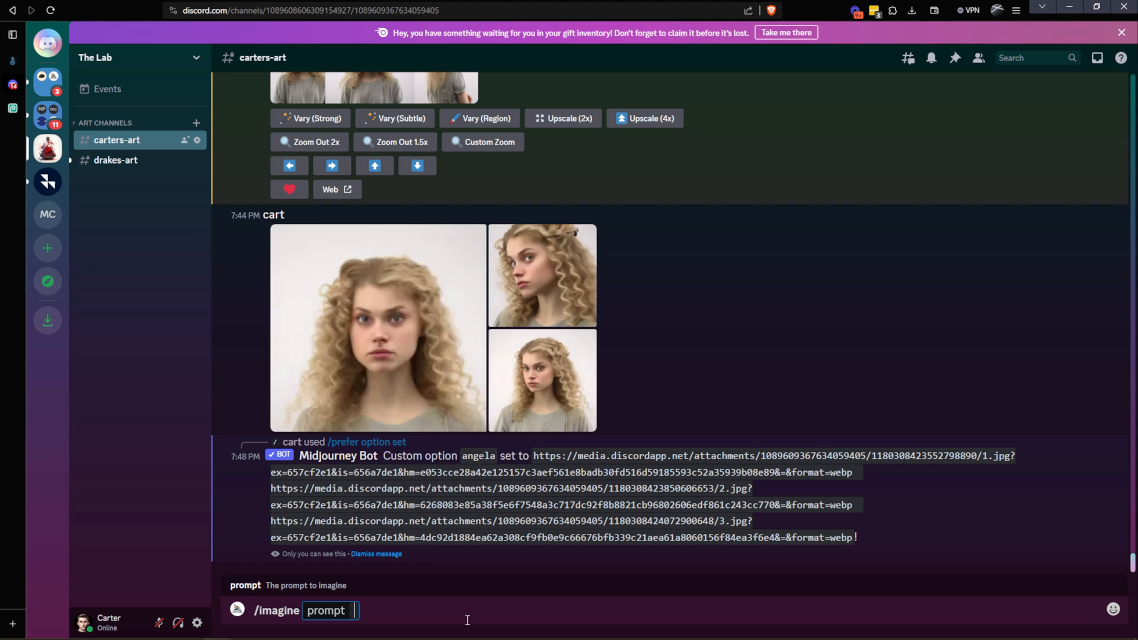
Step: Imagine 'a portrait of a girl on a busy street in new york' and upscale image #2
{"action": "type", "text": "a portrait of a"}
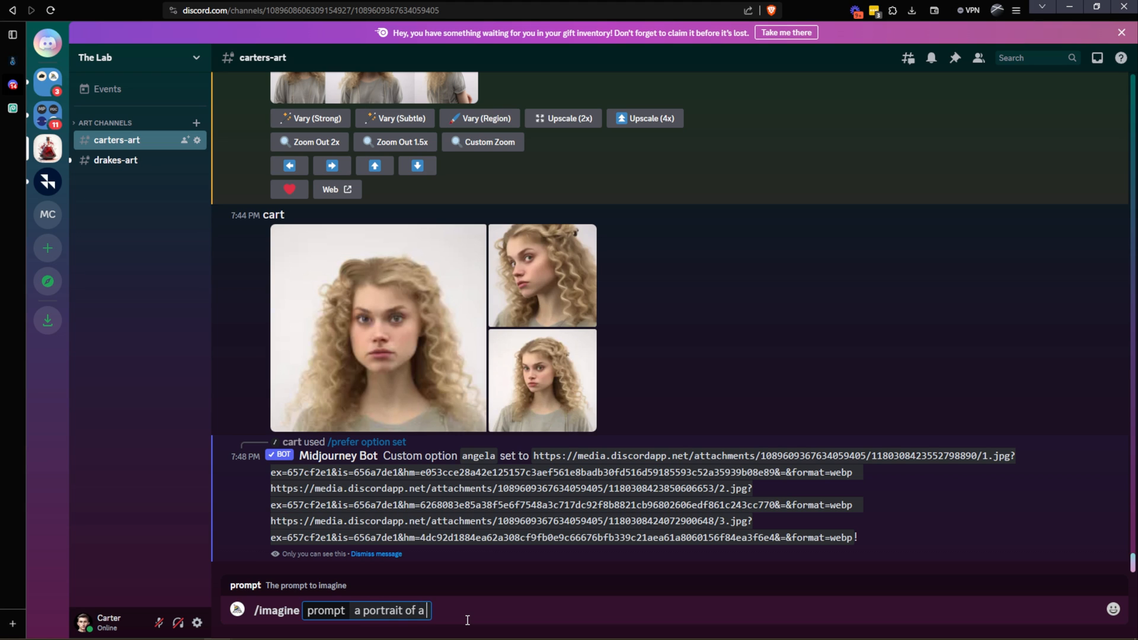
{"action": "type", "text": "gi"}
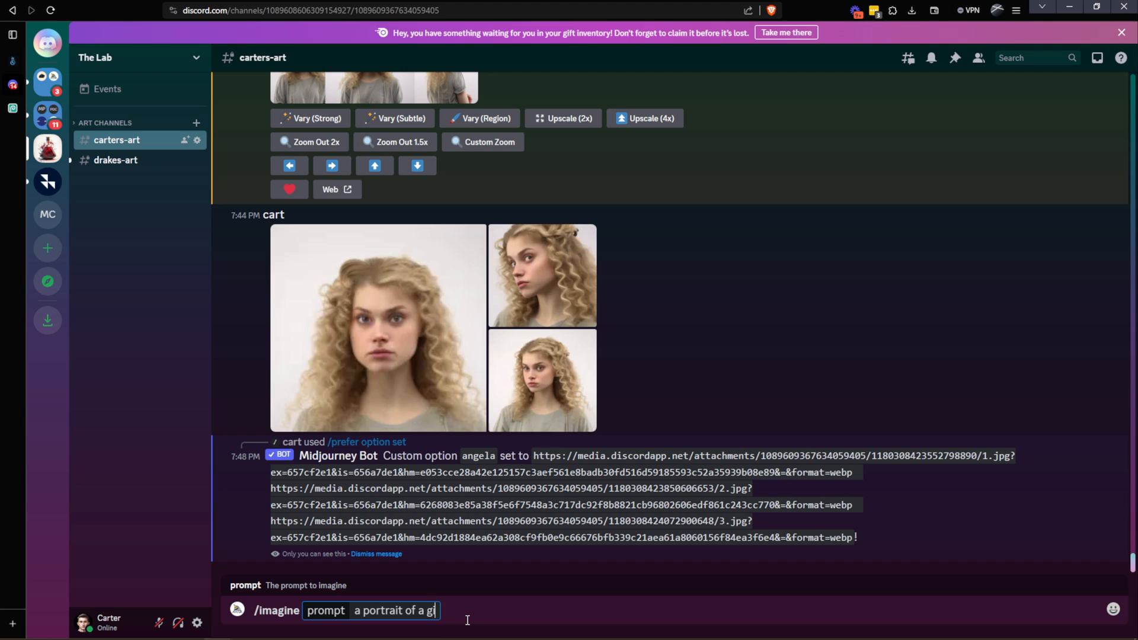
{"action": "type", "text": "on a busy s"}
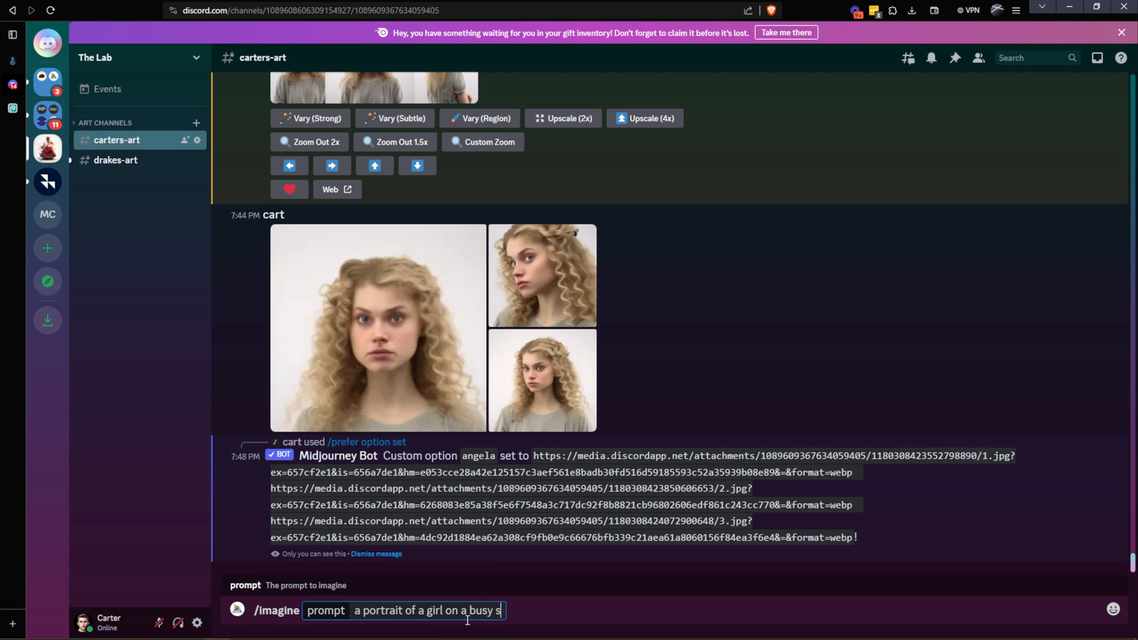
{"action": "type", "text": "treet in new york"}
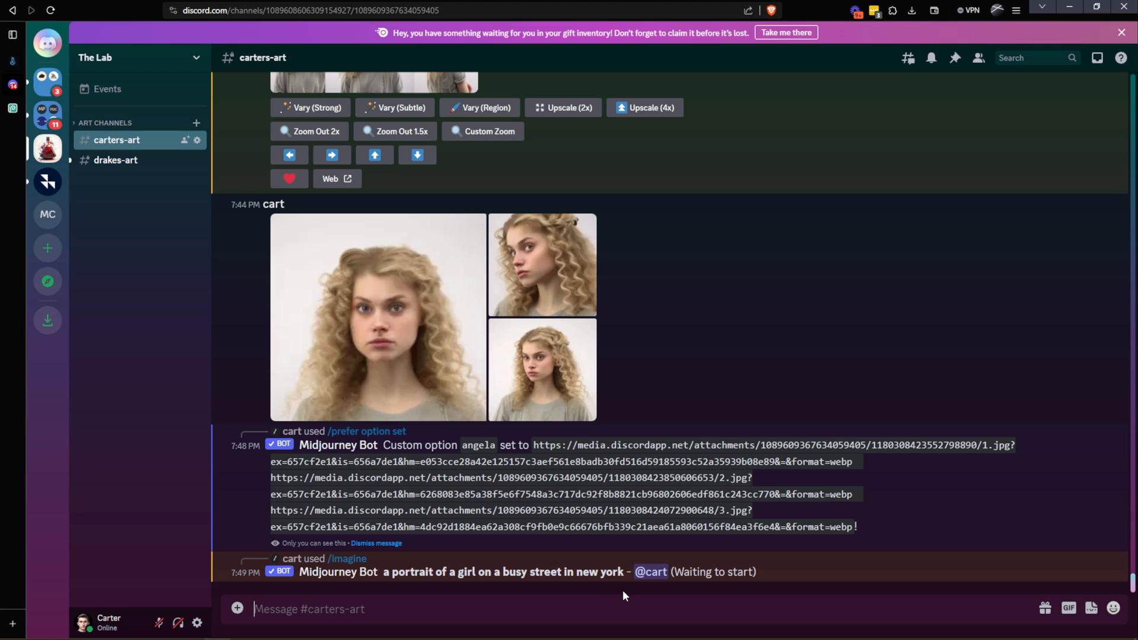
{"action": "mouse_move", "coordinate": [418, 342]}
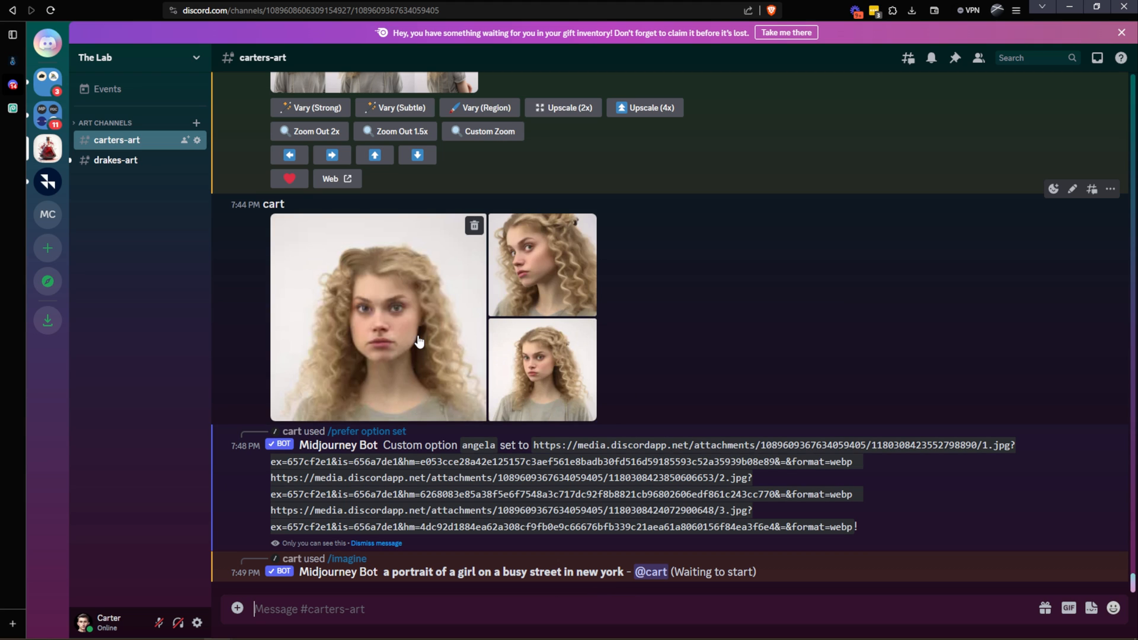
{"action": "mouse_move", "coordinate": [589, 306]}
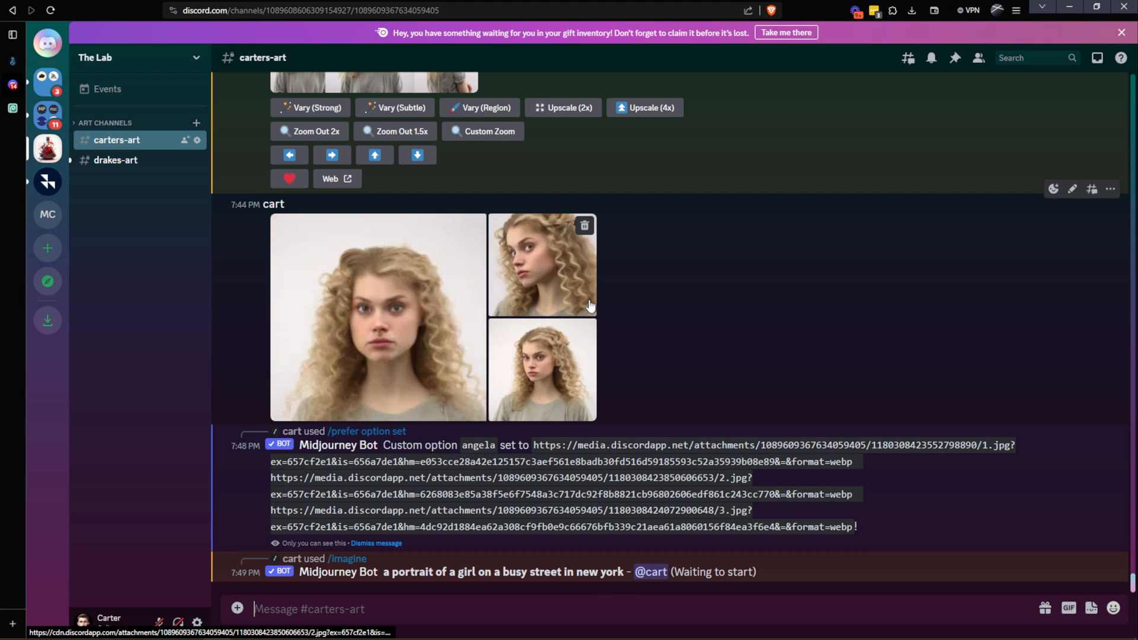
{"action": "mouse_move", "coordinate": [769, 368]}
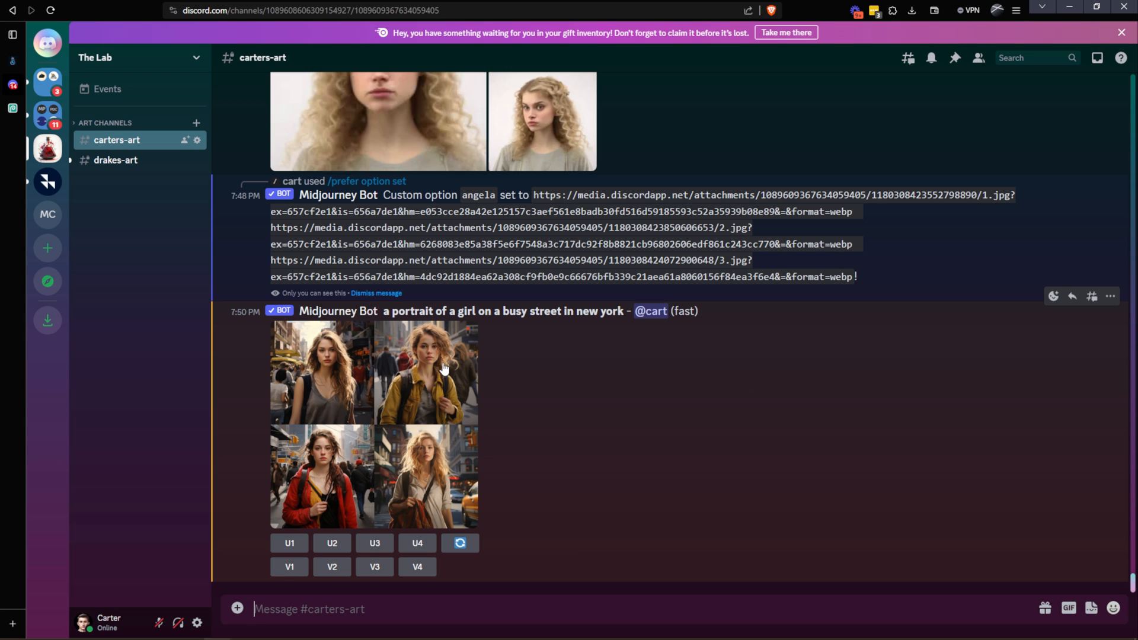
{"action": "left_click", "coordinate": [332, 543]}
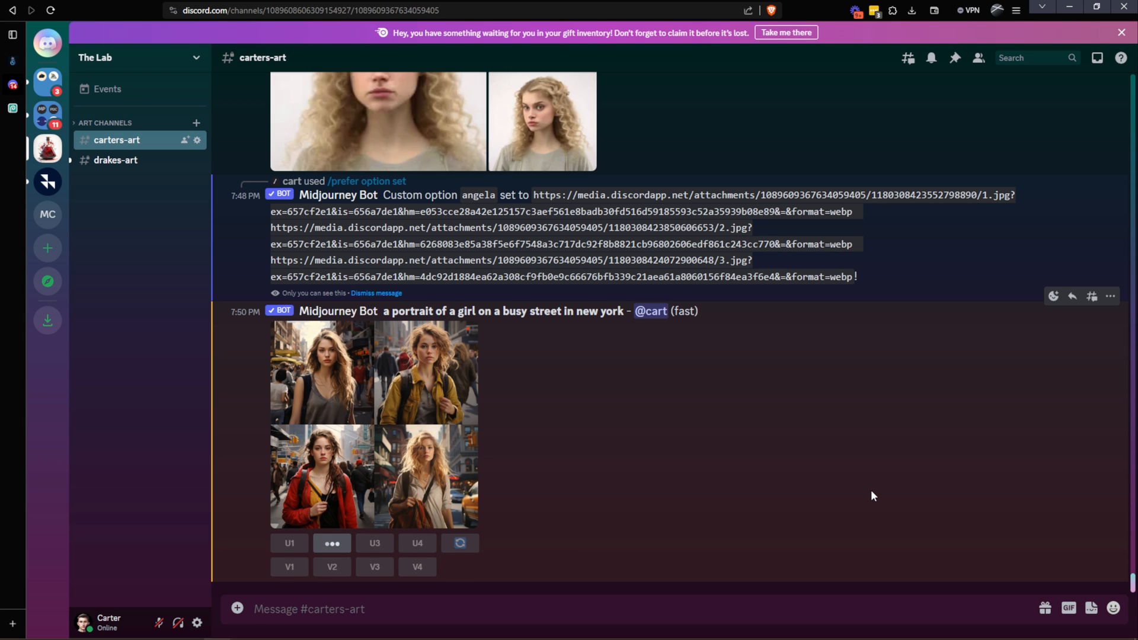
{"action": "left_click", "coordinate": [332, 543]}
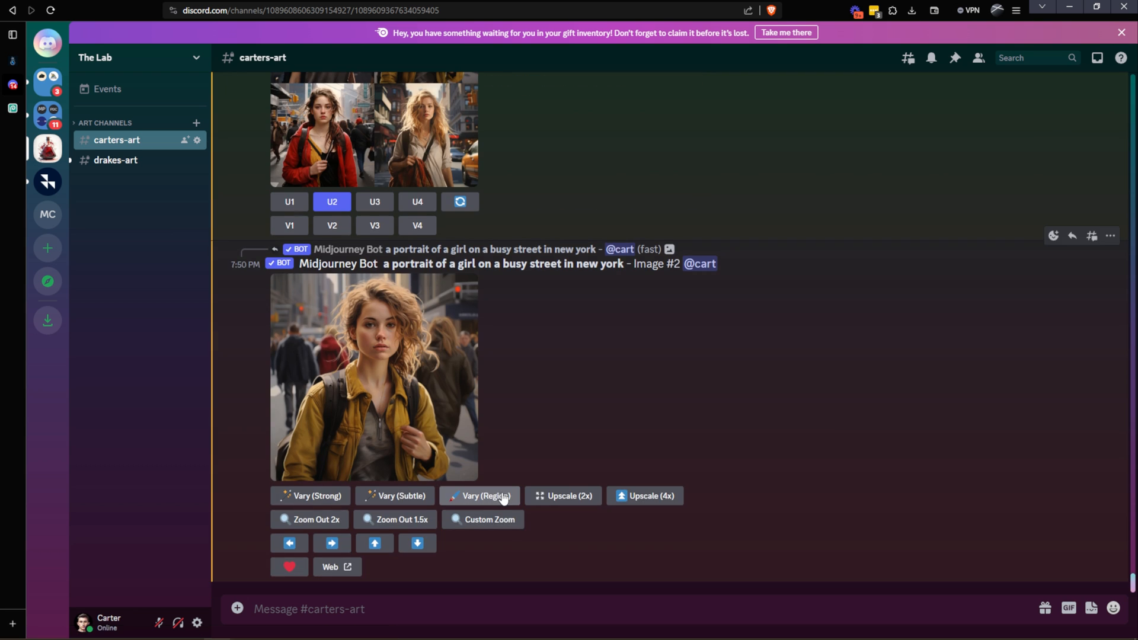
Step: Open Vary (Region) on the yellow-jacket portrait and replace the existing prompt text
{"action": "left_click", "coordinate": [478, 496]}
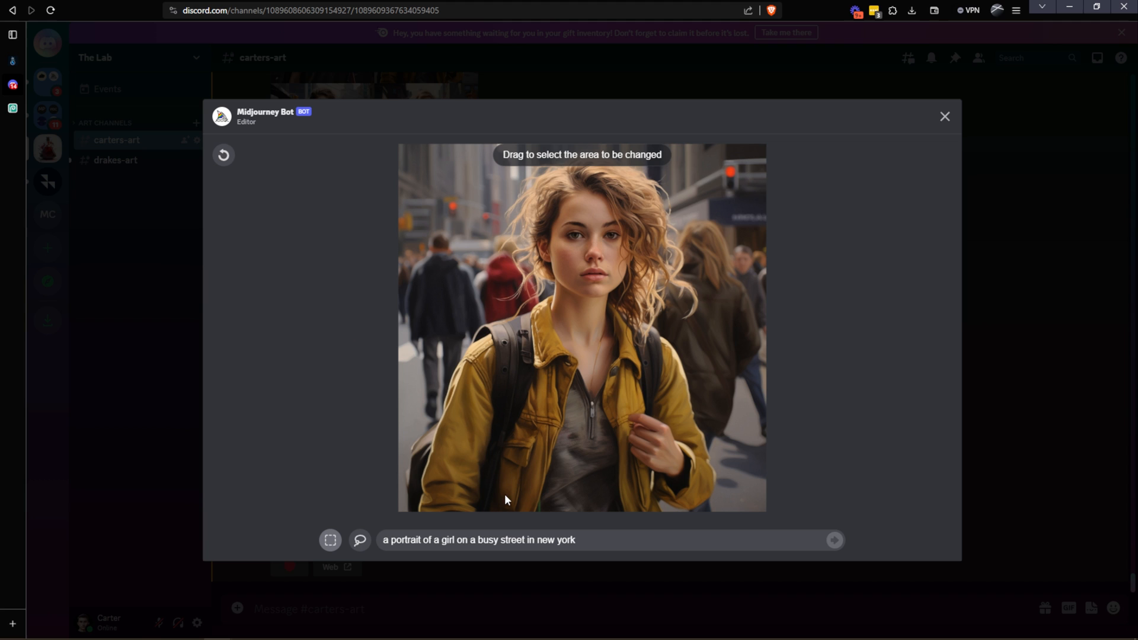
{"action": "mouse_move", "coordinate": [606, 430]}
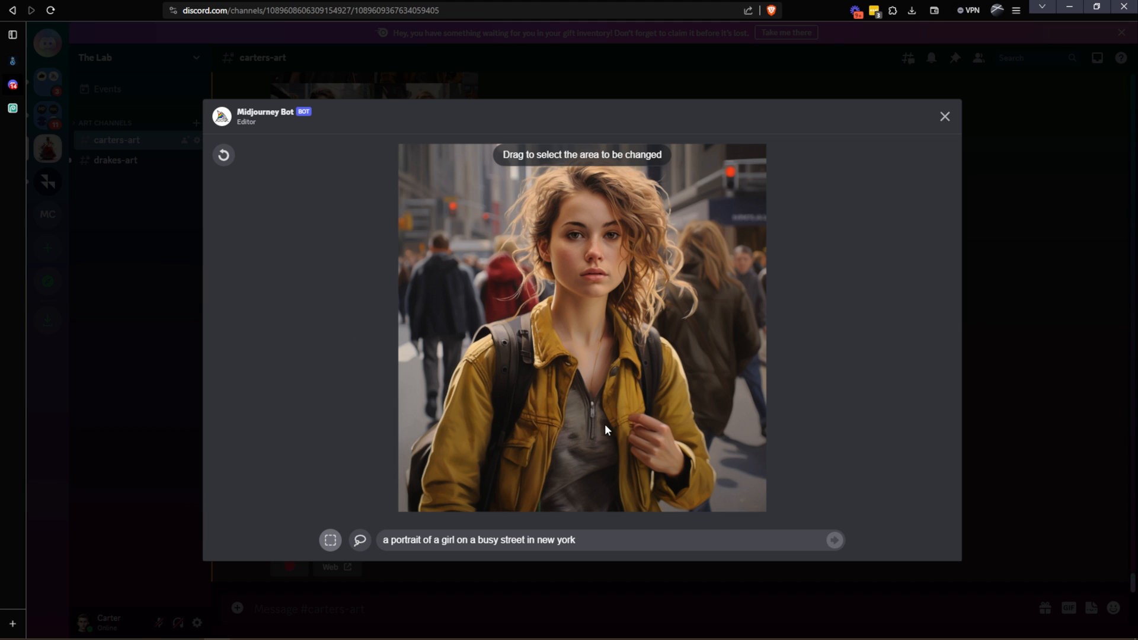
{"action": "mouse_move", "coordinate": [627, 410]}
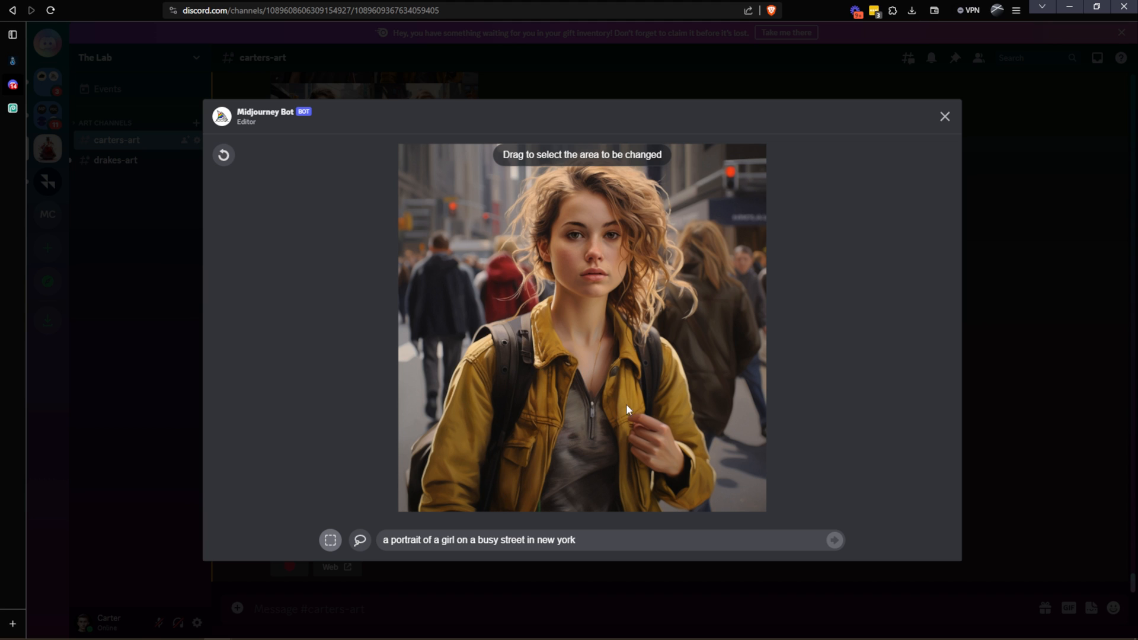
{"action": "mouse_move", "coordinate": [549, 177]}
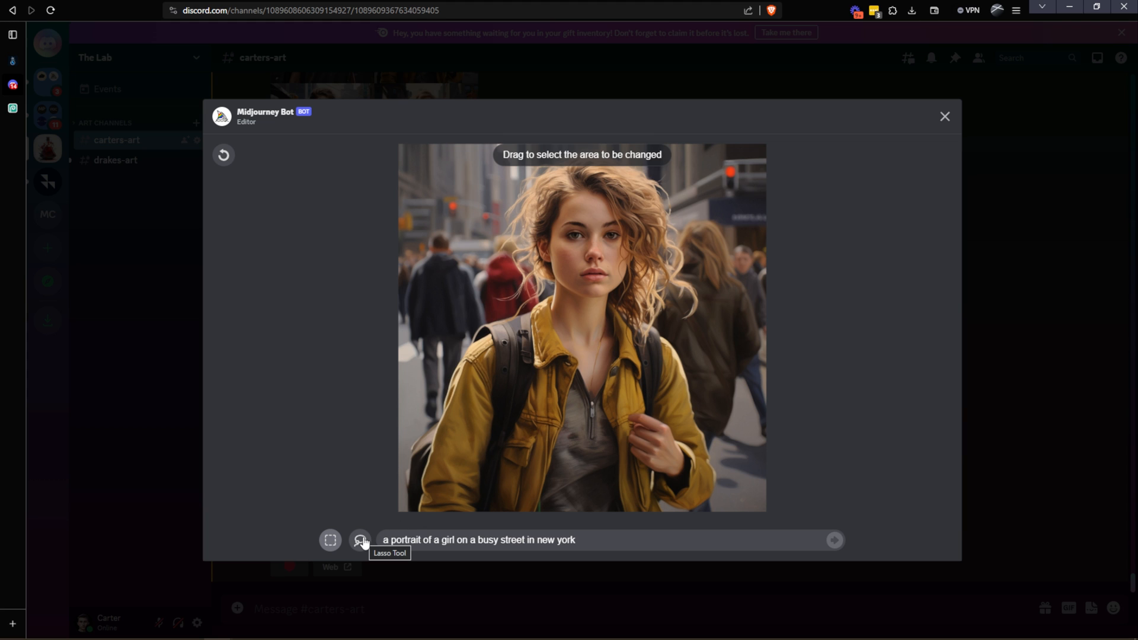
{"action": "mouse_move", "coordinate": [567, 174]}
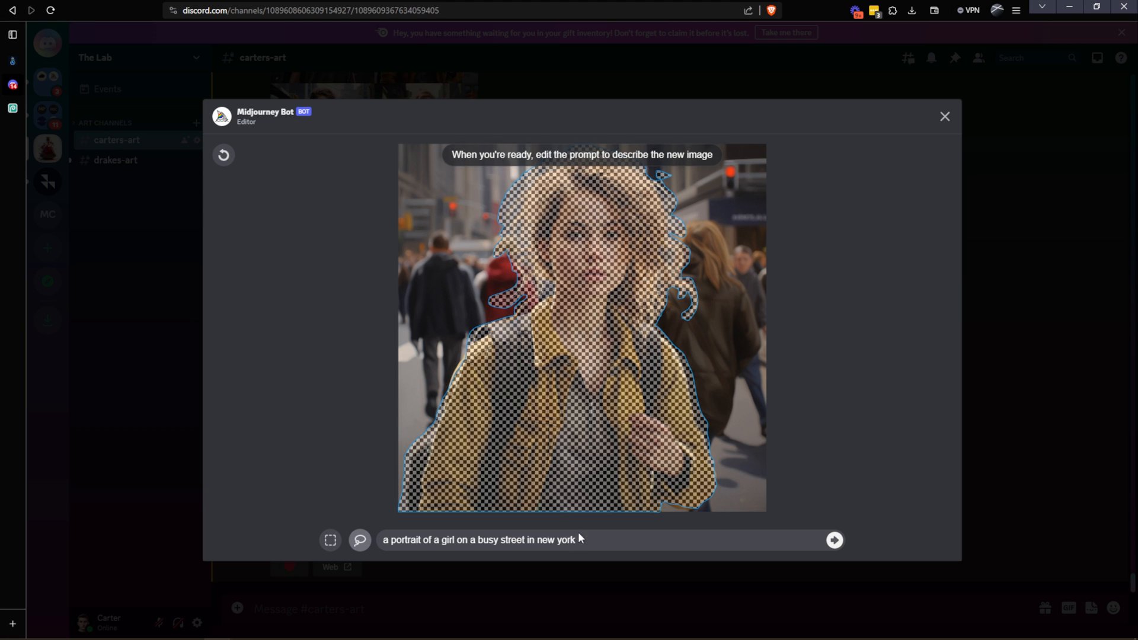
{"action": "triple_click", "coordinate": [479, 539]}
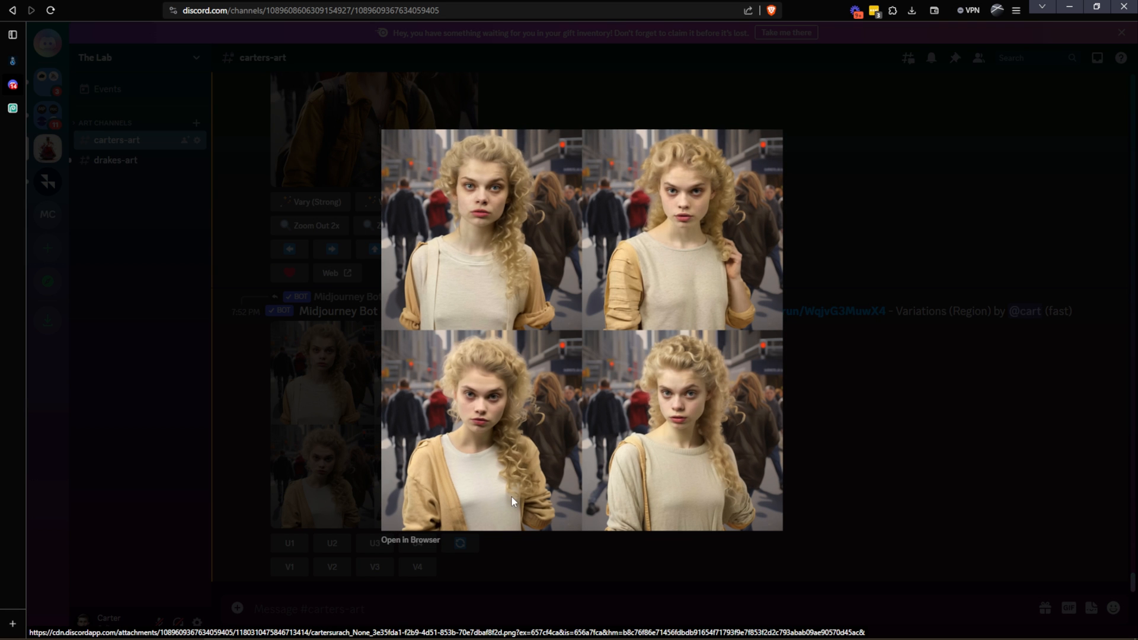
{"action": "mouse_move", "coordinate": [558, 344]}
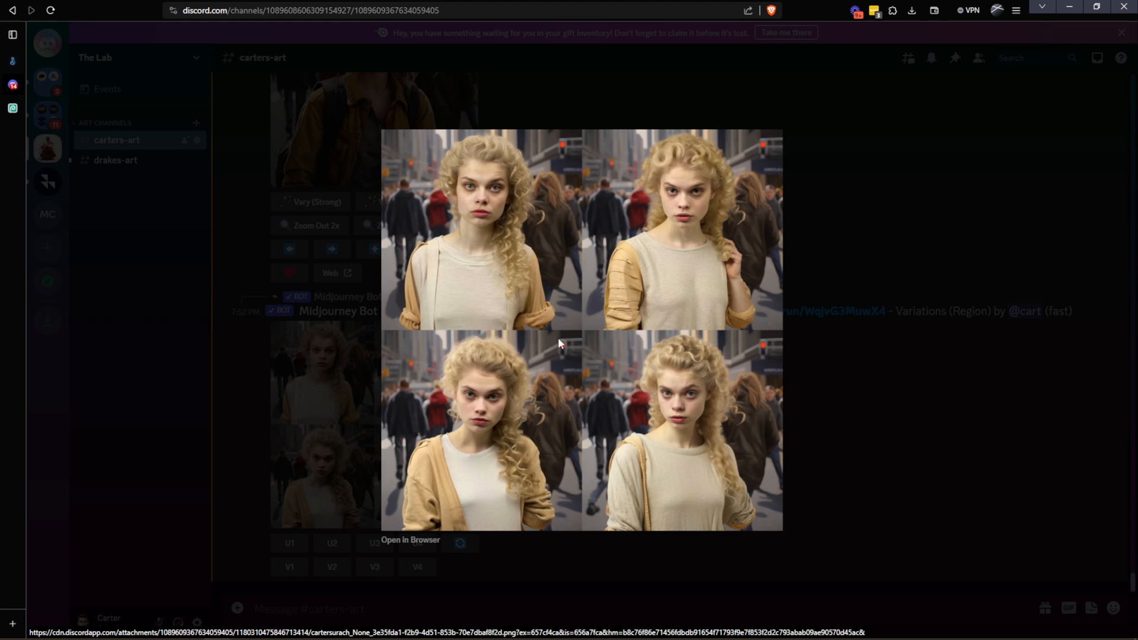
{"action": "mouse_move", "coordinate": [535, 327]}
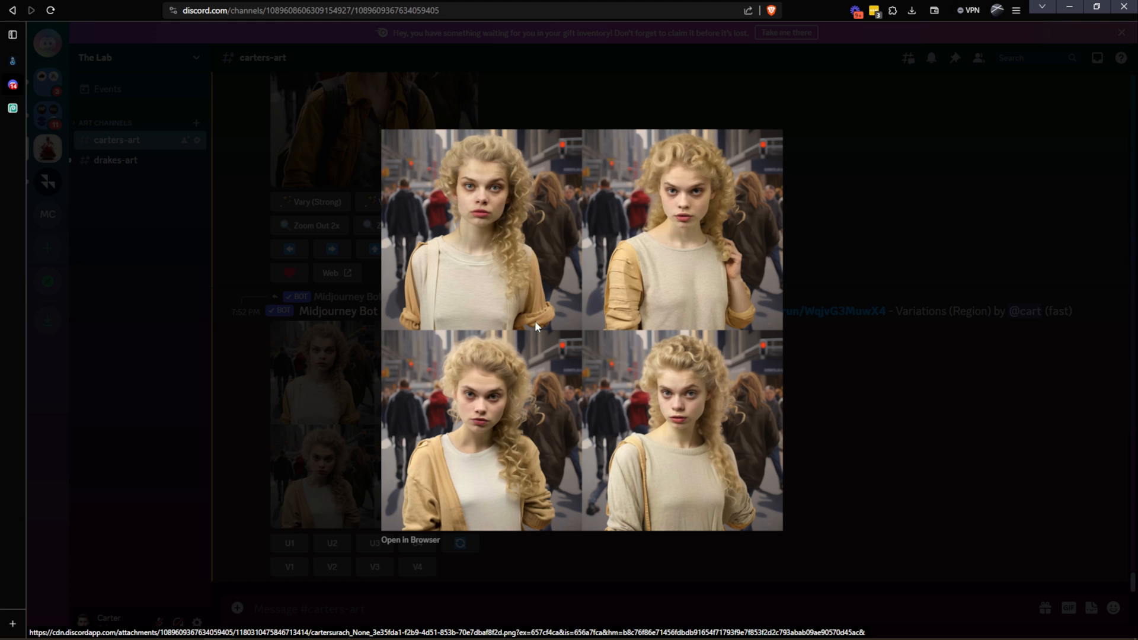
{"action": "mouse_move", "coordinate": [528, 353]}
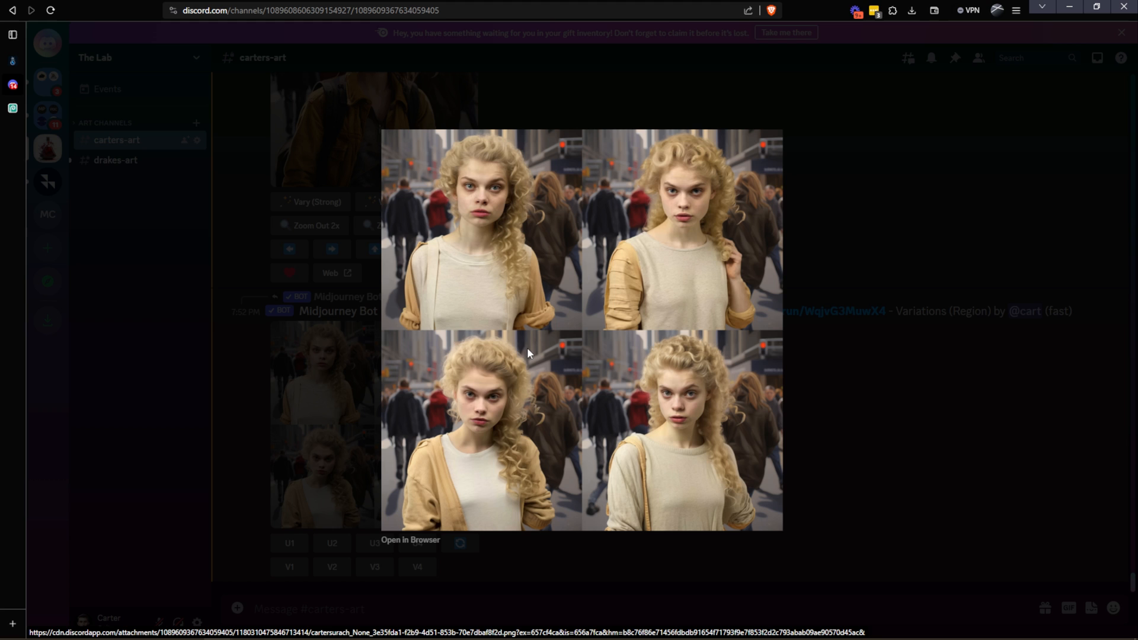
{"action": "mouse_move", "coordinate": [529, 325]}
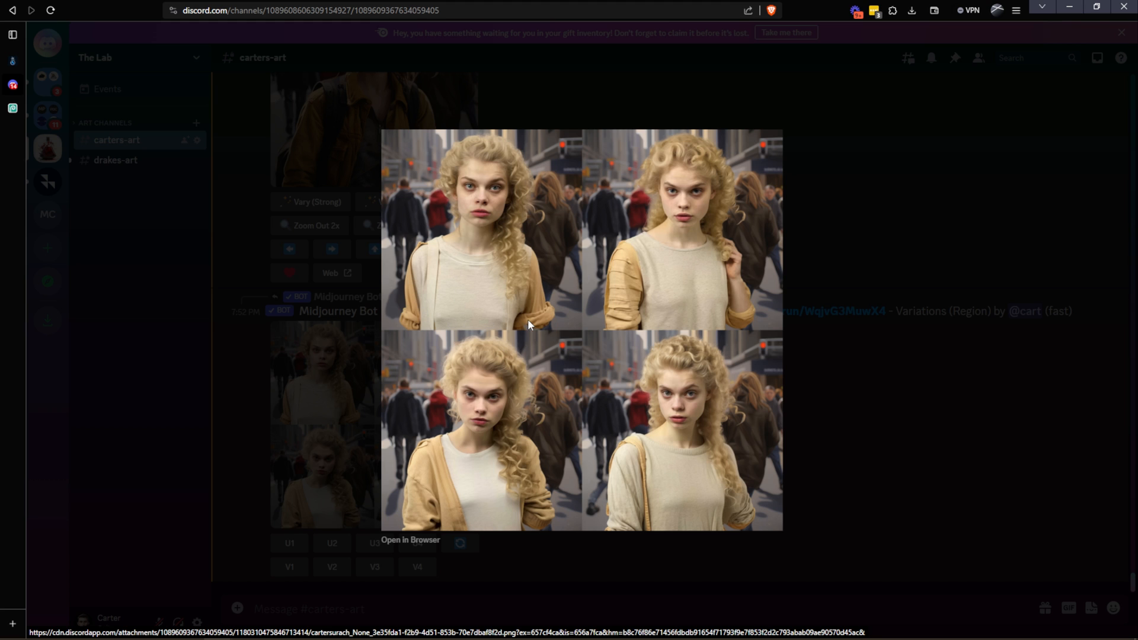
{"action": "mouse_move", "coordinate": [539, 346]}
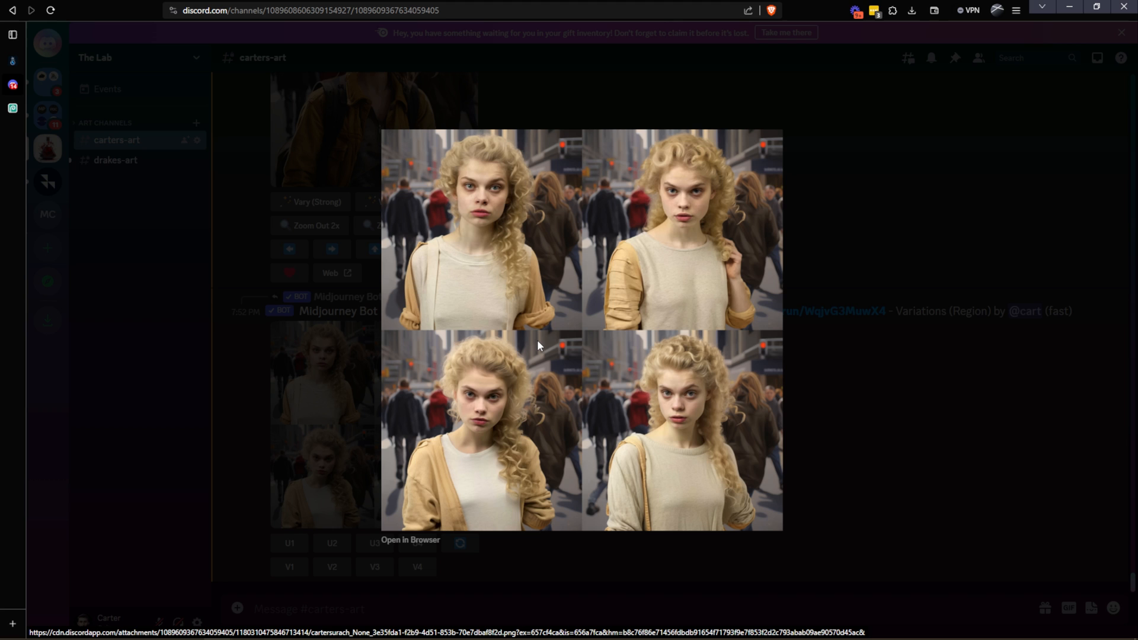
{"action": "mouse_move", "coordinate": [490, 424]}
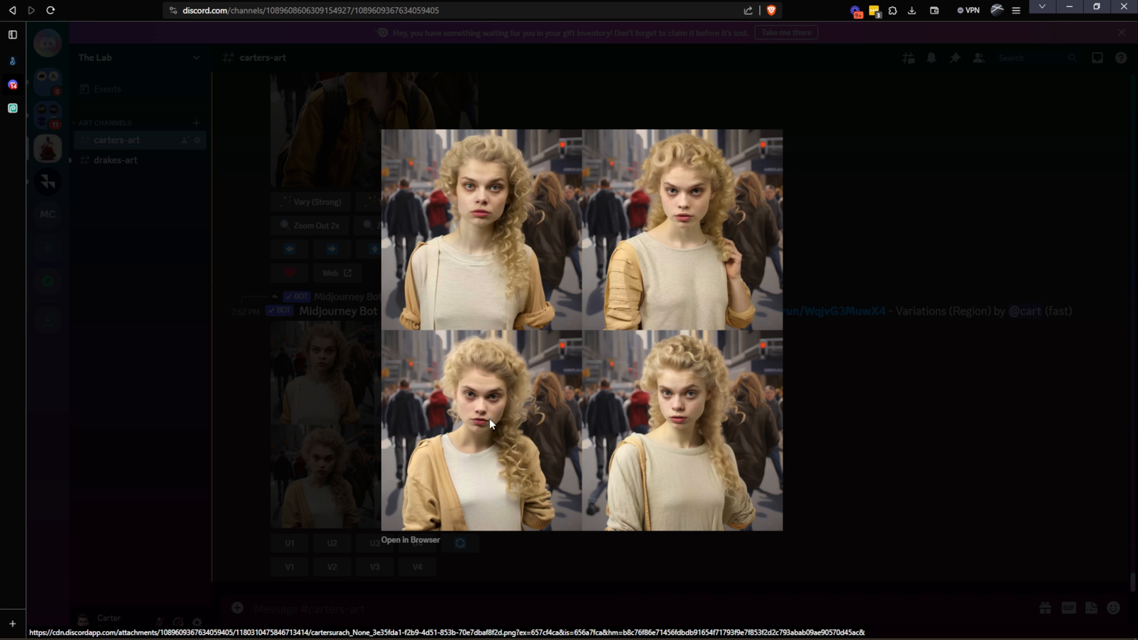
{"action": "mouse_move", "coordinate": [464, 422]}
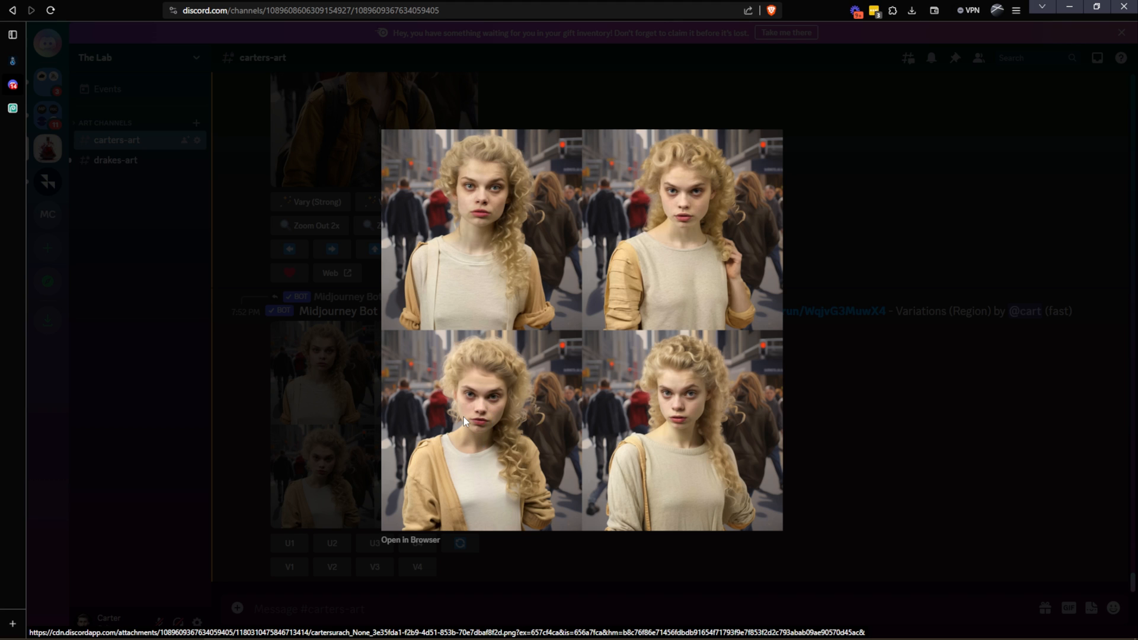
{"action": "mouse_move", "coordinate": [540, 525]}
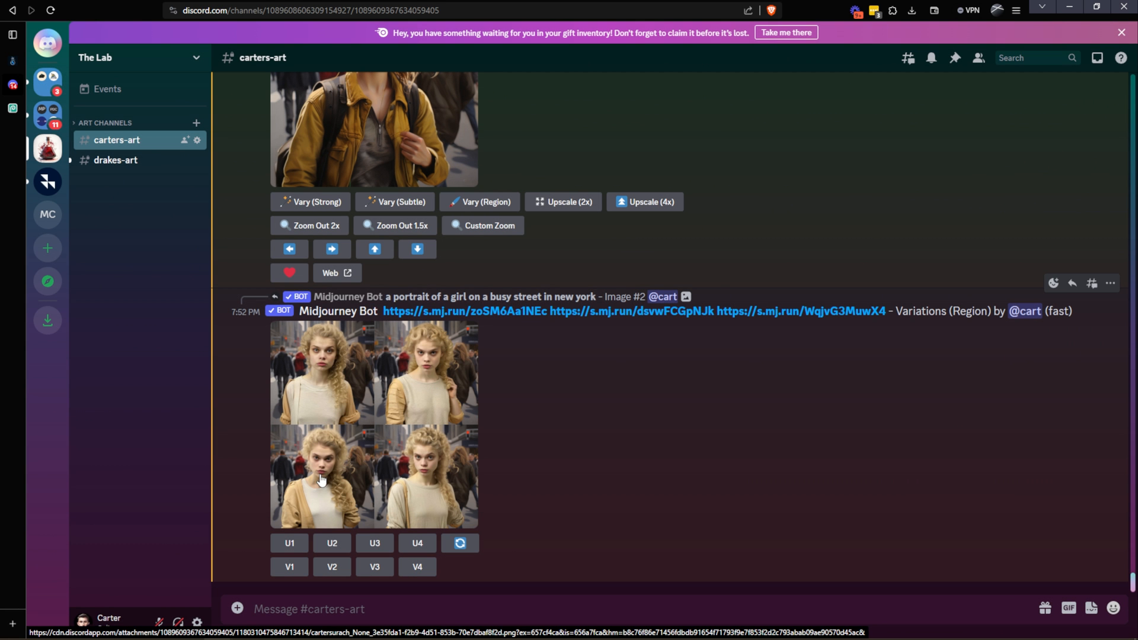
Step: Upscale the third blonde variation and regenerate her lower arms with 'long sleeves'
{"action": "left_click", "coordinate": [375, 543]}
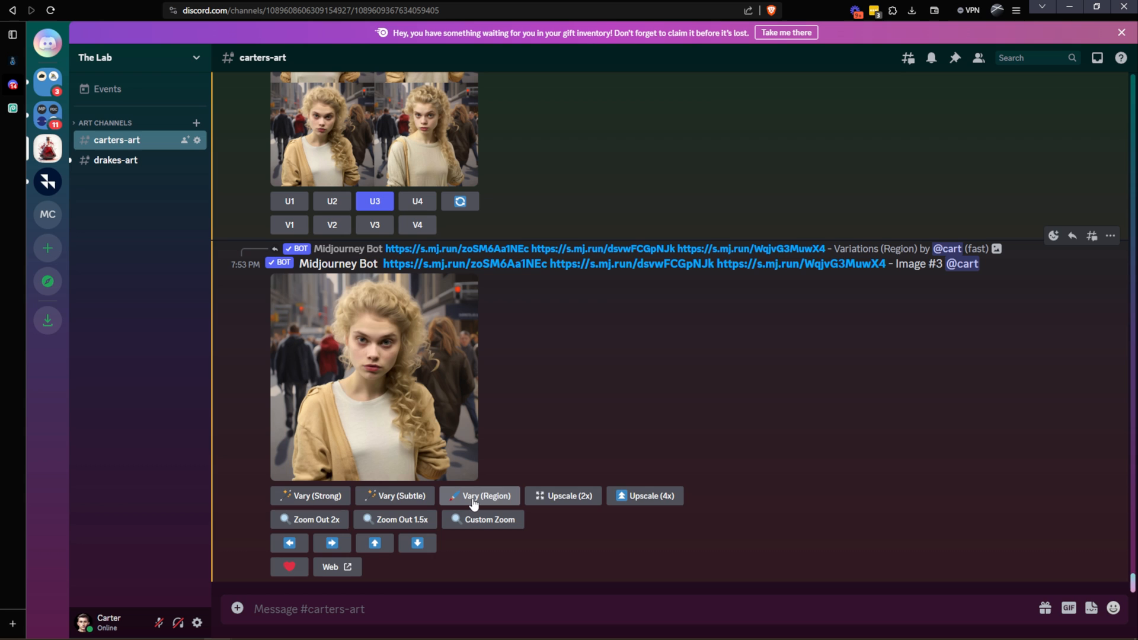
{"action": "left_click", "coordinate": [479, 495]}
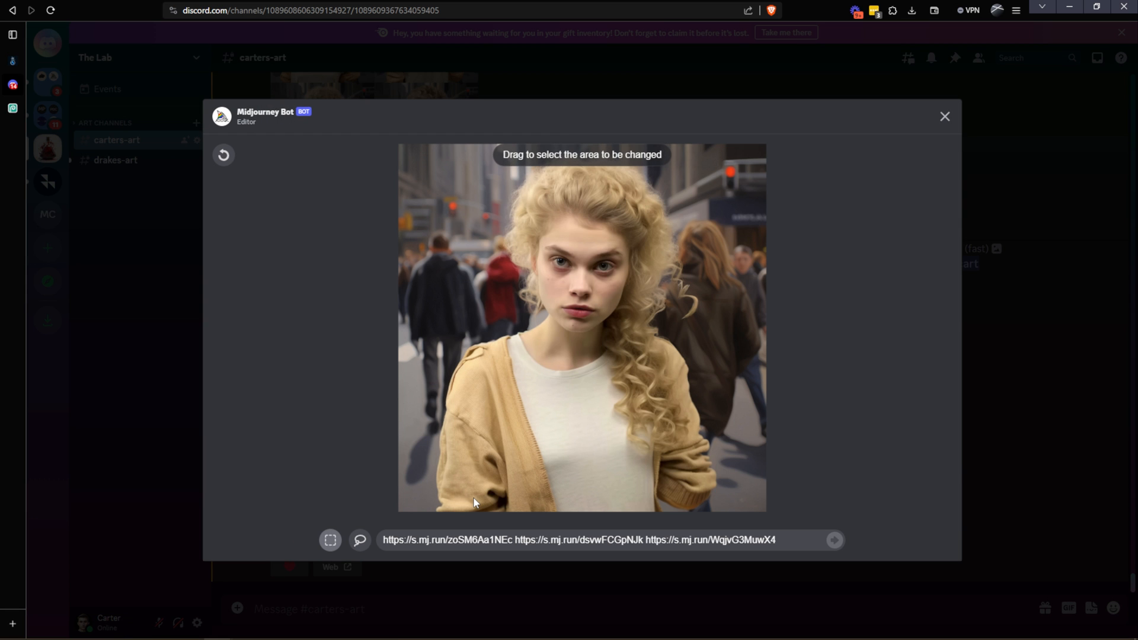
{"action": "left_click_drag", "start_coordinate": [635, 472], "coordinate": [697, 510]}
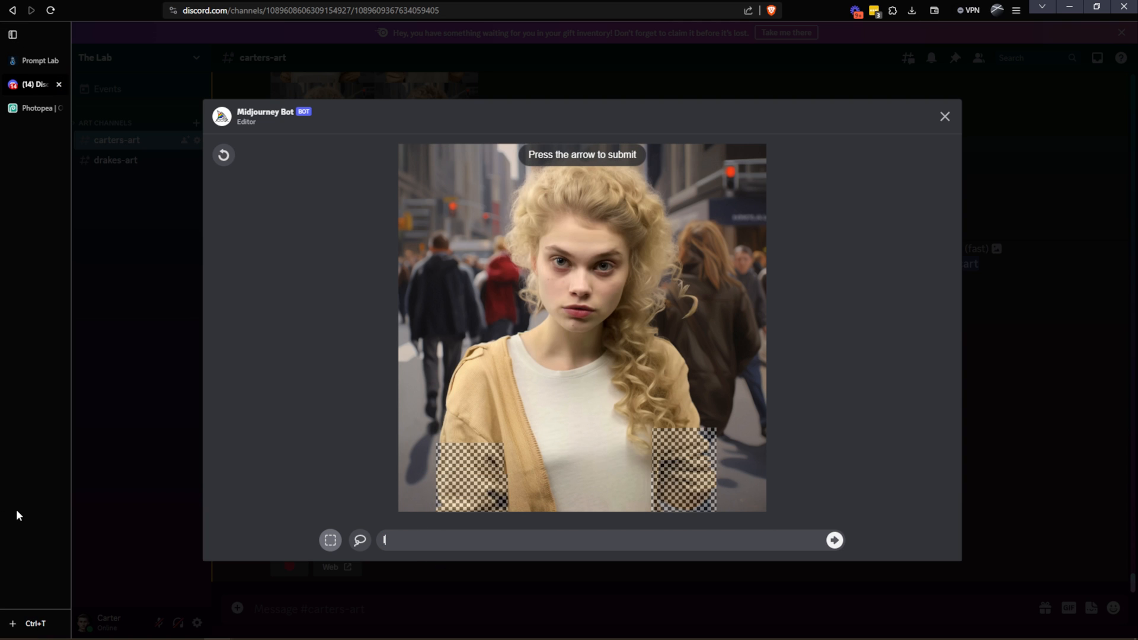
{"action": "type", "text": "long sleeves"}
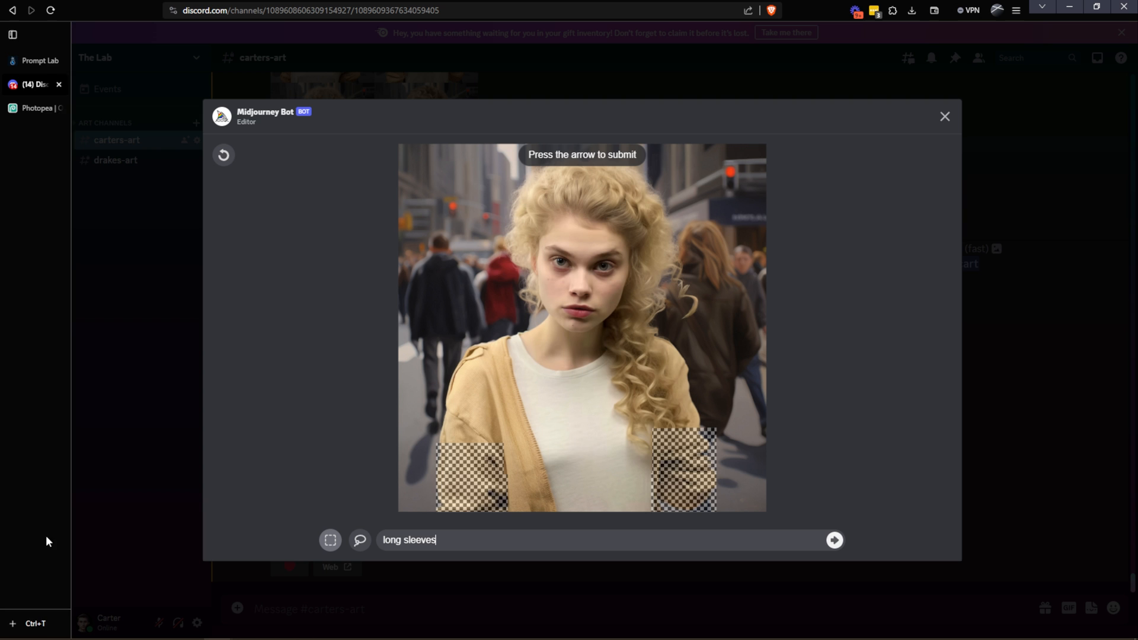
{"action": "left_click", "coordinate": [834, 539]}
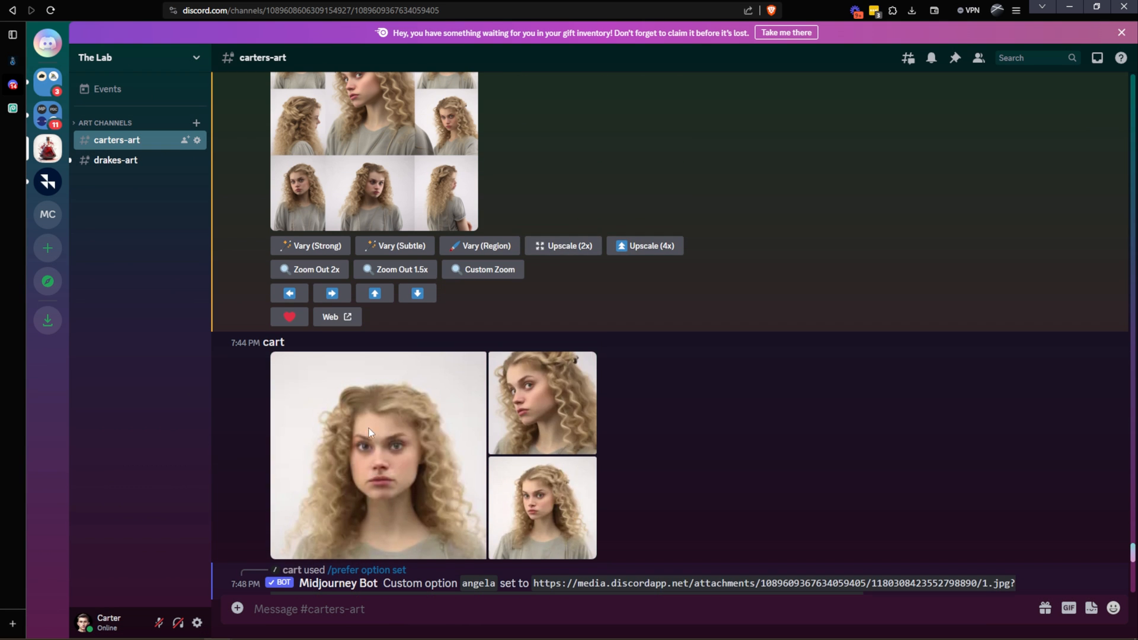
Step: Scroll through the chat toward the upscaled yellow-jacket portrait
{"action": "scroll", "scroll_direction": "down", "scroll_amount": 3}
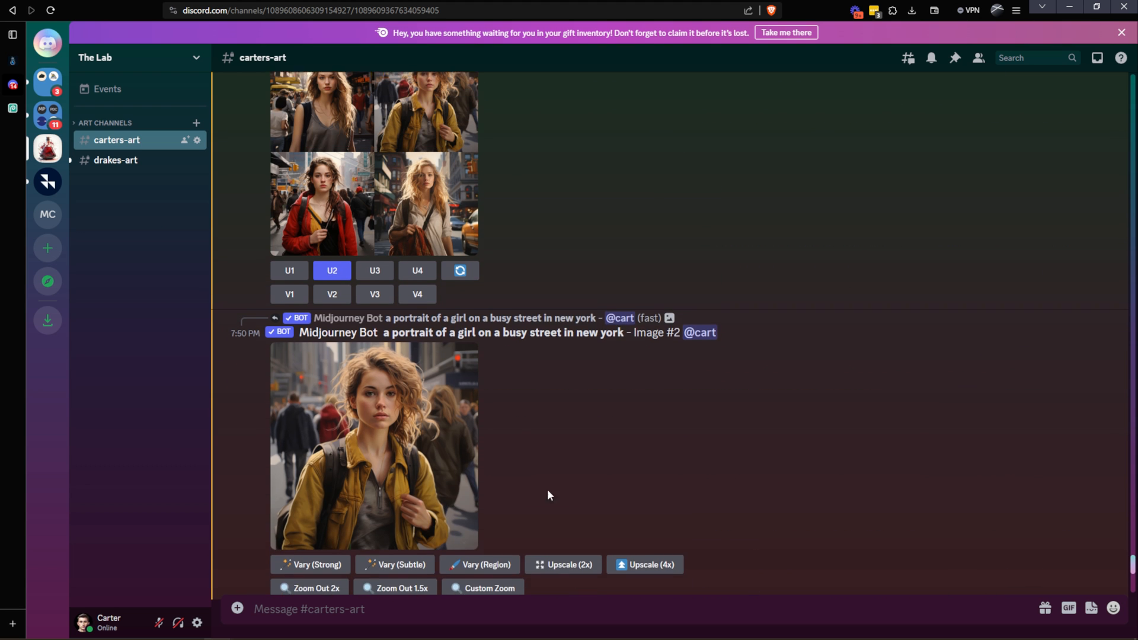
{"action": "scroll", "scroll_direction": "down", "scroll_amount": 3}
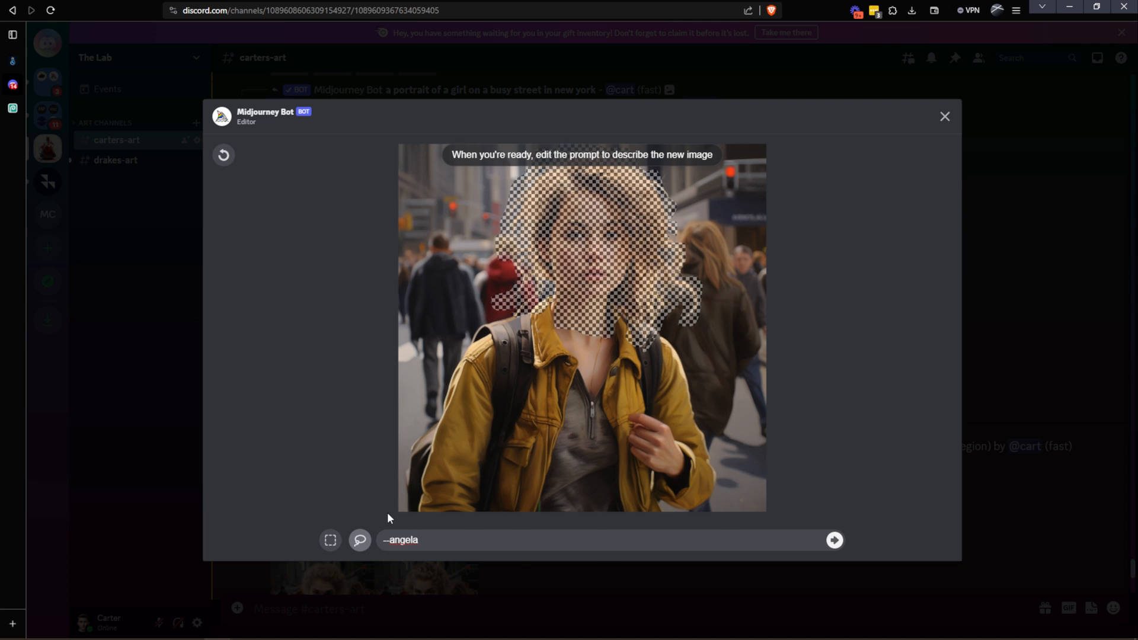
Step: Submit the --angela head and hair region variation and scroll to the resulting grid
{"action": "left_click", "coordinate": [834, 540]}
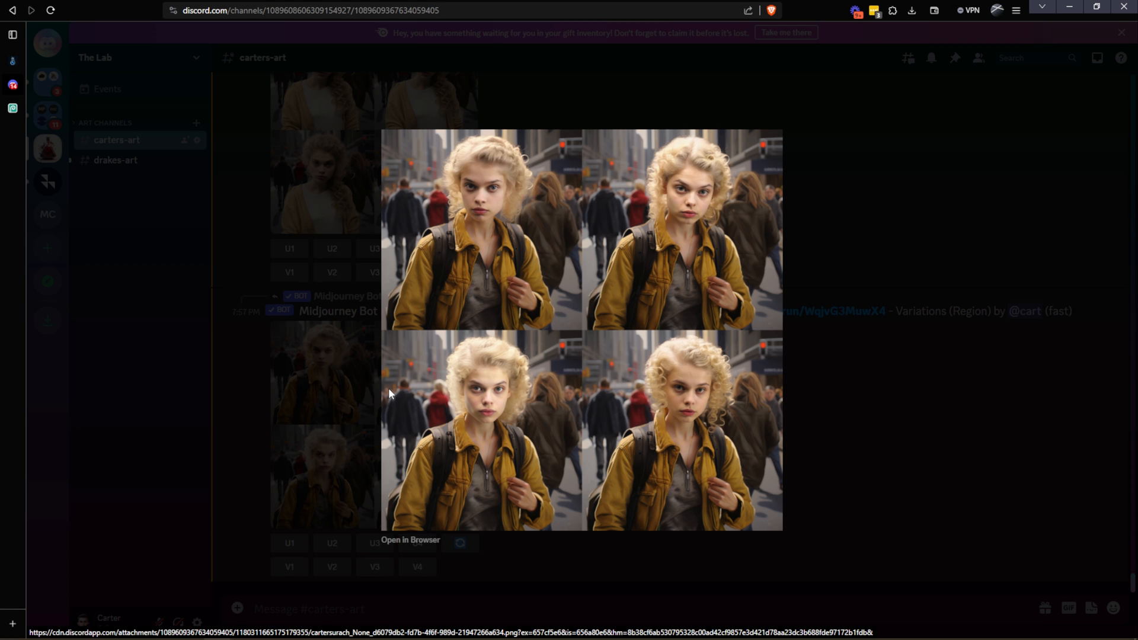
{"action": "mouse_move", "coordinate": [548, 385]}
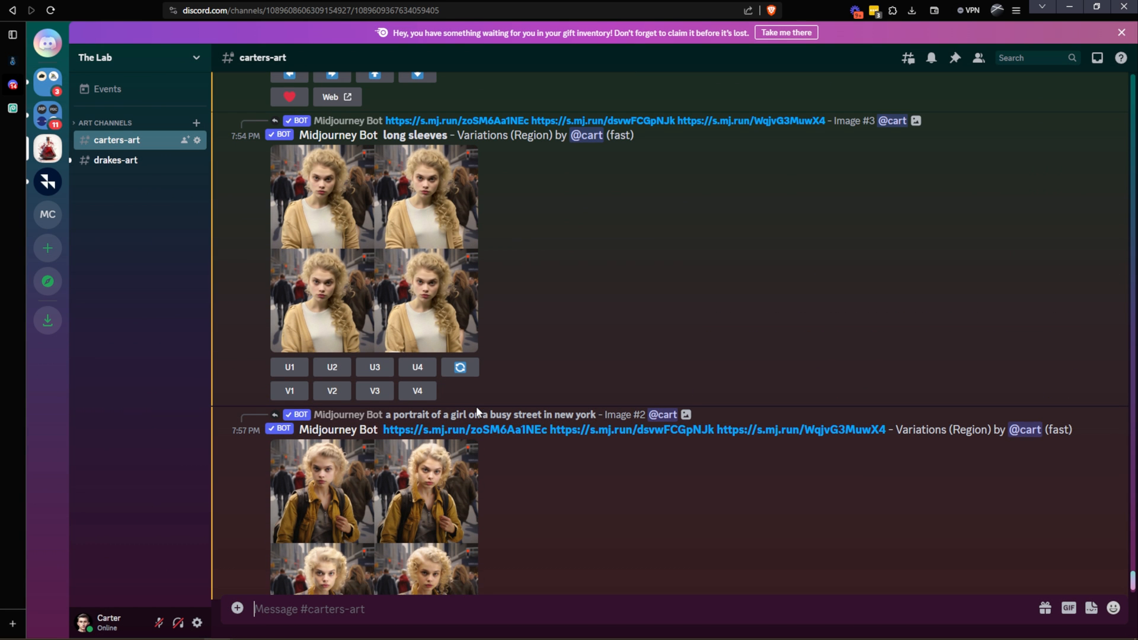
{"action": "scroll", "scroll_direction": "down", "scroll_amount": 3}
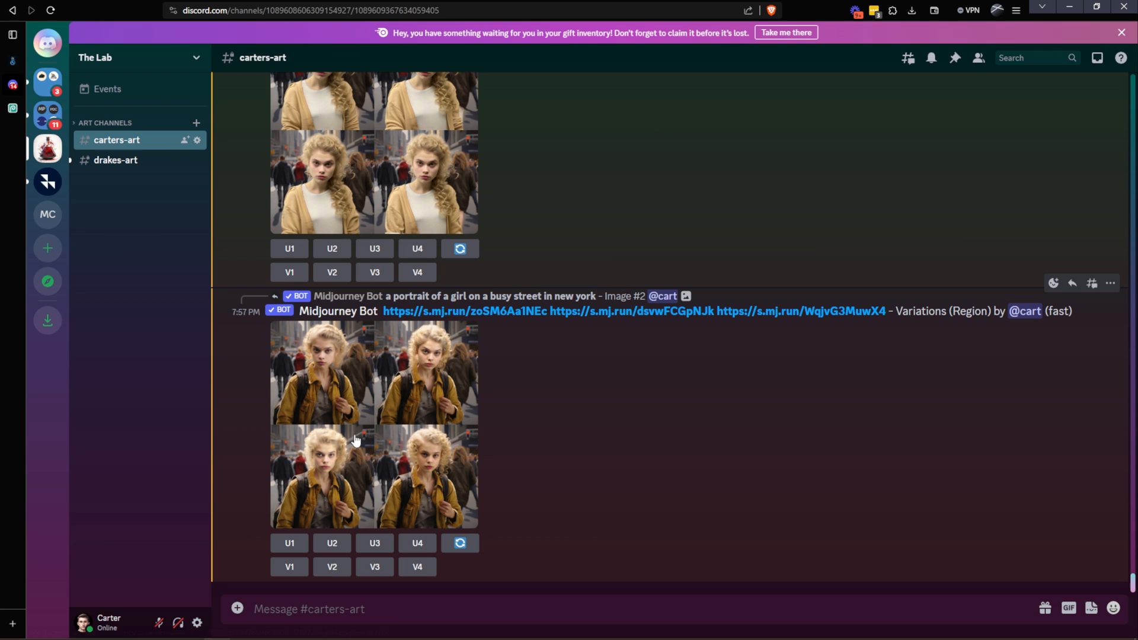